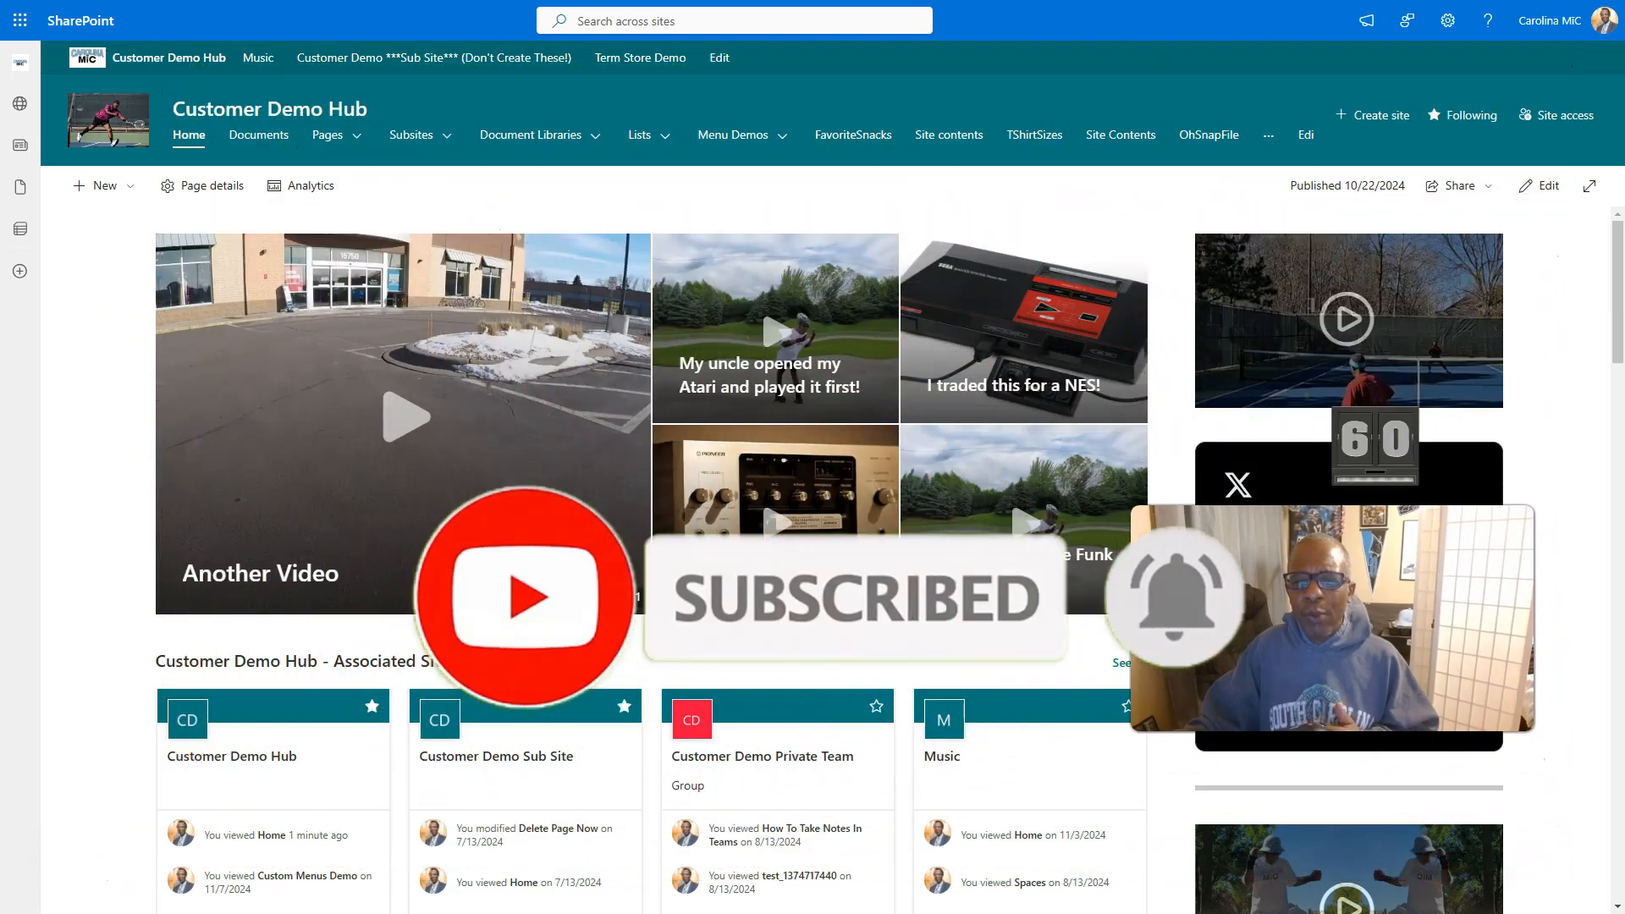
# Open the ProjectAlpha library from the Document Libraries menu on the hub home
pyautogui.click(530, 134)
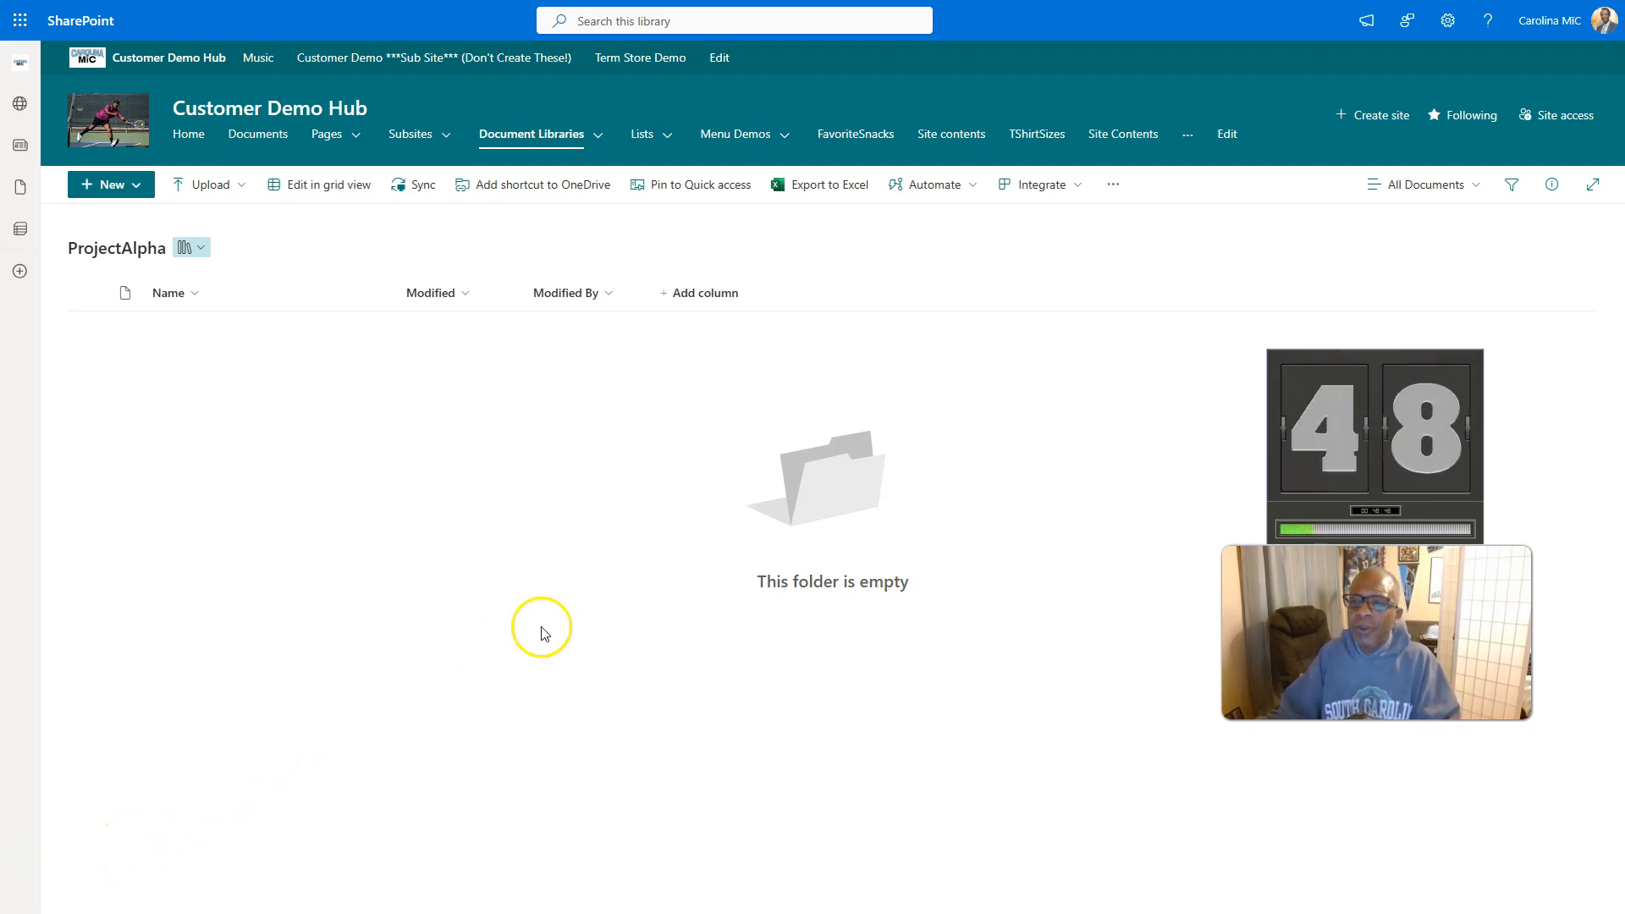
# Reach the advanced permissions settings through Site permissions
pyautogui.click(1448, 21)
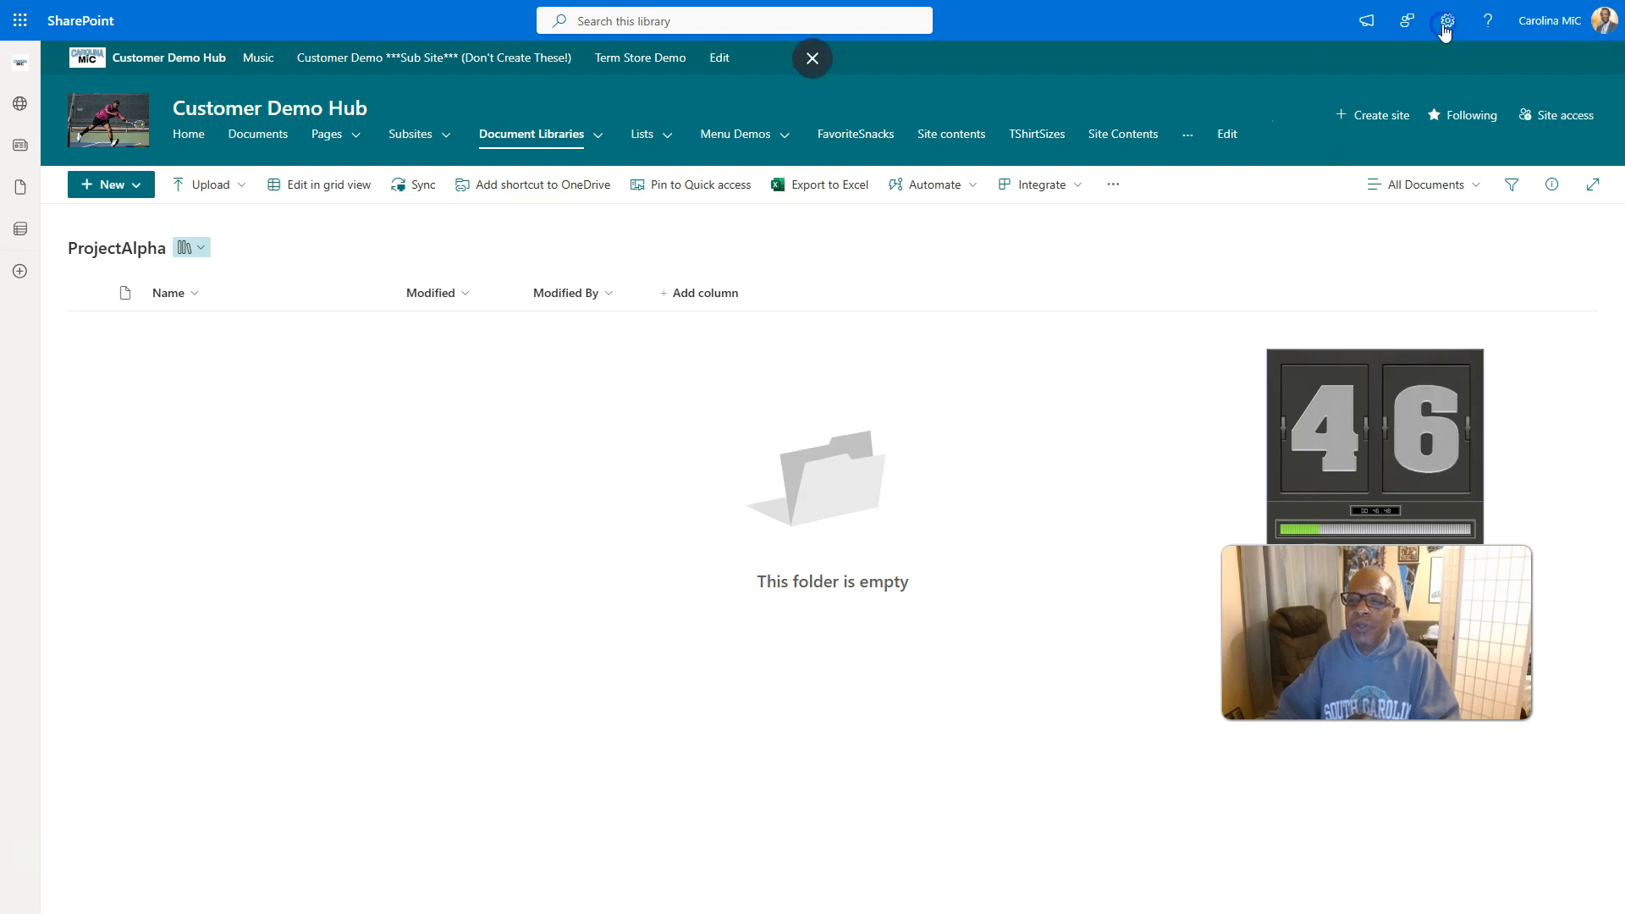
pyautogui.click(1443, 20)
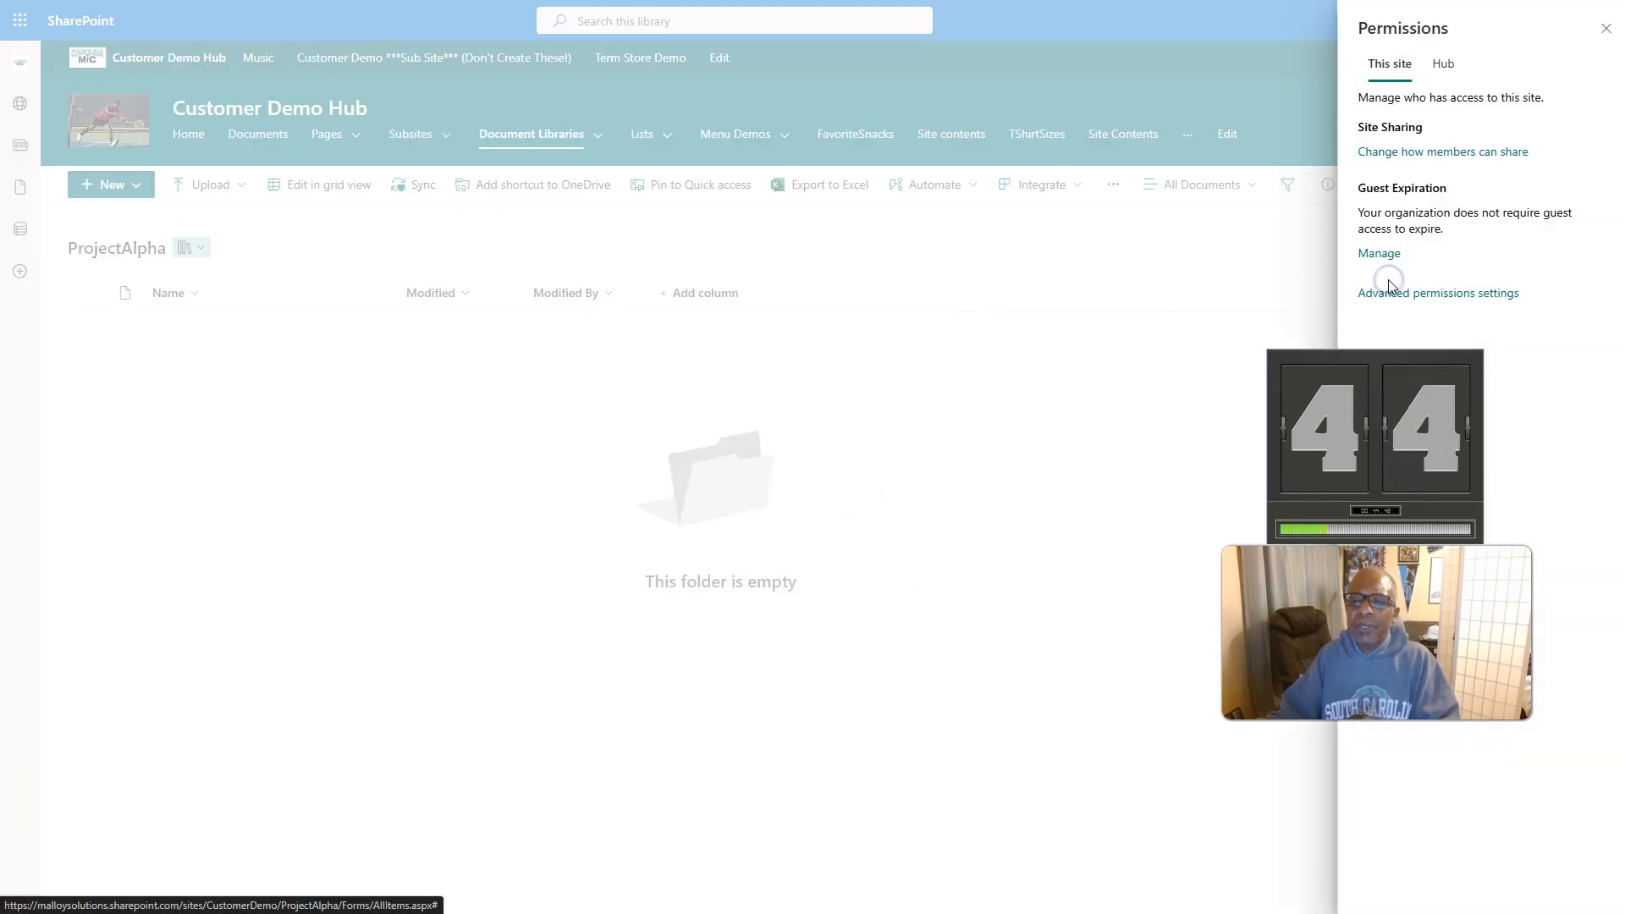
pyautogui.click(1438, 293)
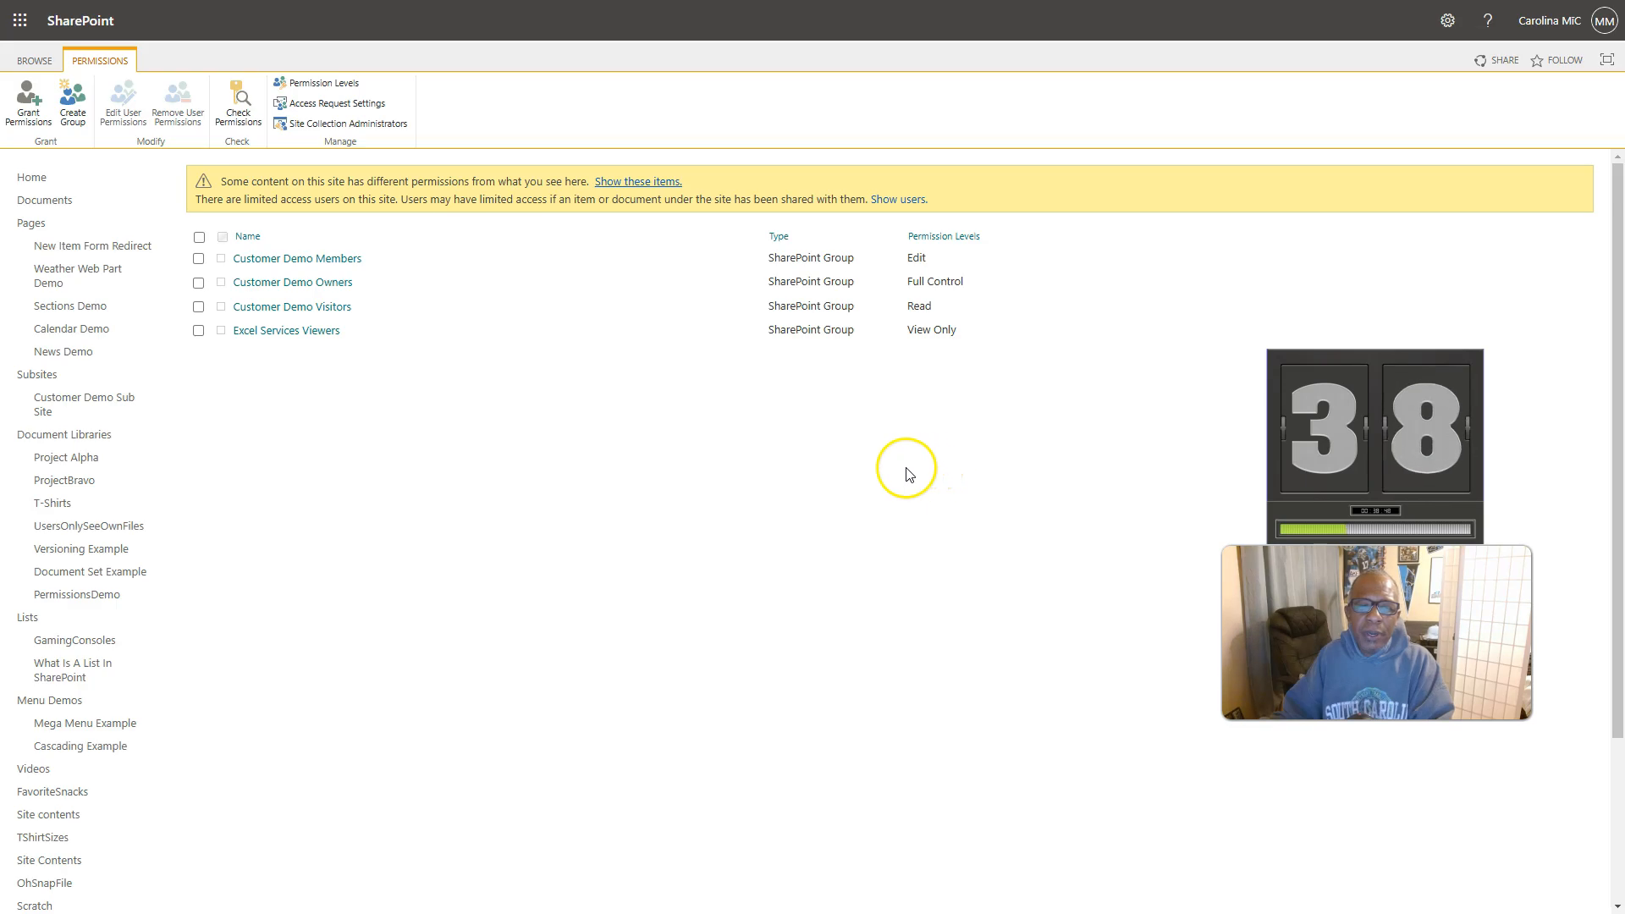
pyautogui.moveTo(611, 417)
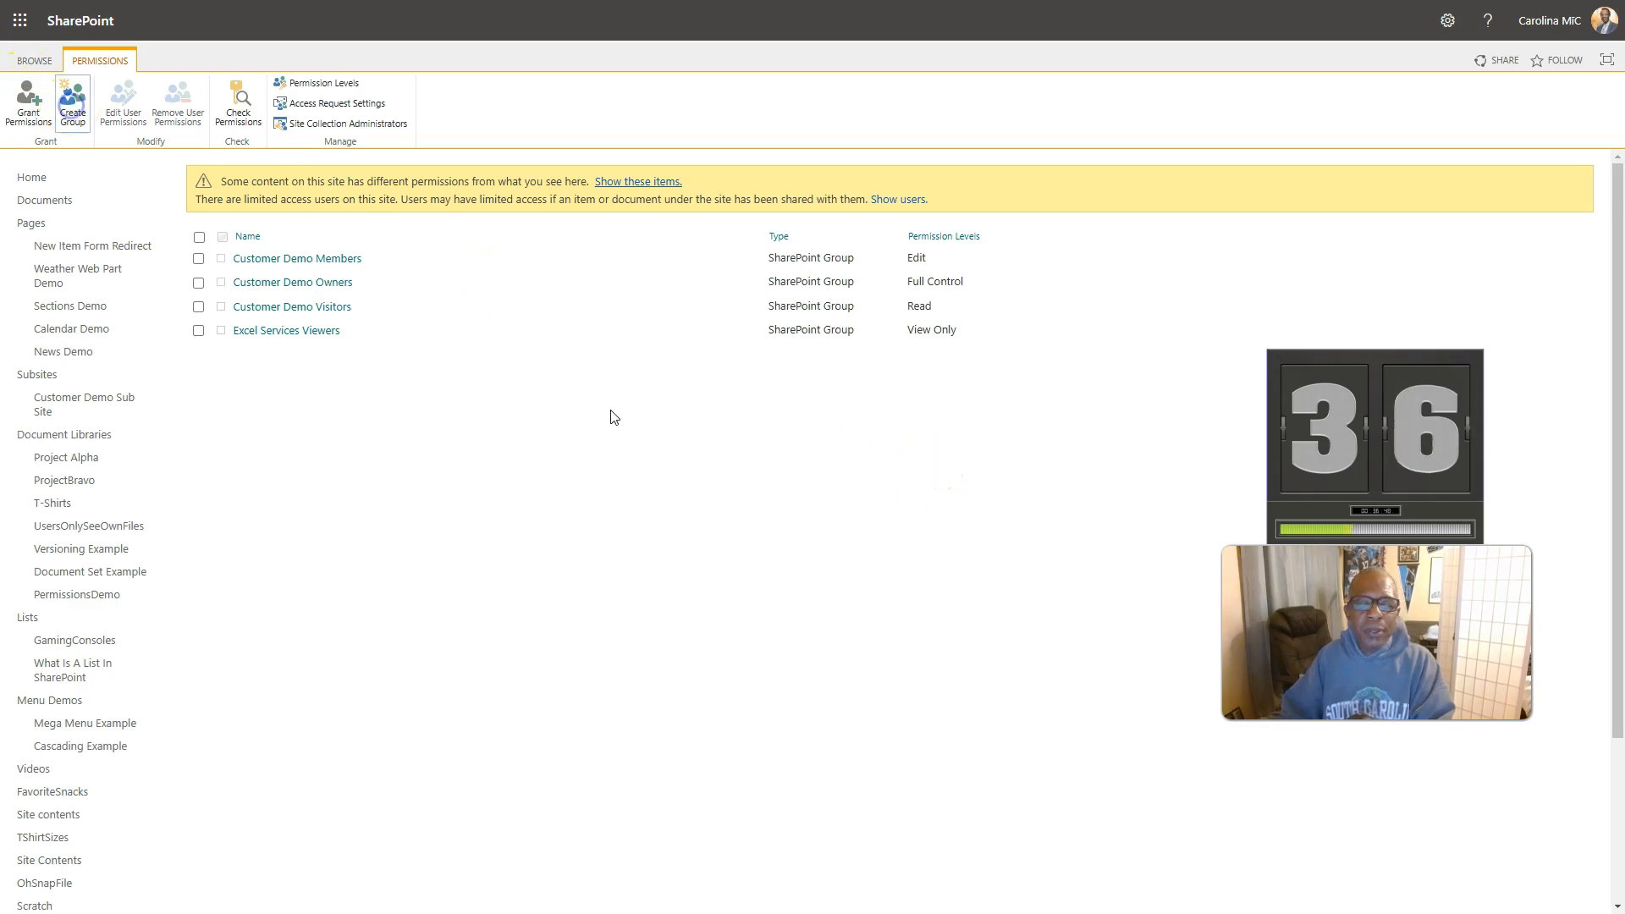
# Start a new group named Project Alpha on the Create Group form
pyautogui.click(71, 104)
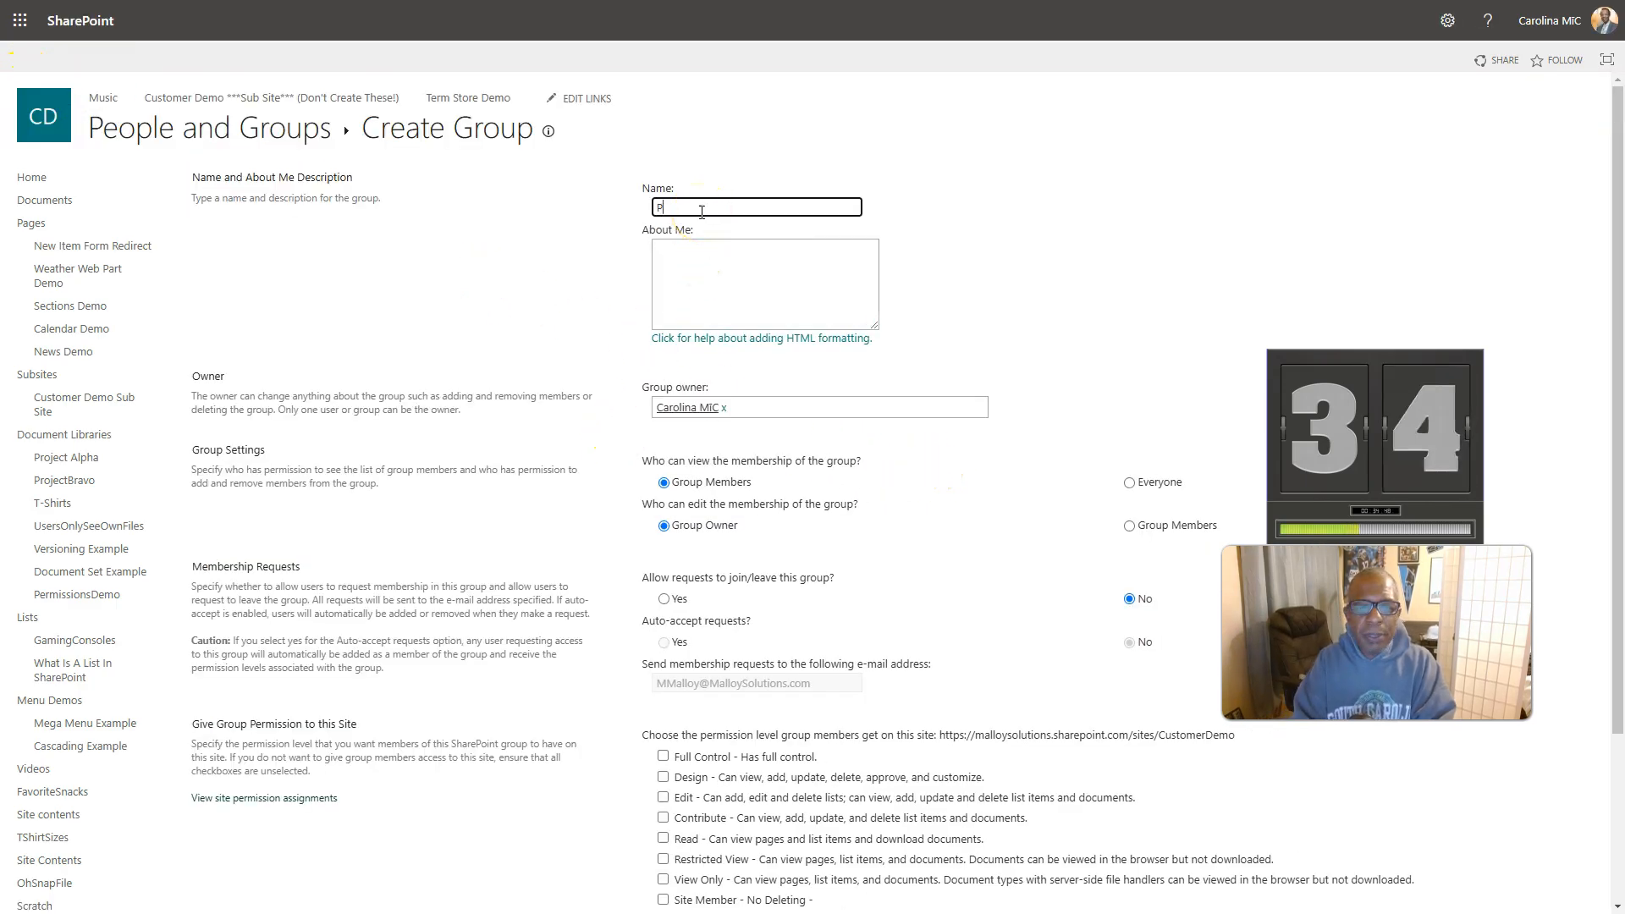
pyautogui.write('Project A')
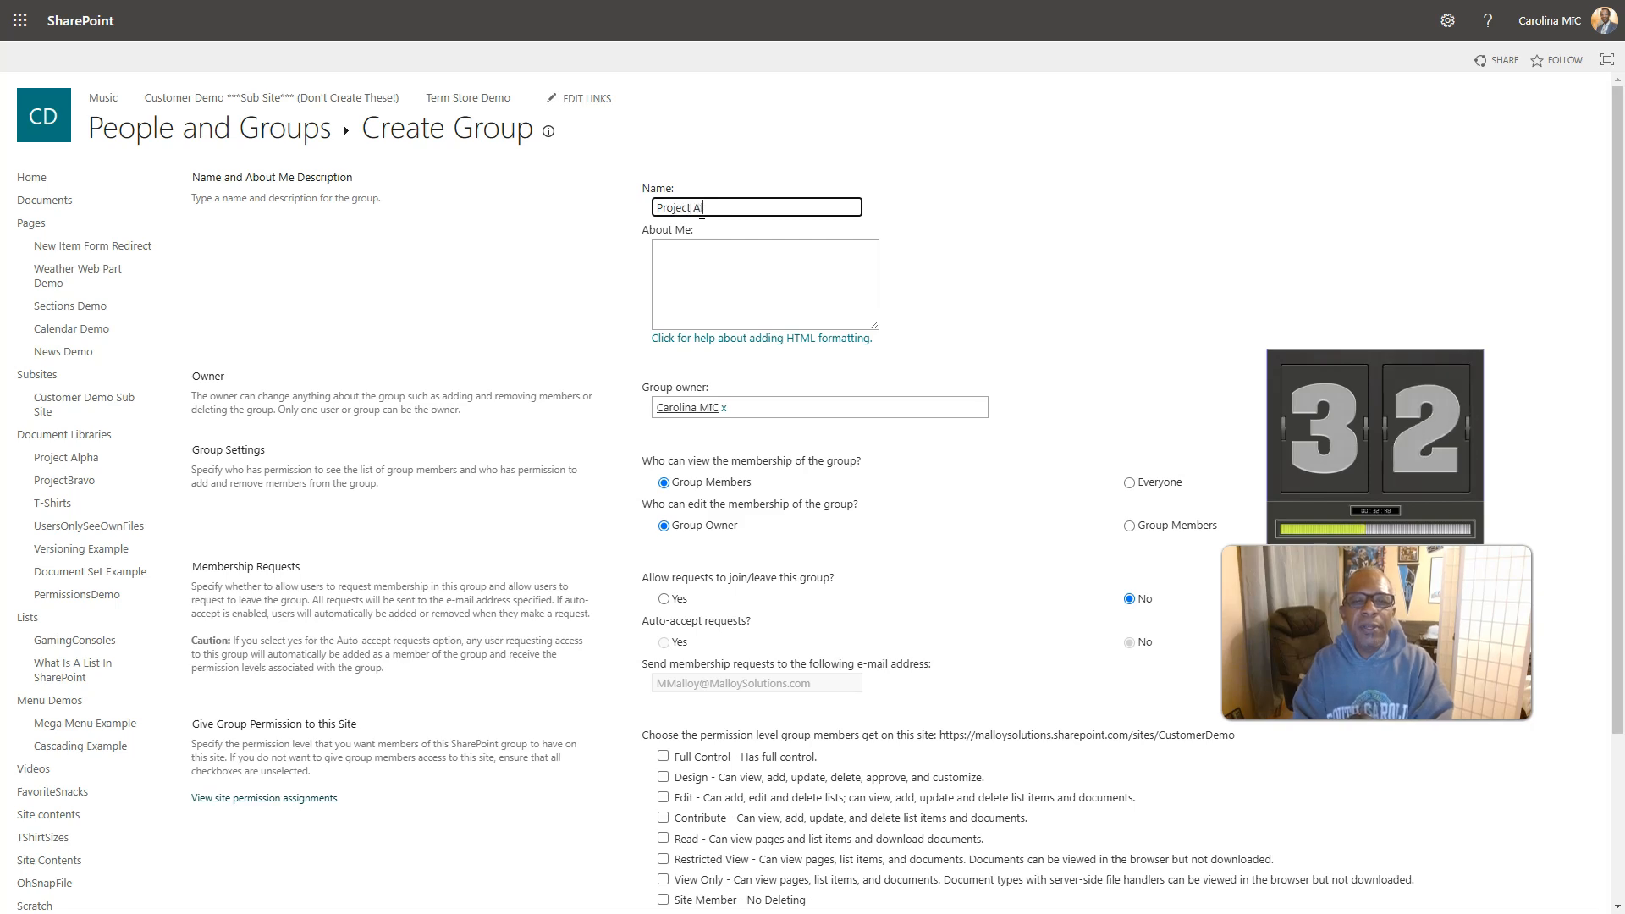
pyautogui.write('lpha')
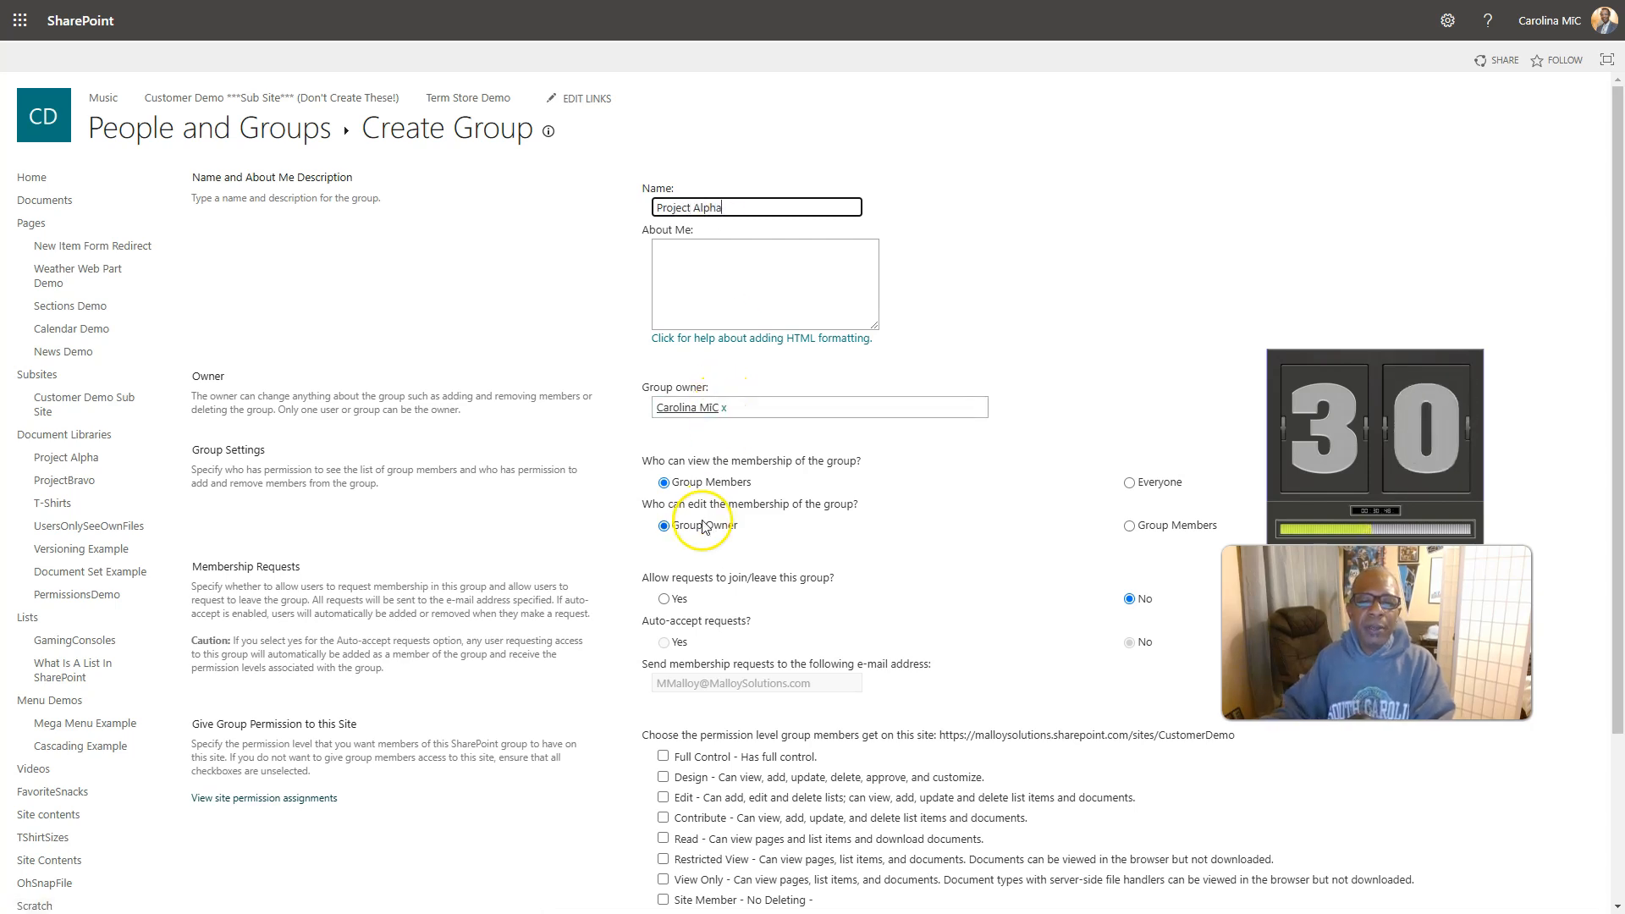
pyautogui.scroll(-3)
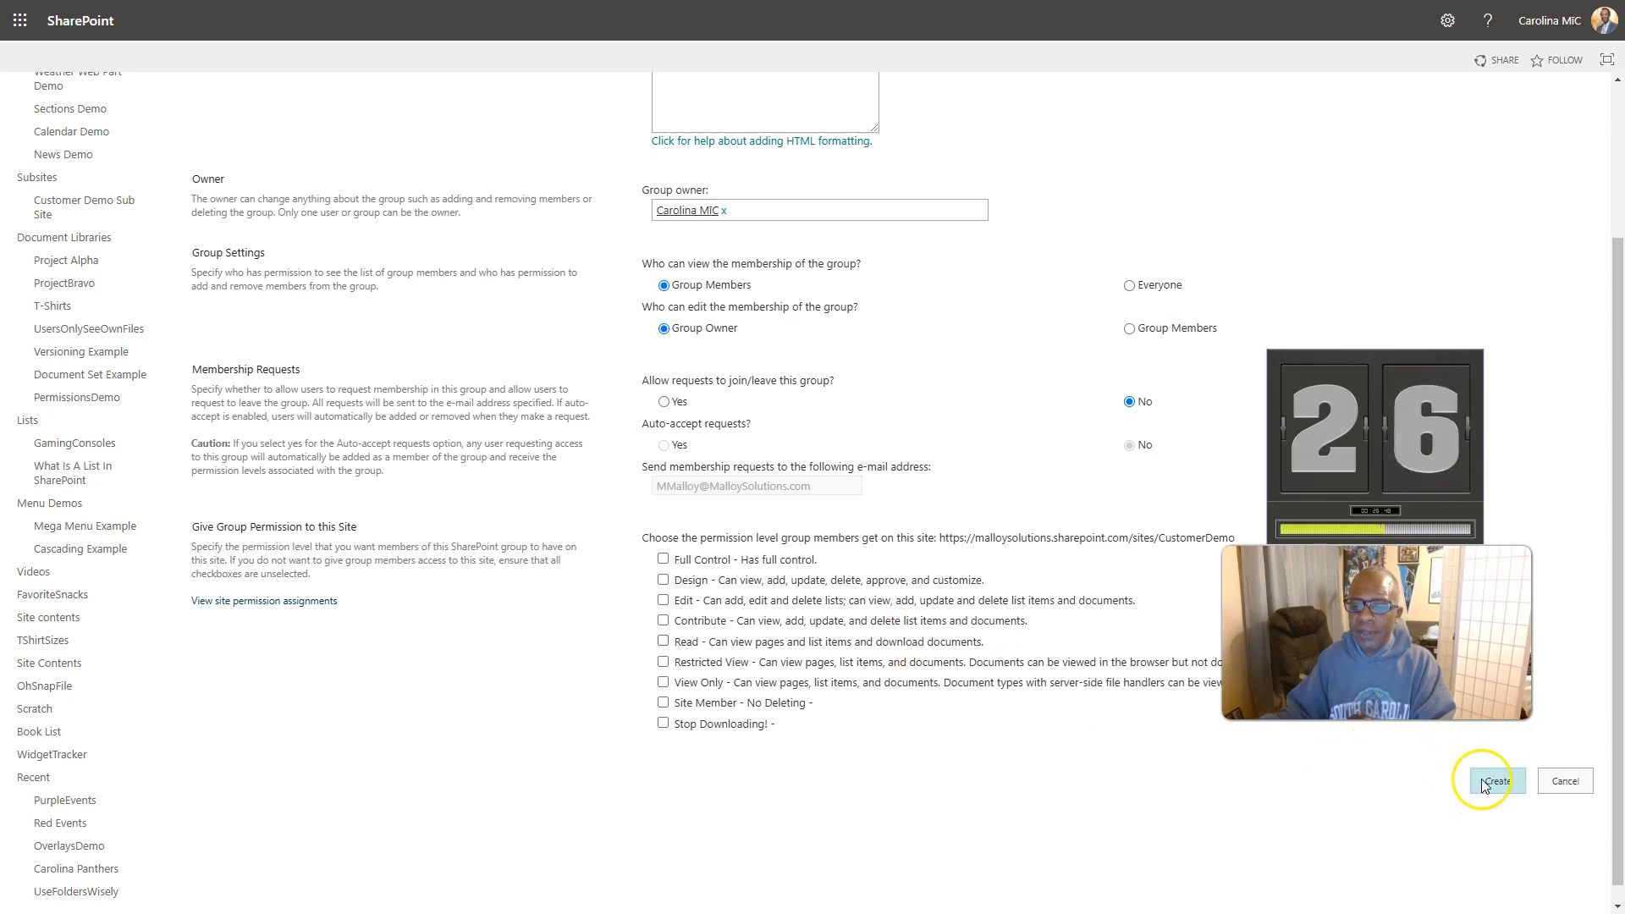
# Create the Project Alpha group and add Jake Delhomme to it without an email invitation
pyautogui.click(1491, 781)
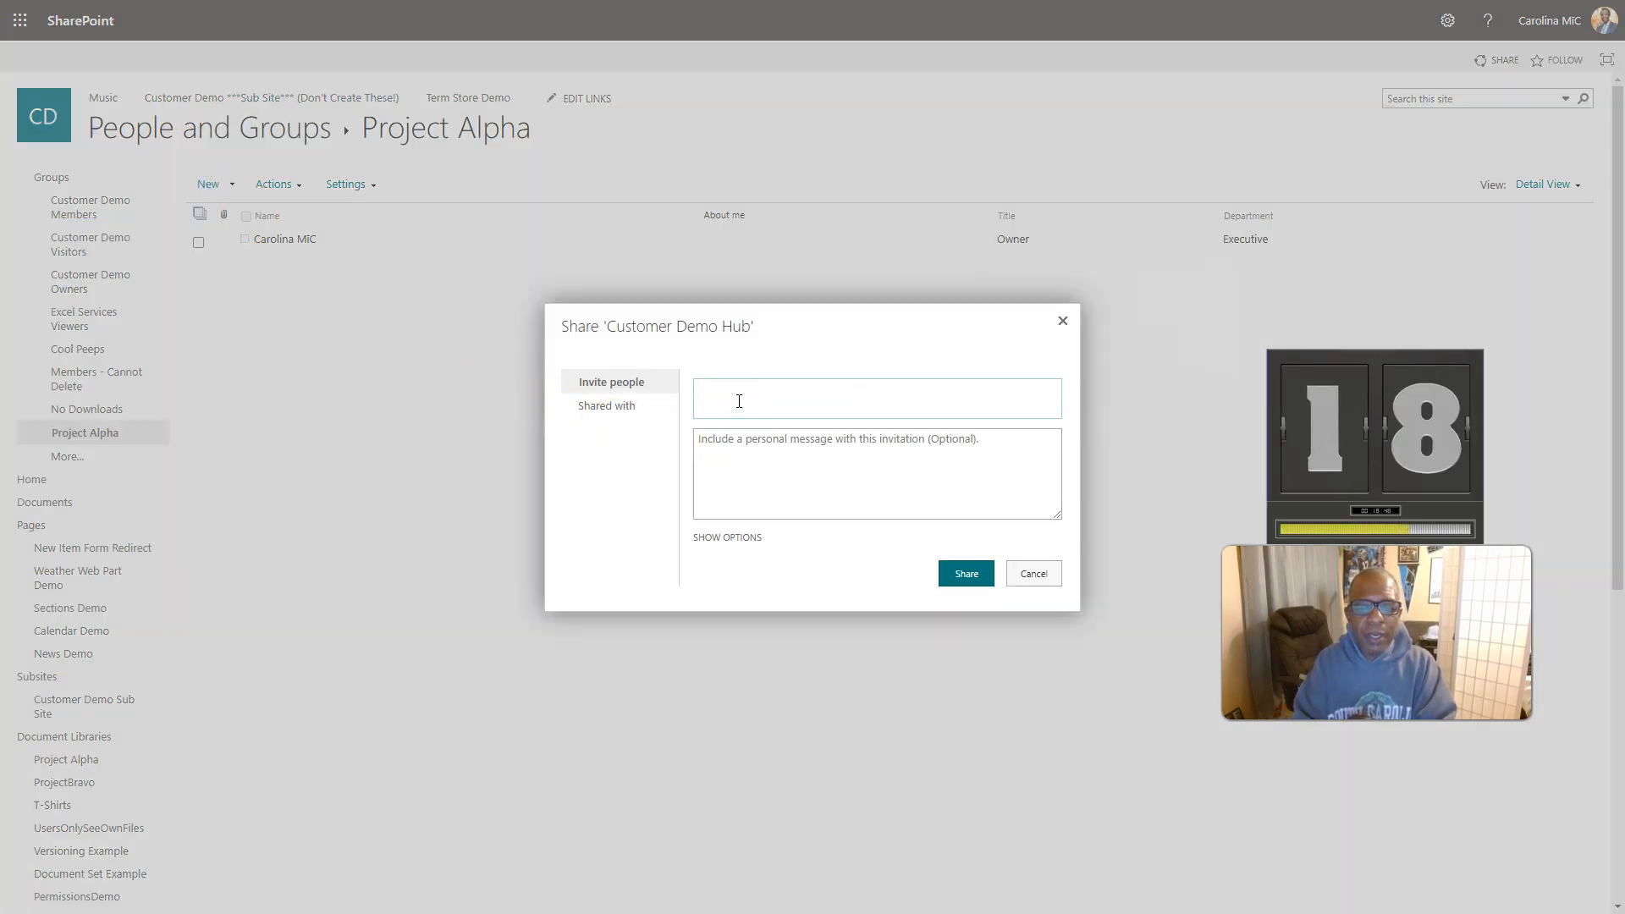
pyautogui.write('Jake Delhomme x')
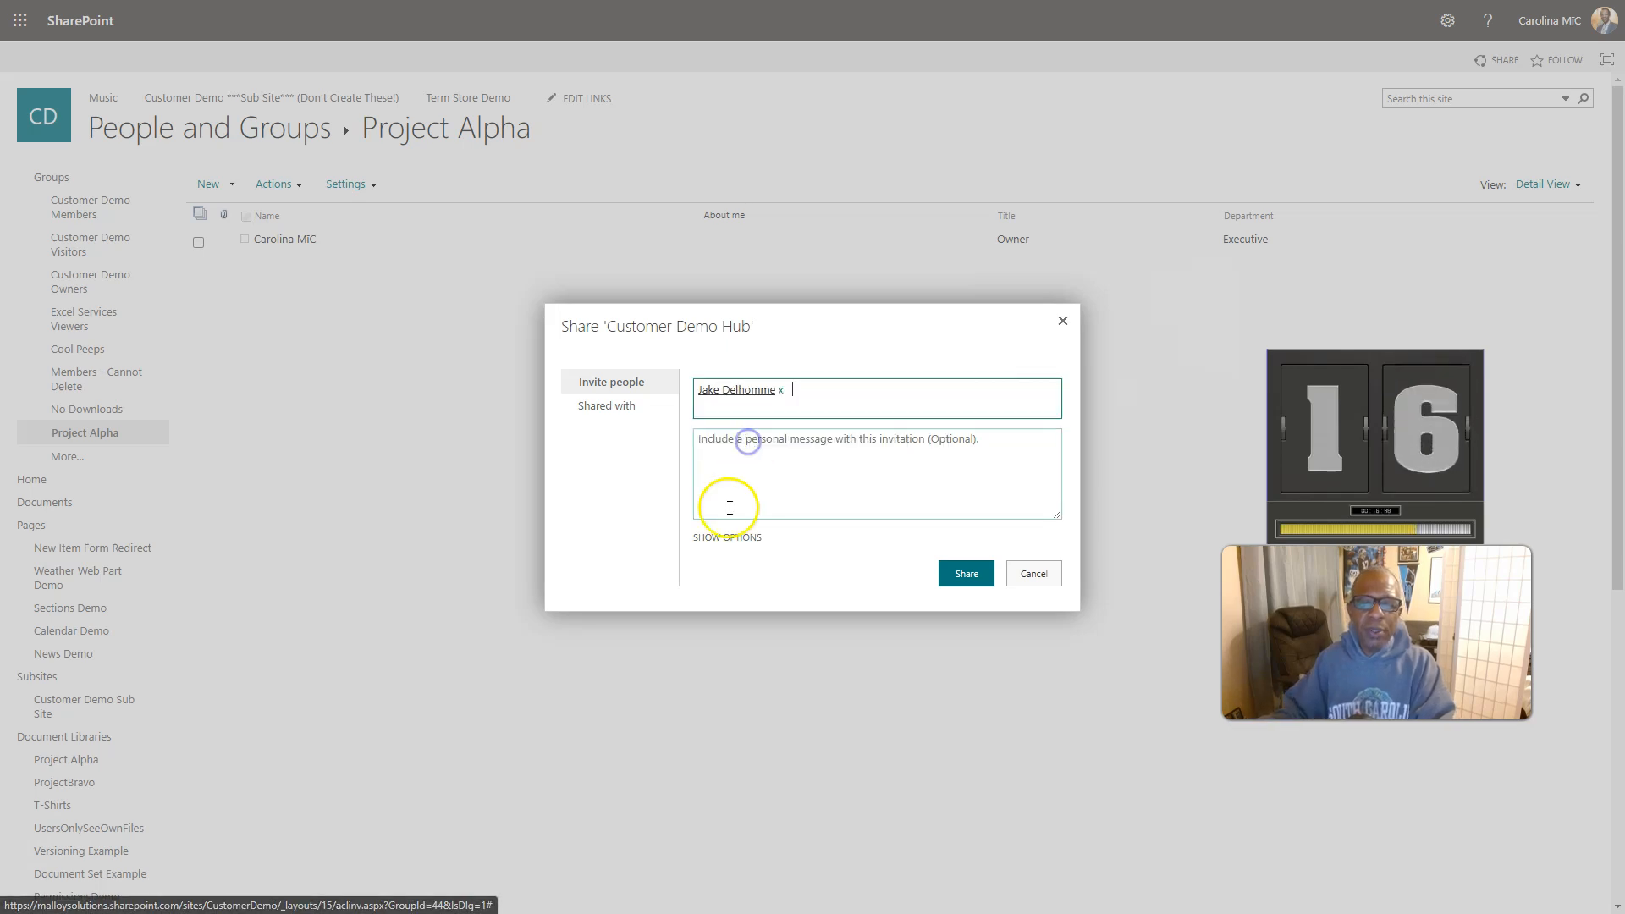
pyautogui.click(727, 537)
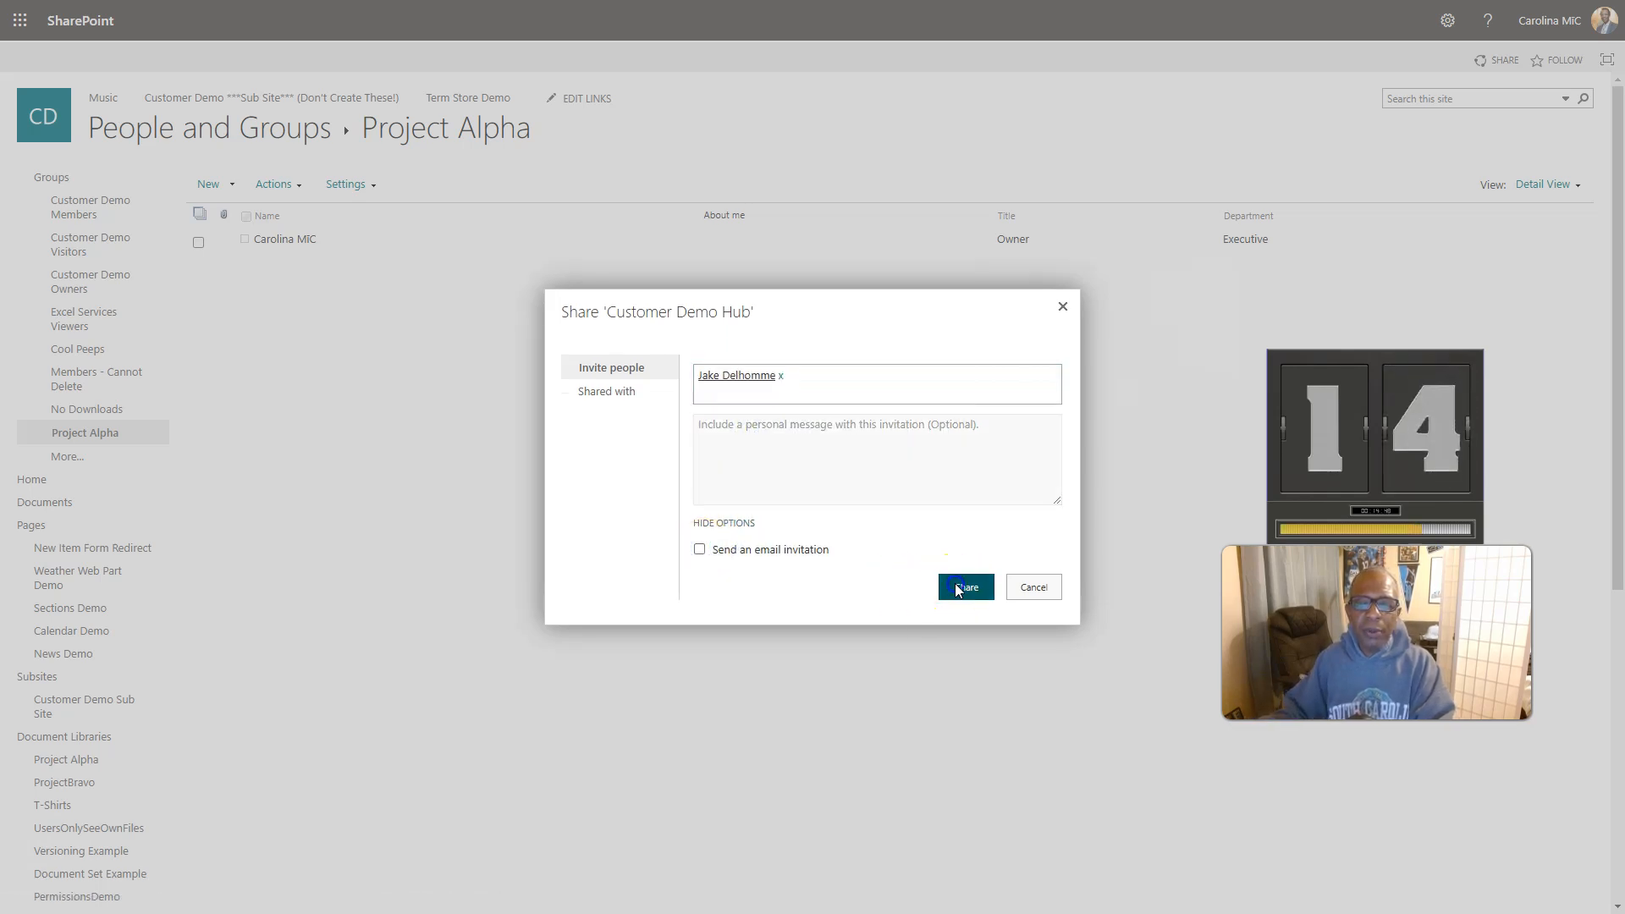
pyautogui.click(964, 588)
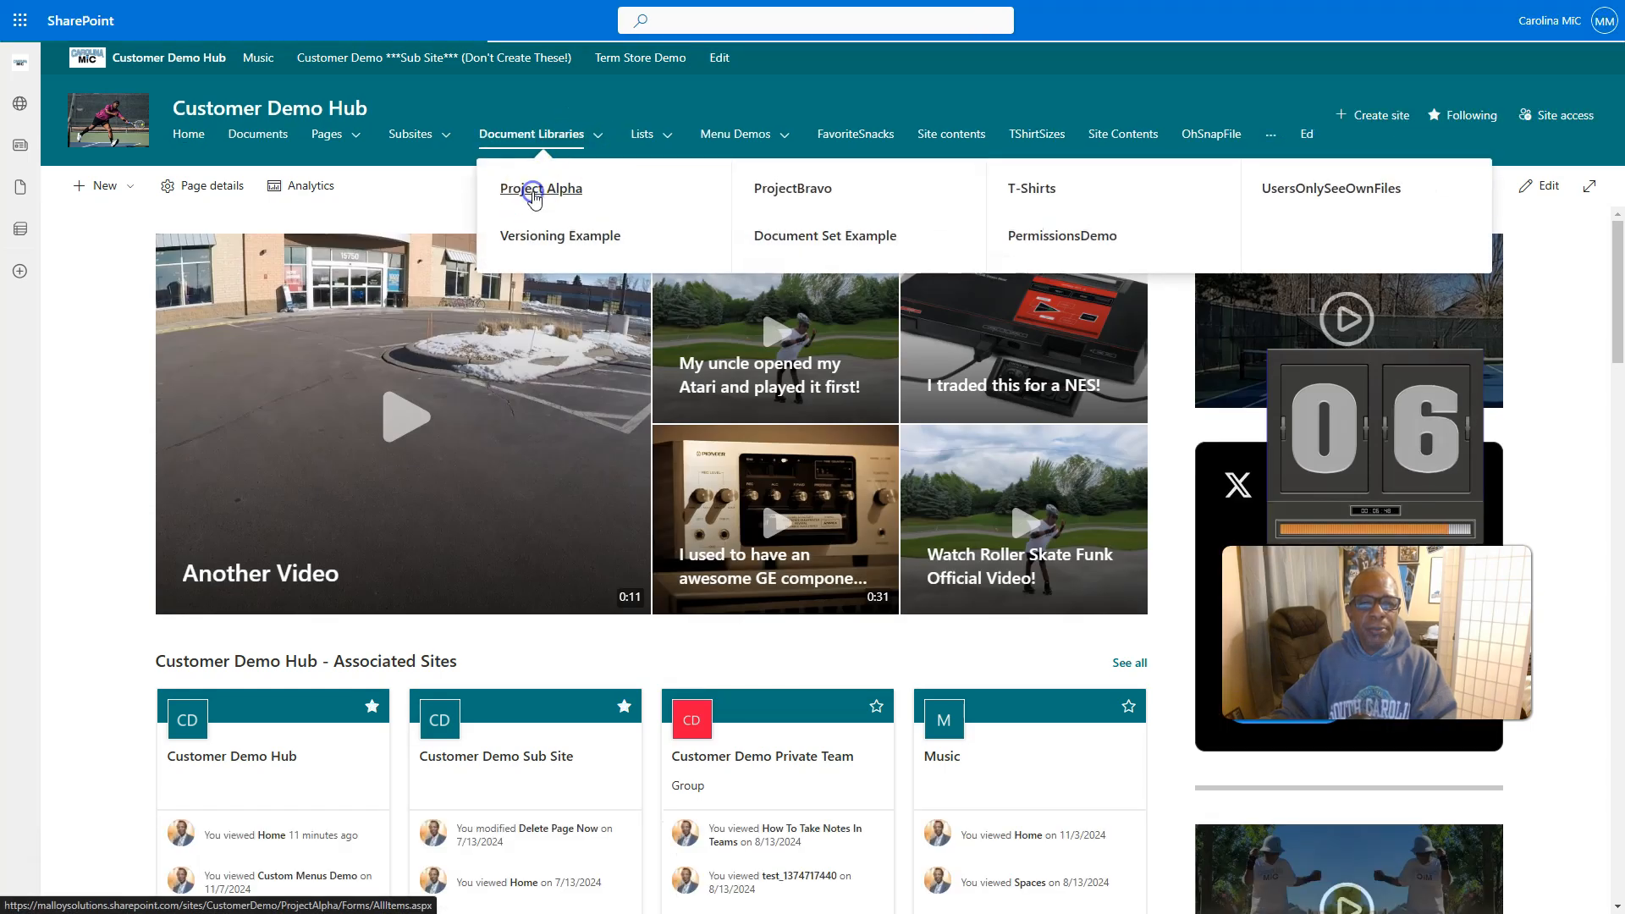
# Go to the full library settings page of the ProjectAlpha library
pyautogui.click(540, 188)
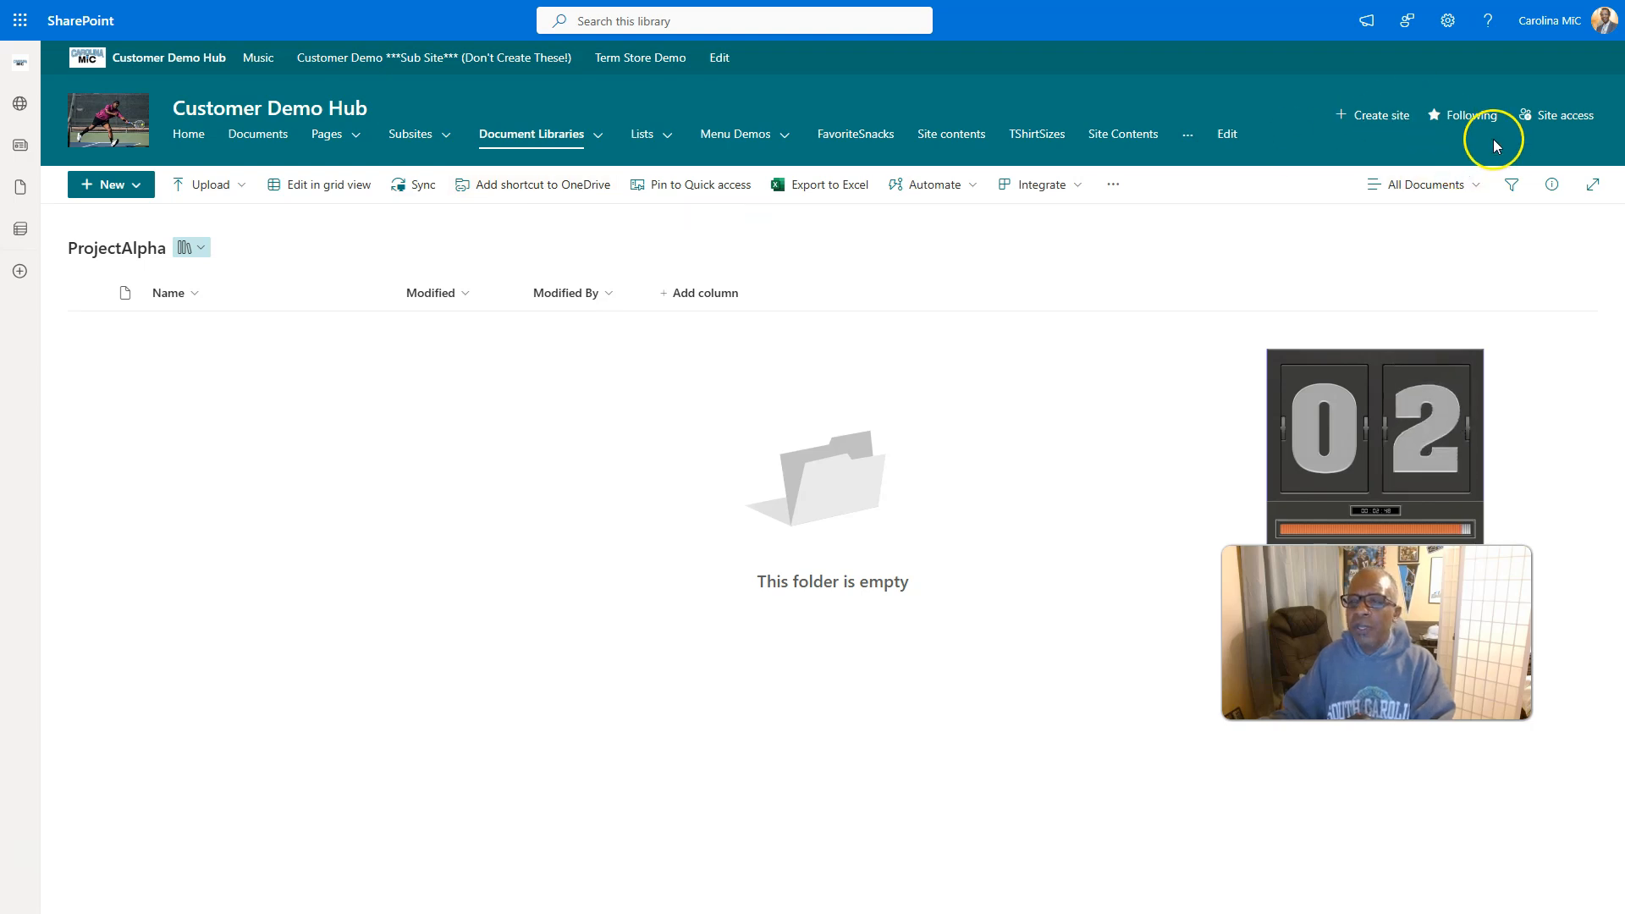
pyautogui.click(1448, 21)
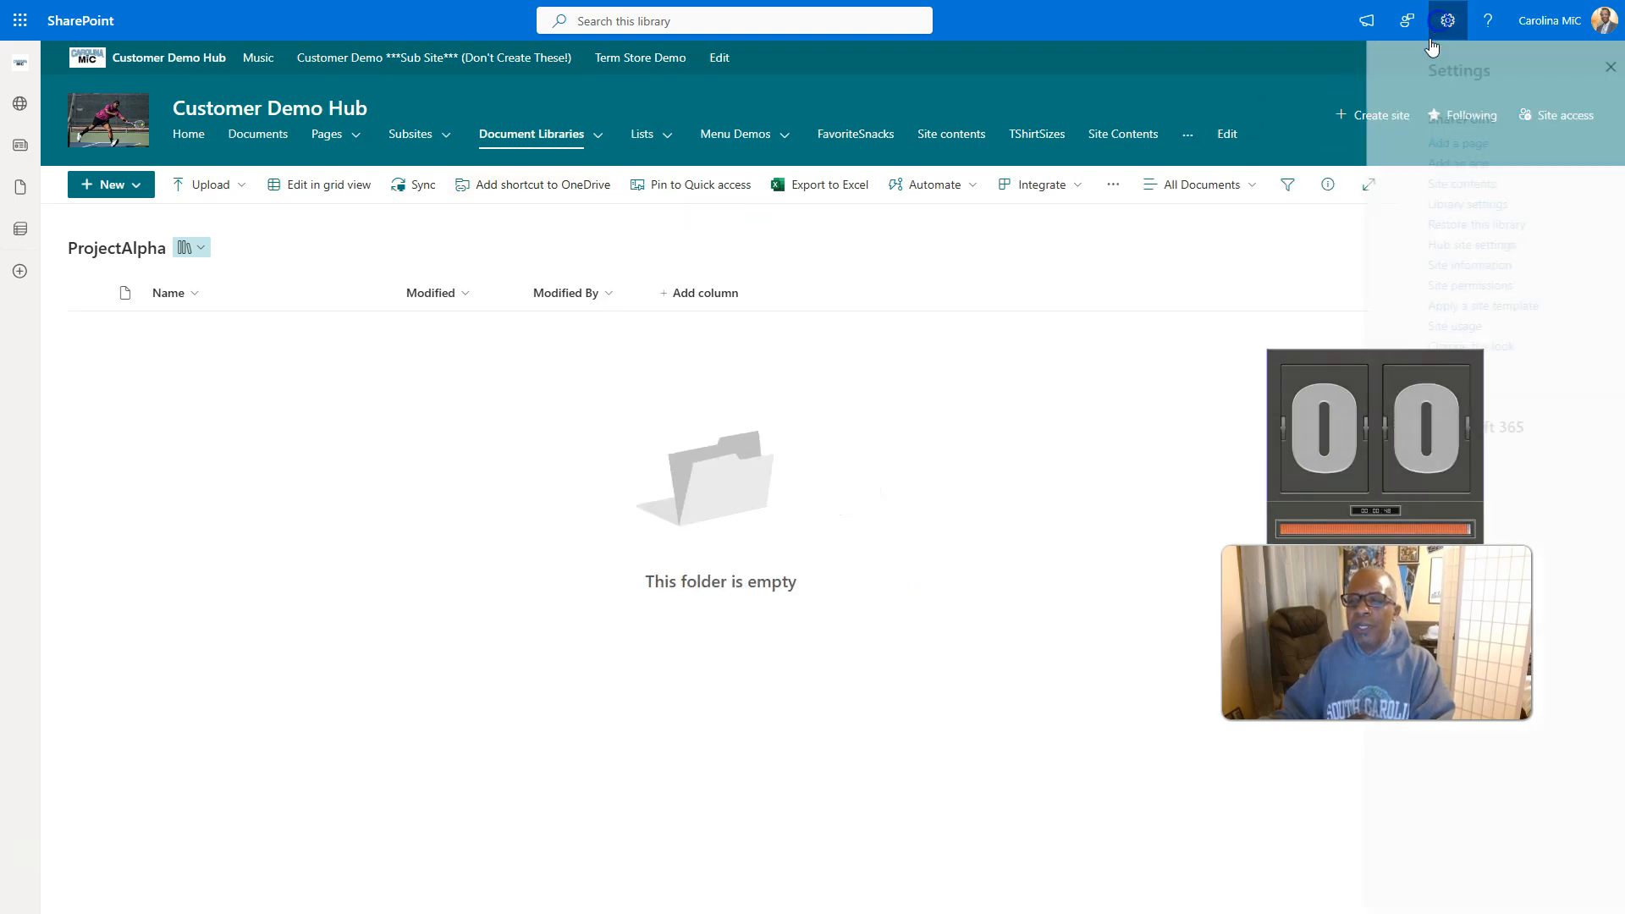
pyautogui.click(1468, 203)
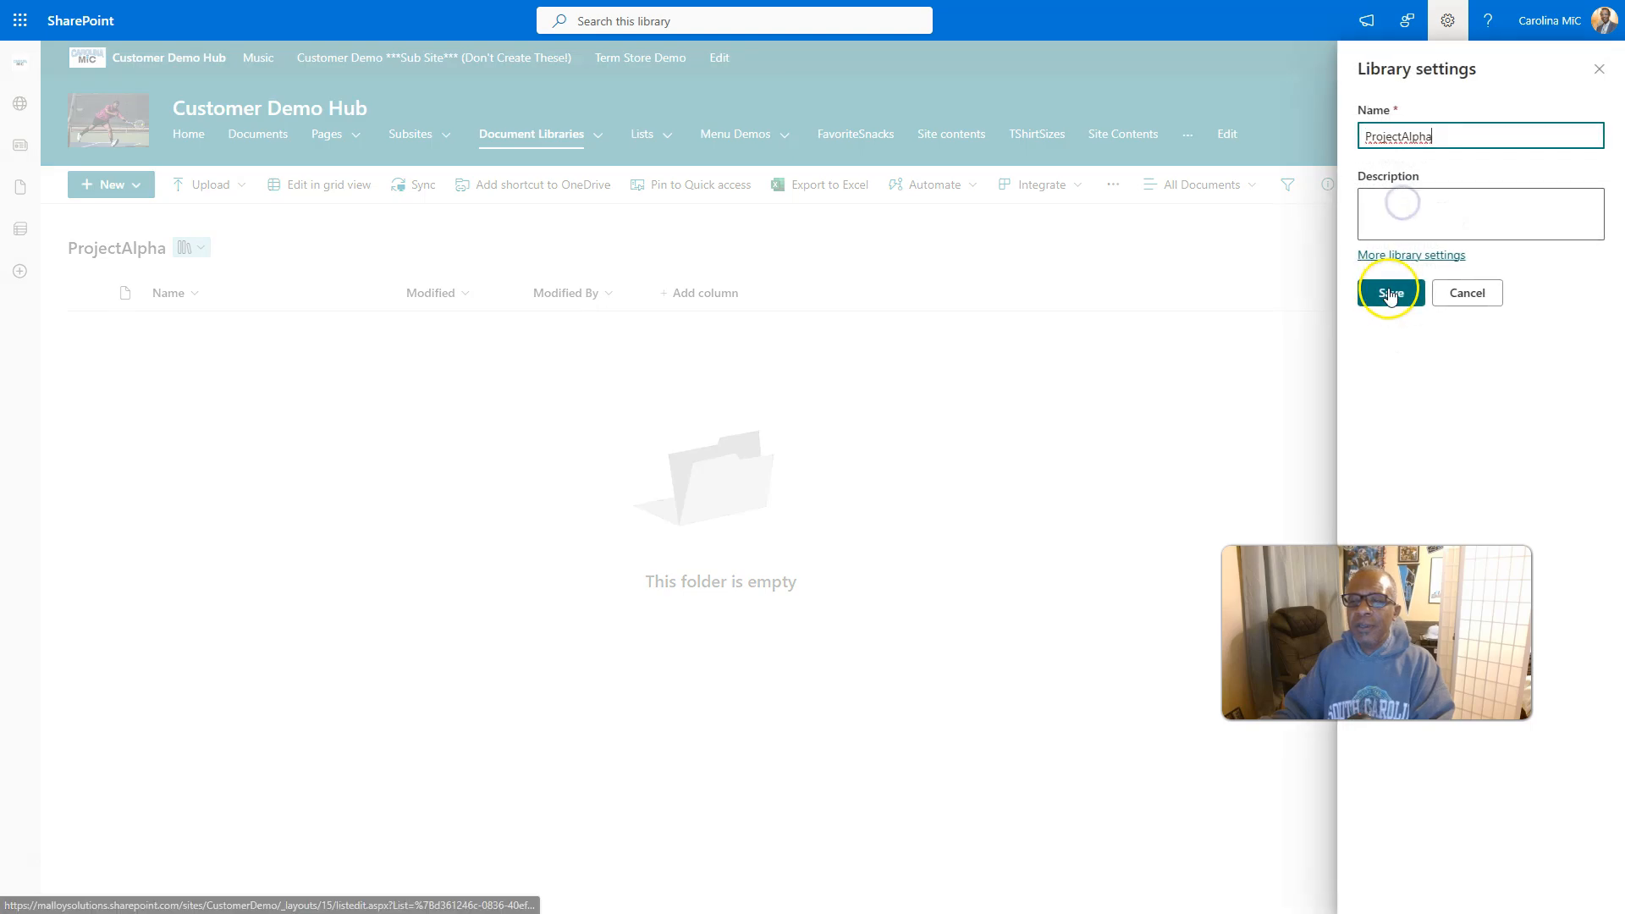
pyautogui.click(1390, 293)
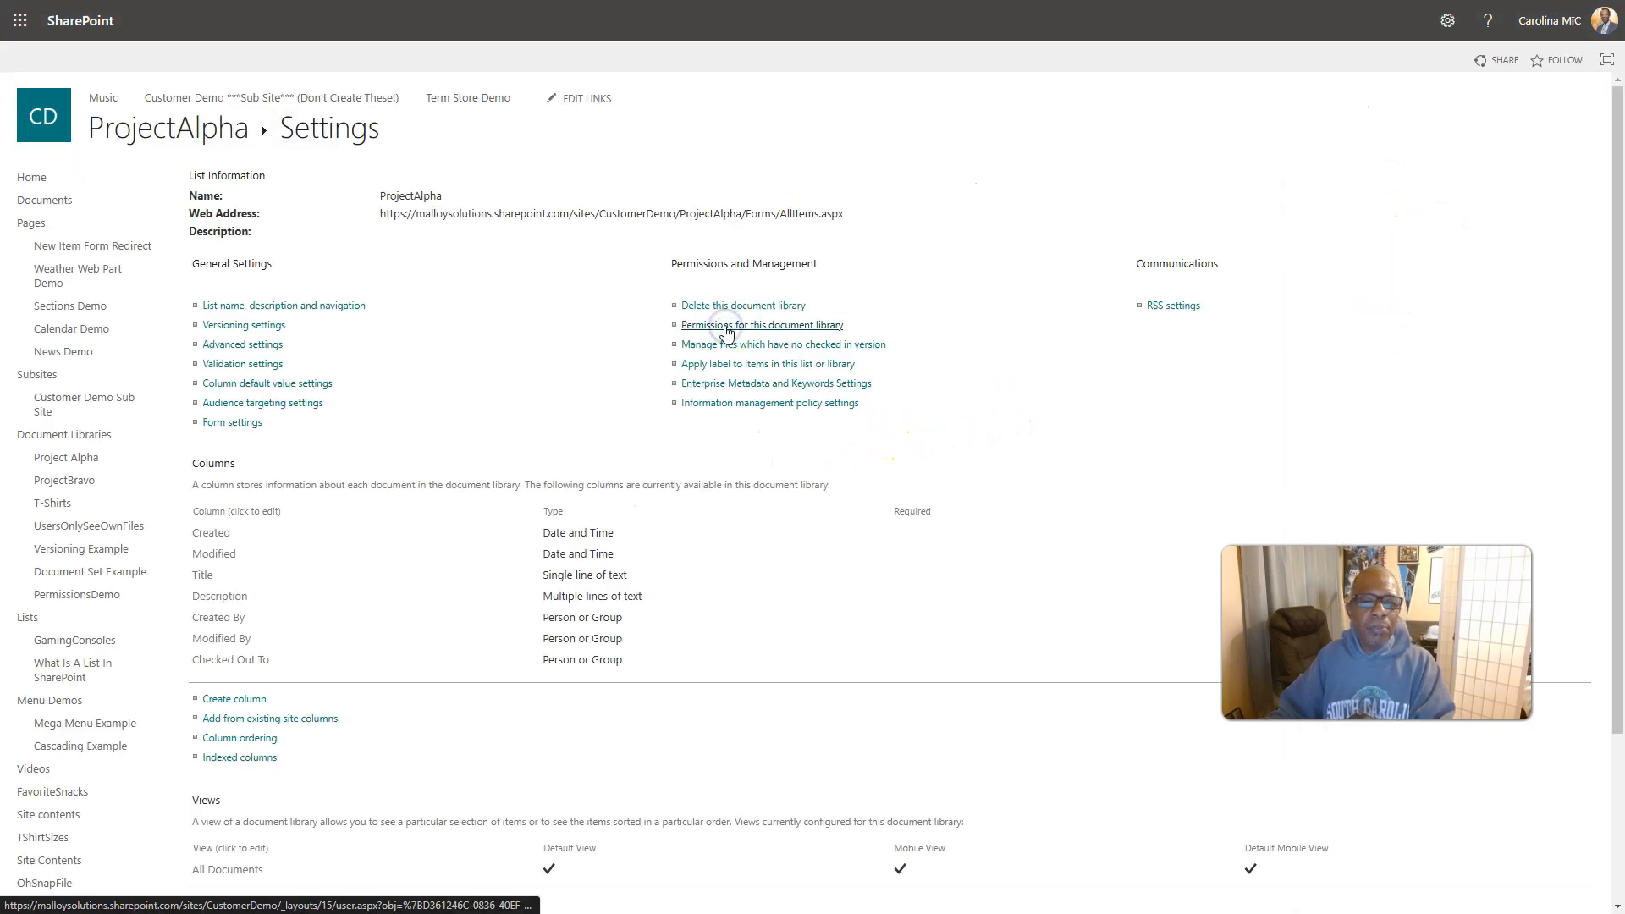
# Stop inheriting permissions on ProjectAlpha and select Customer Demo Visitors for removal
pyautogui.click(762, 325)
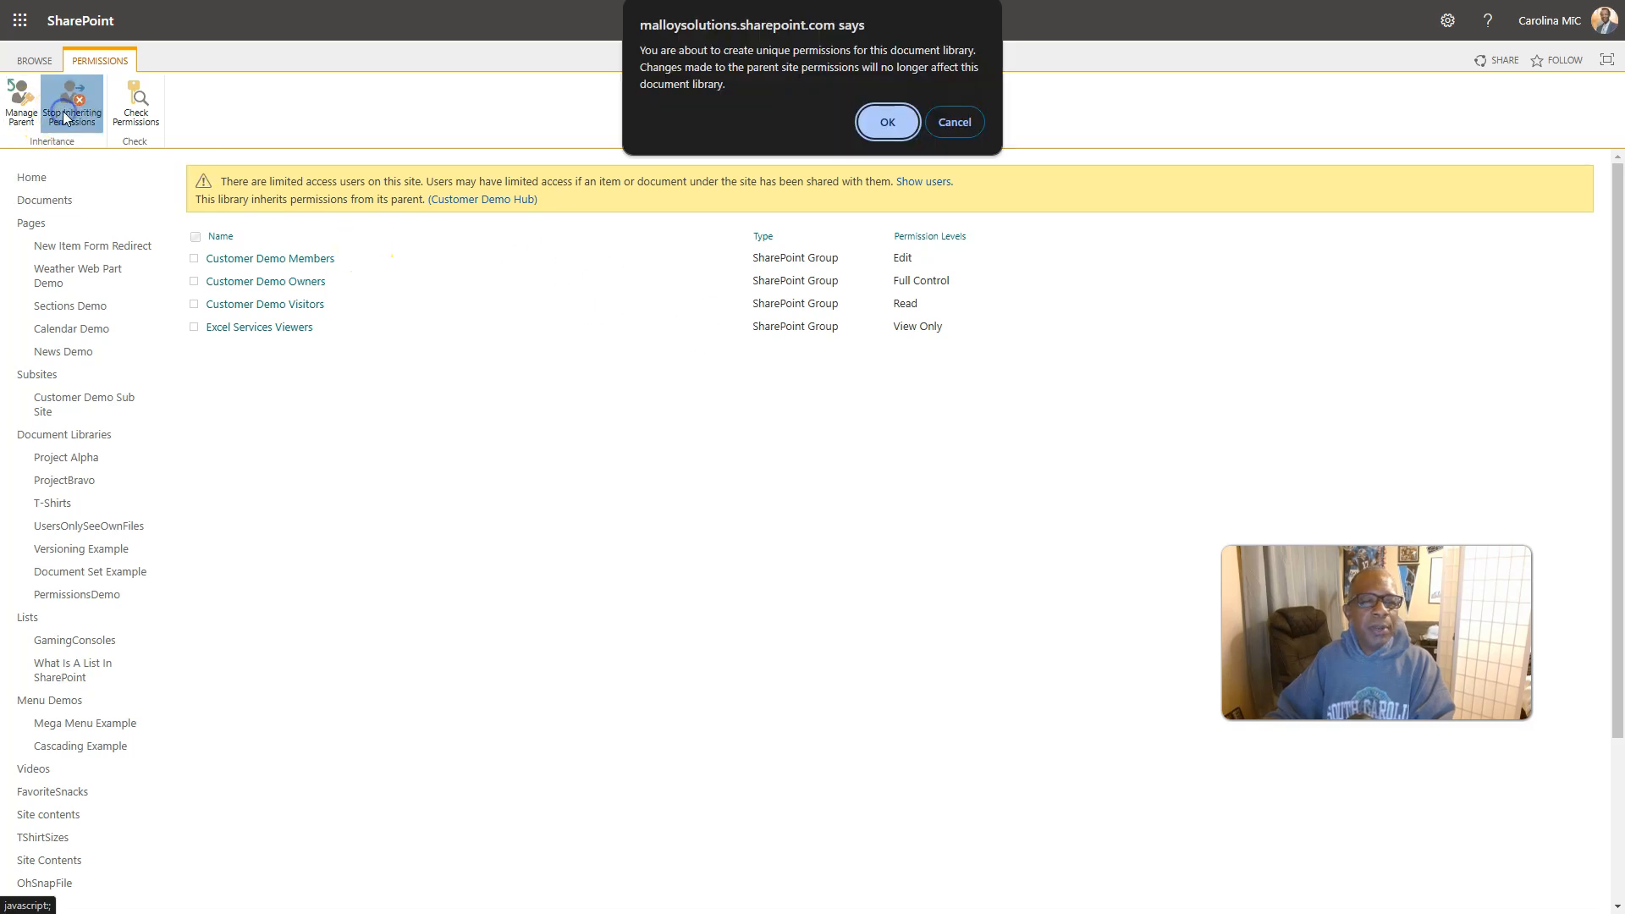
pyautogui.click(885, 122)
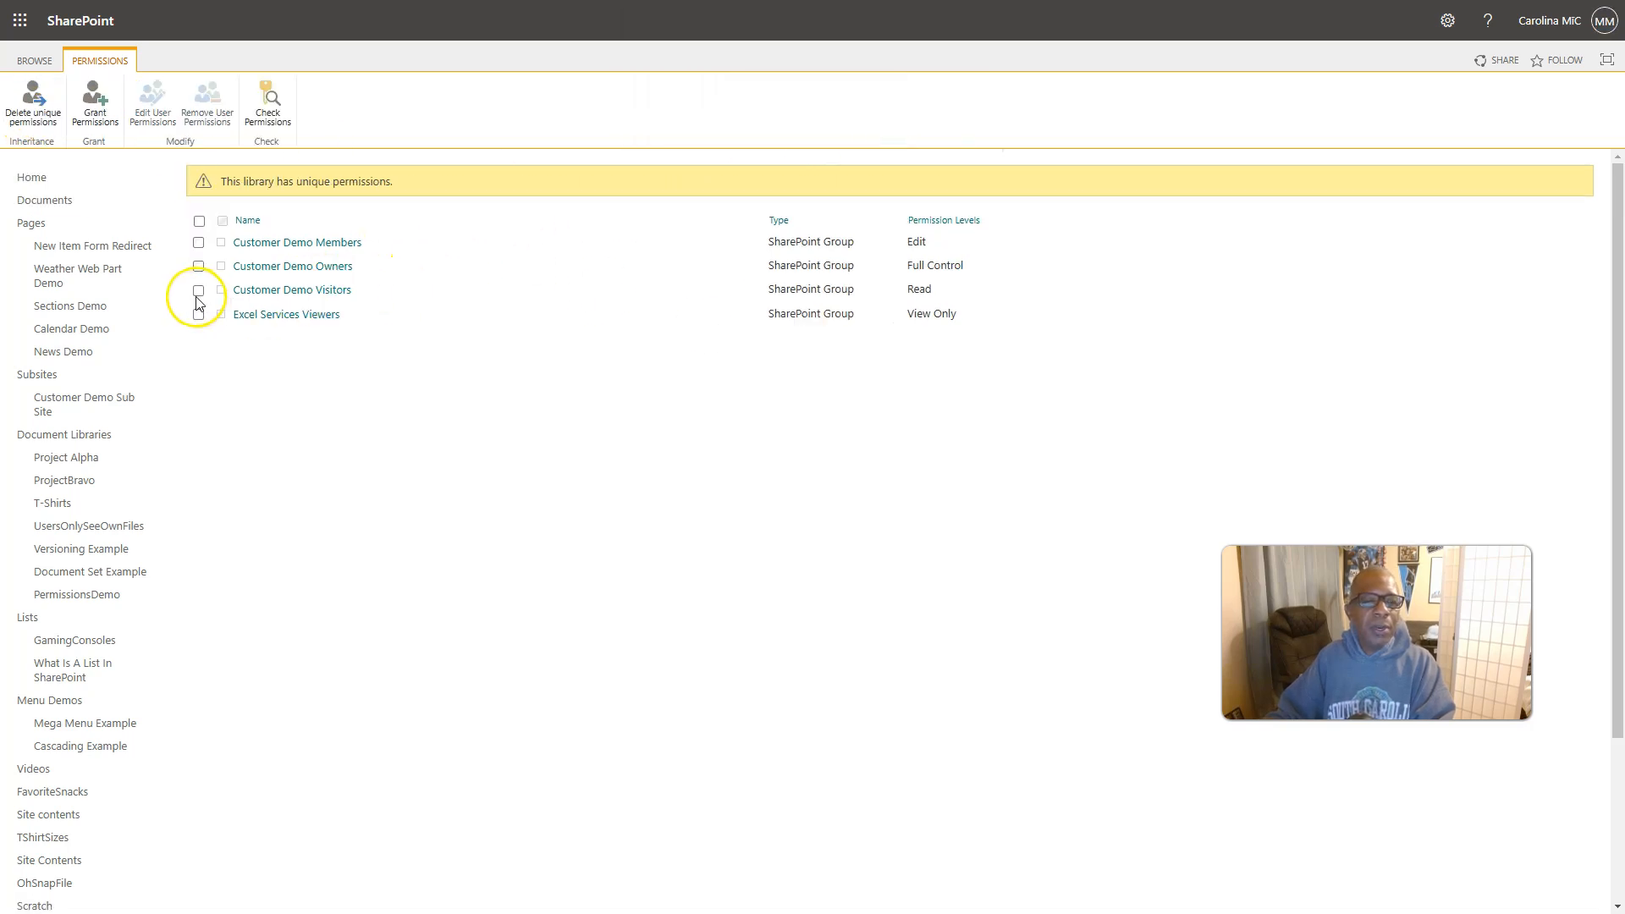
pyautogui.click(206, 102)
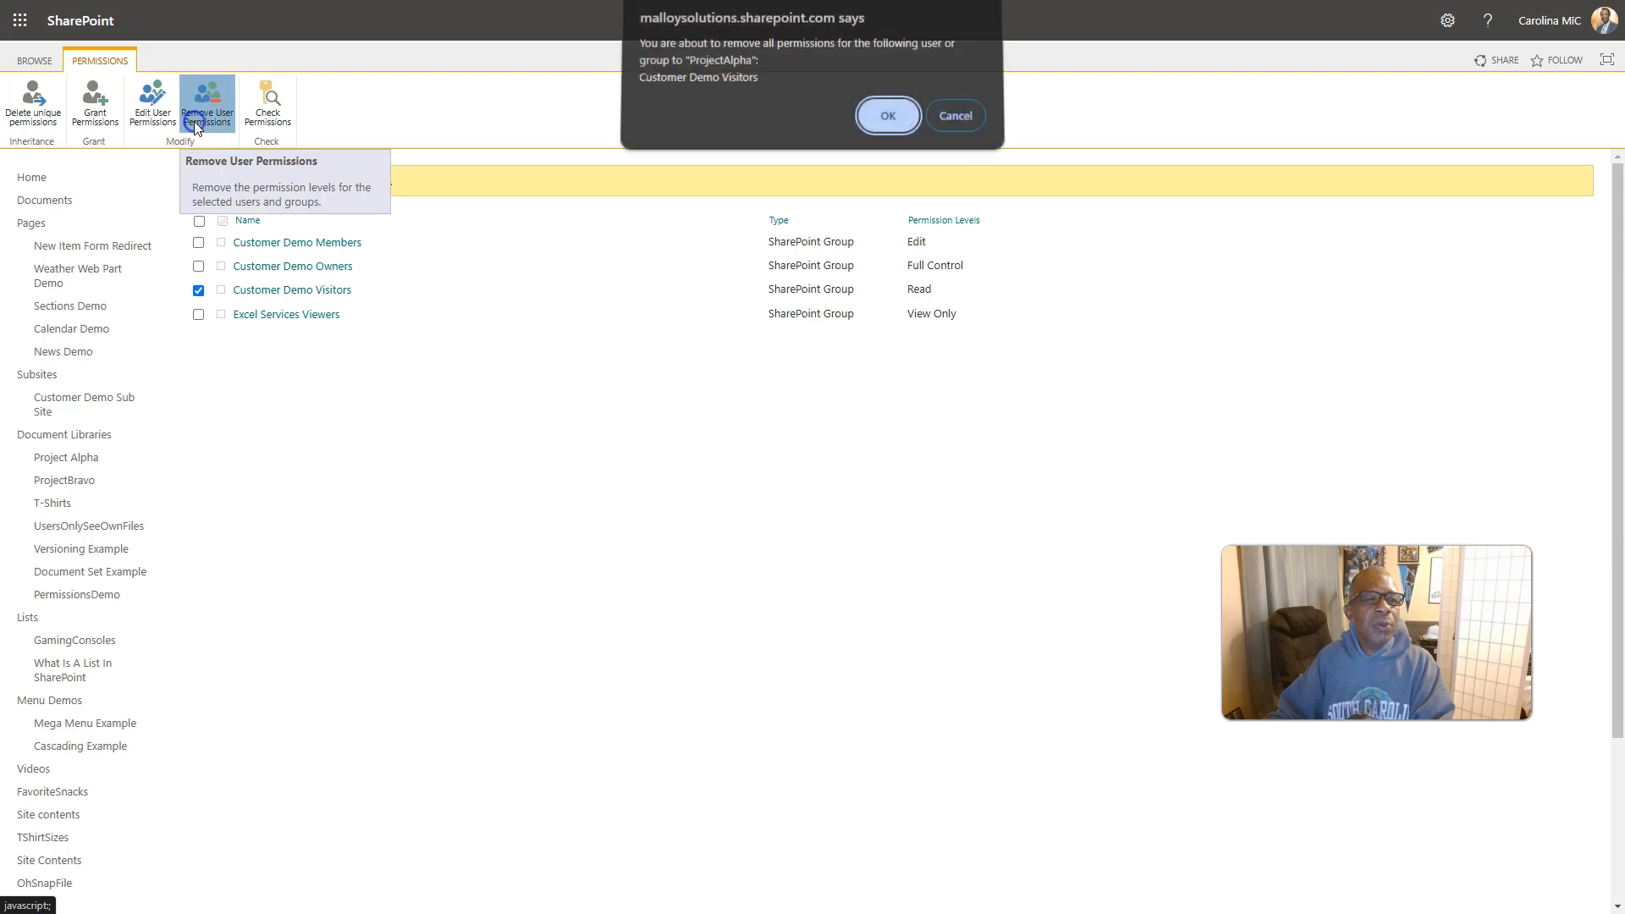
pyautogui.click(885, 115)
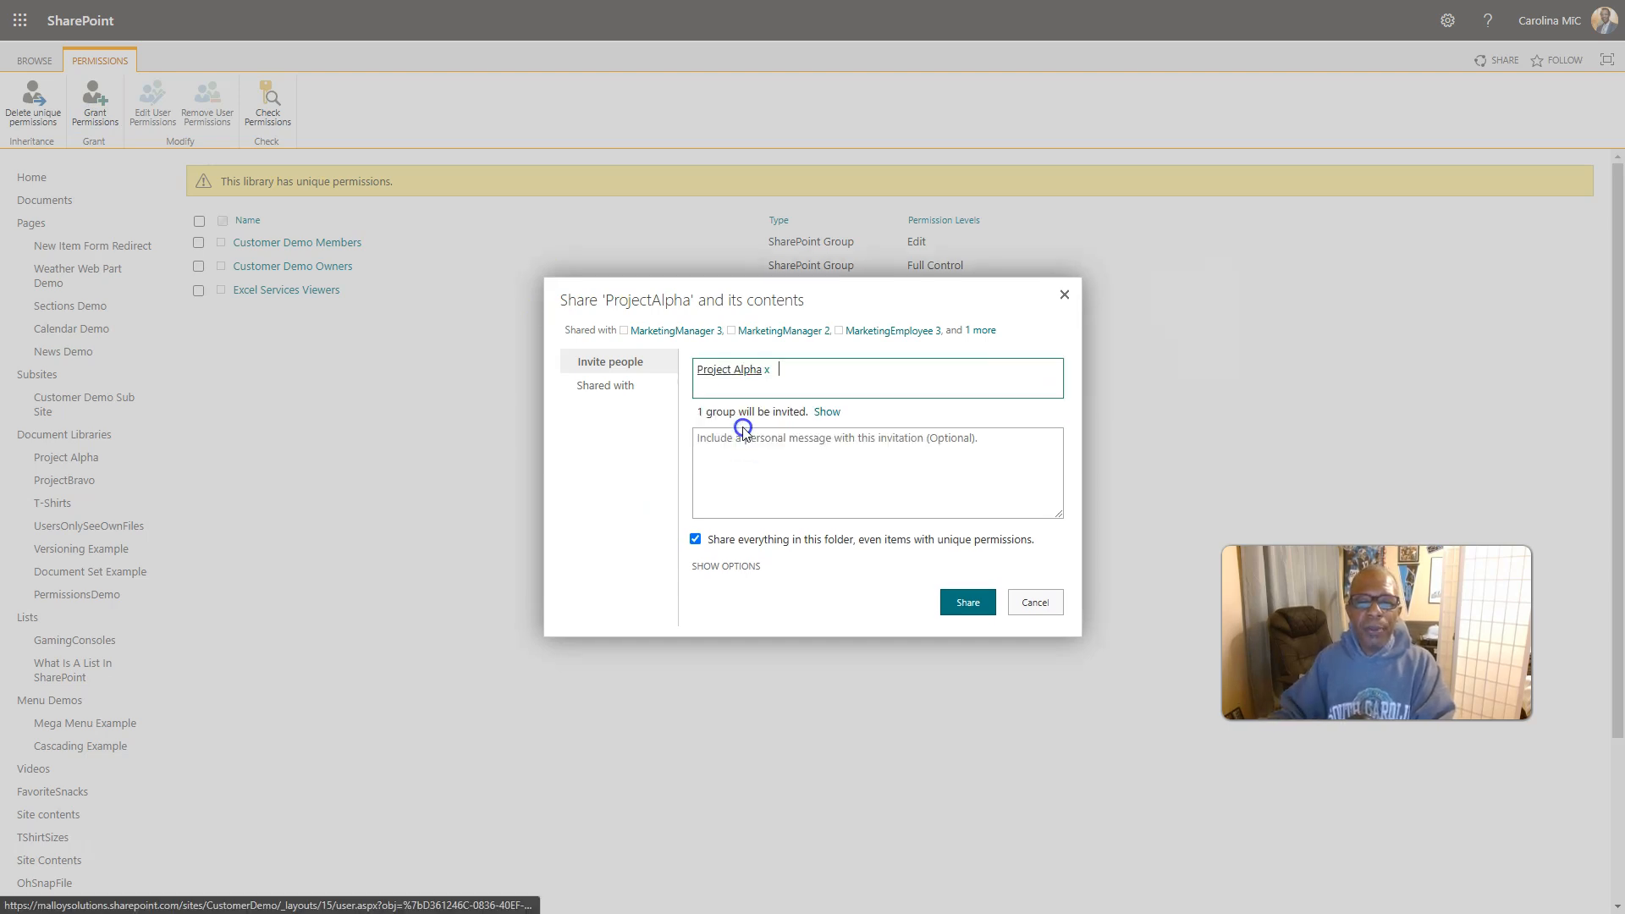
pyautogui.click(726, 566)
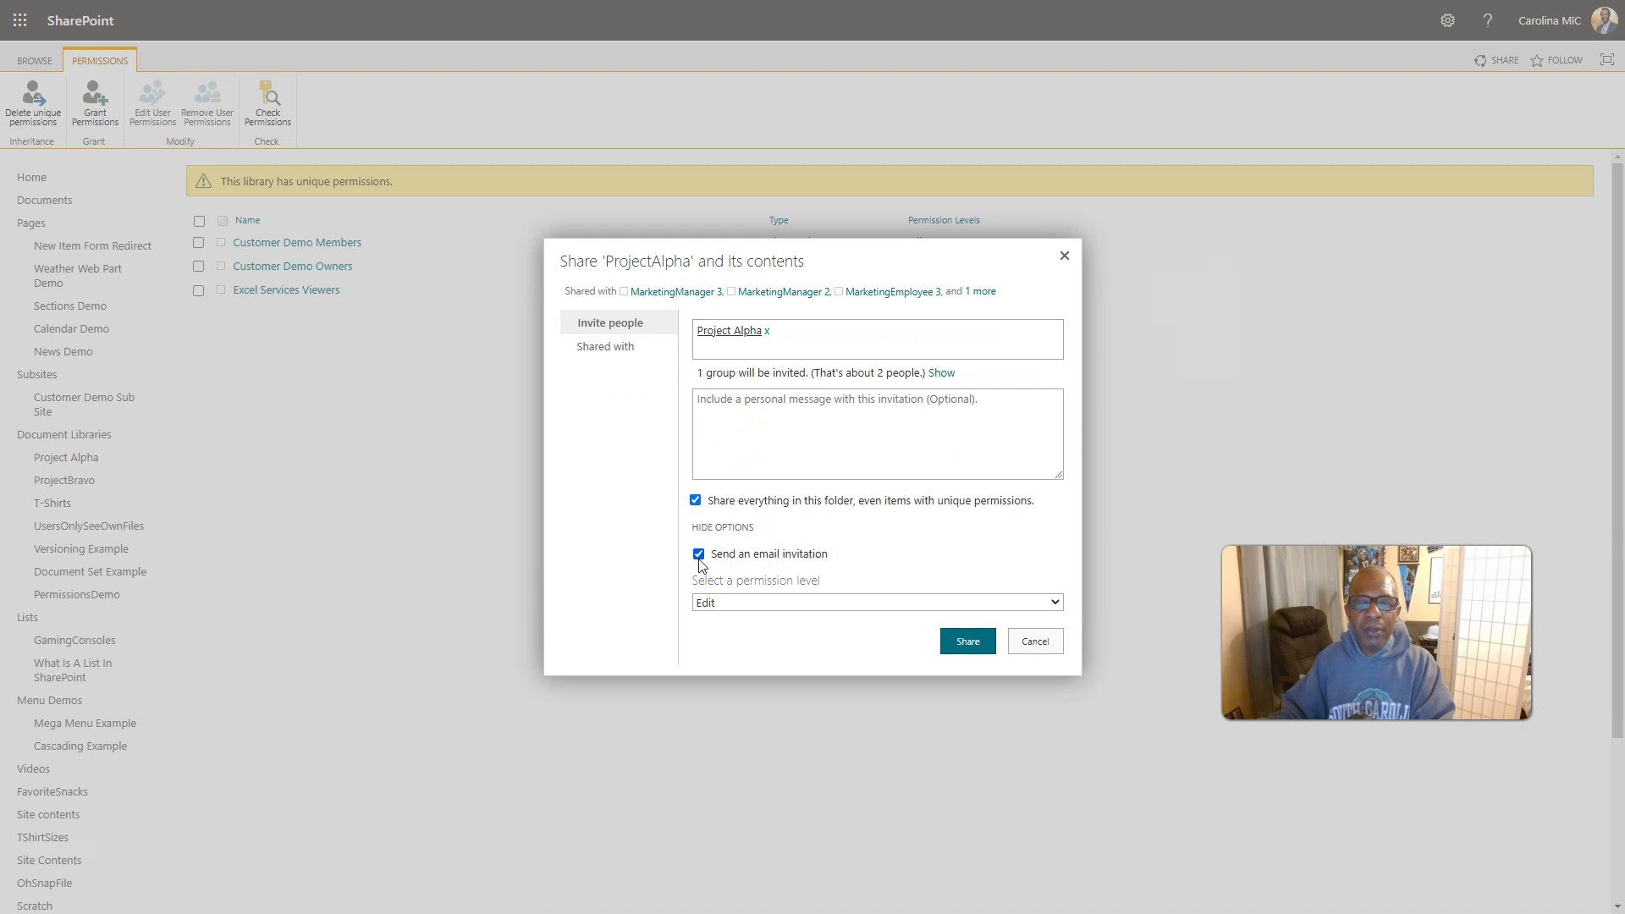
pyautogui.click(876, 603)
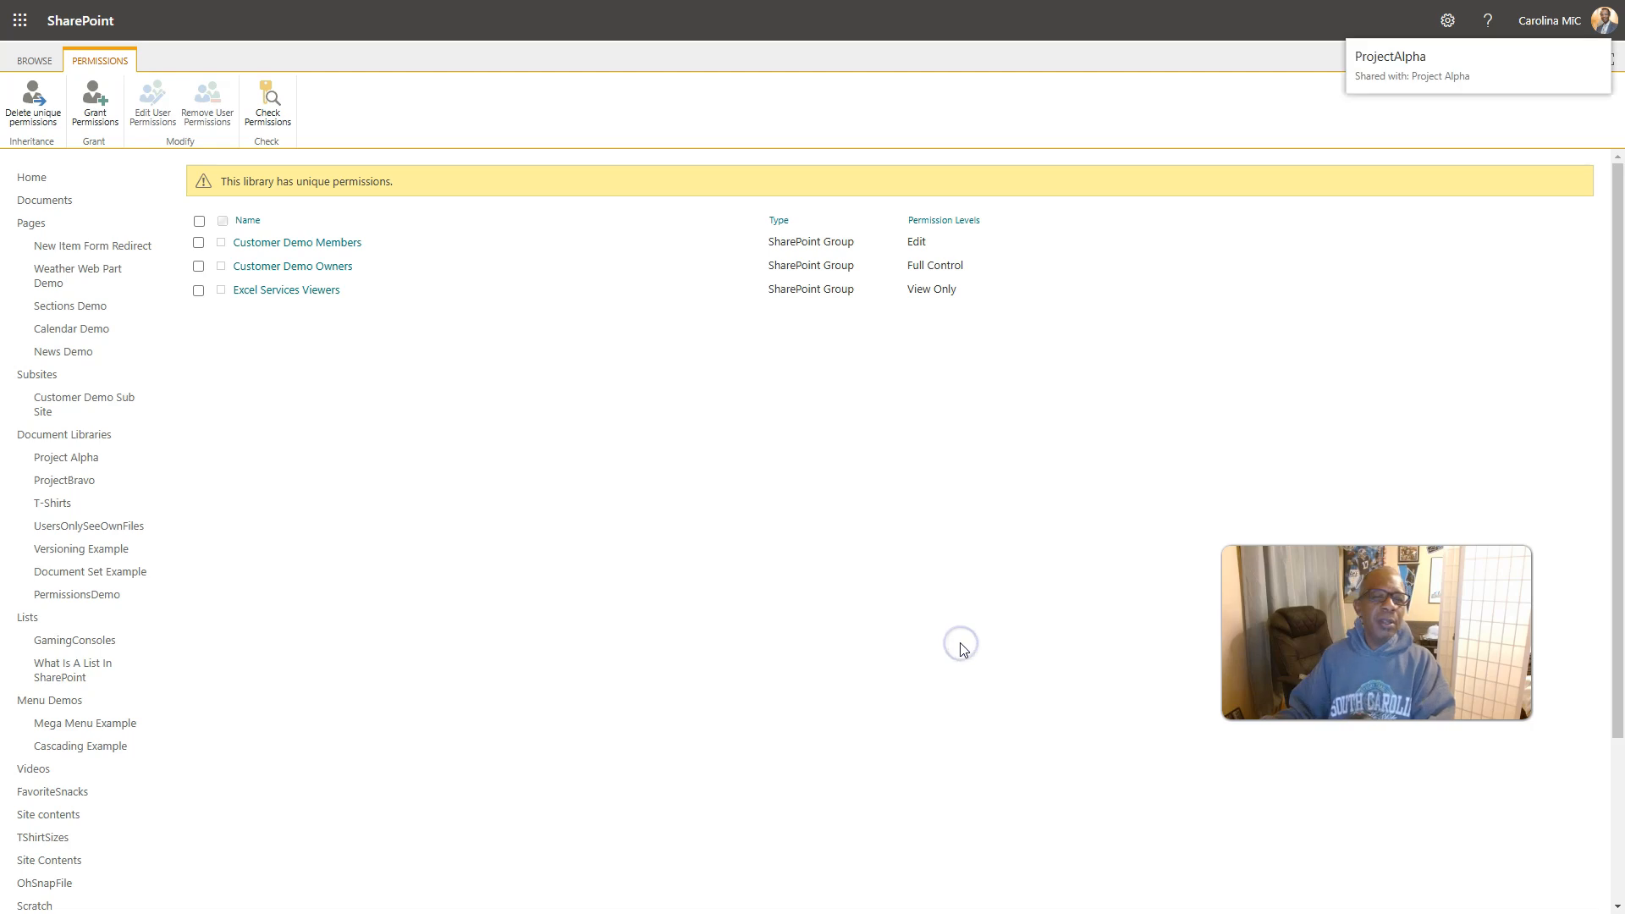
pyautogui.moveTo(292, 197)
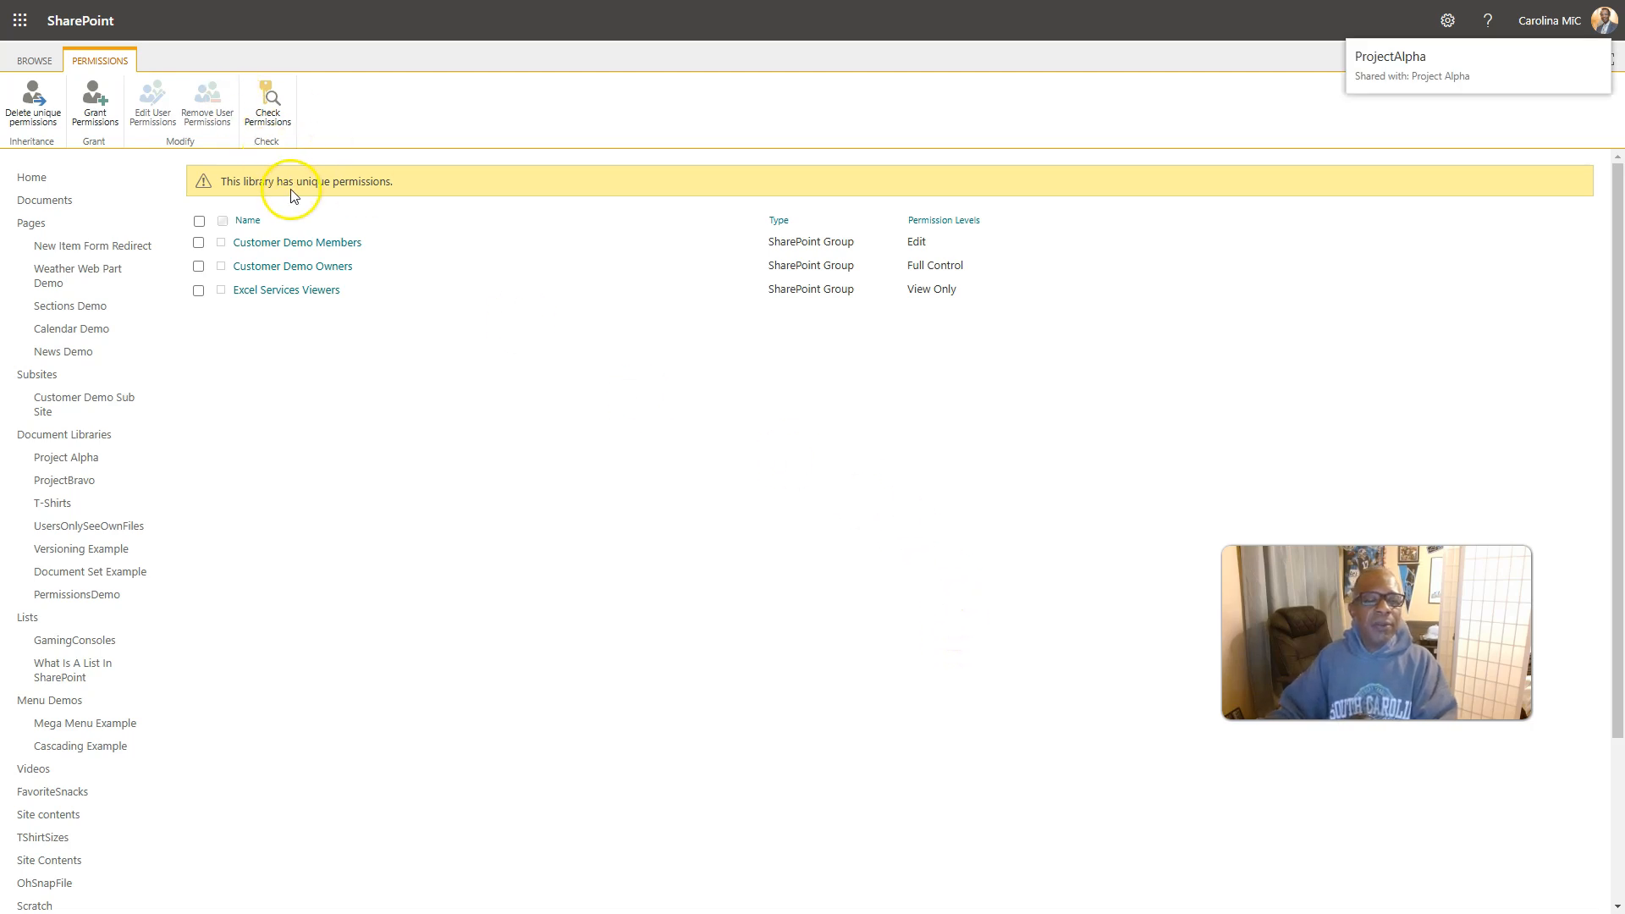
pyautogui.moveTo(292, 234)
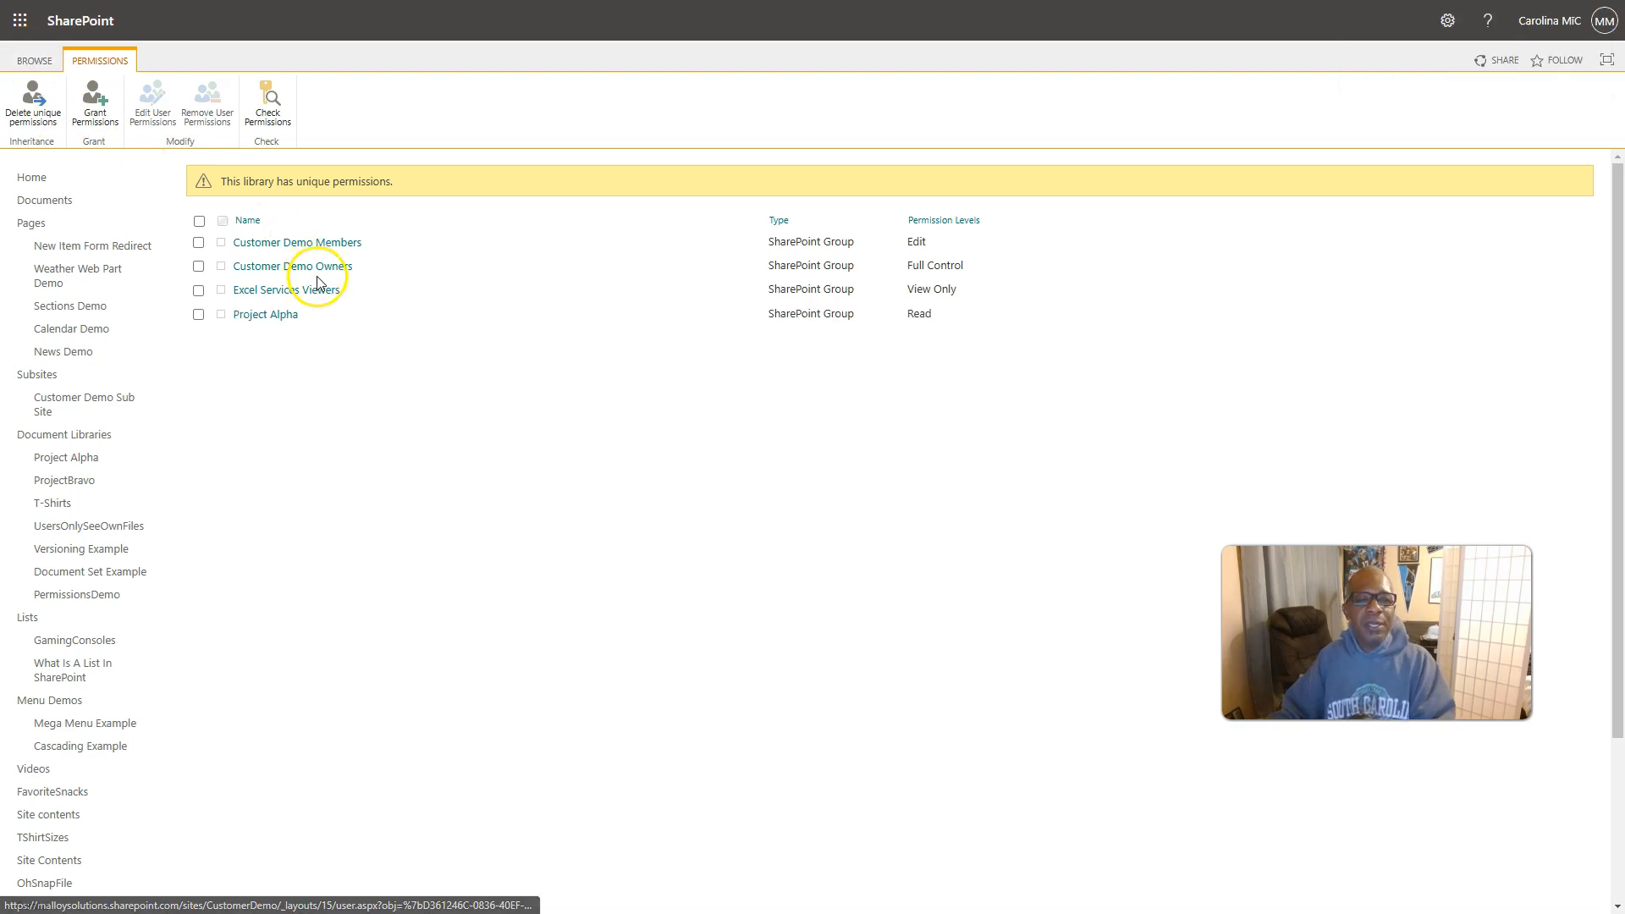
pyautogui.moveTo(377, 308)
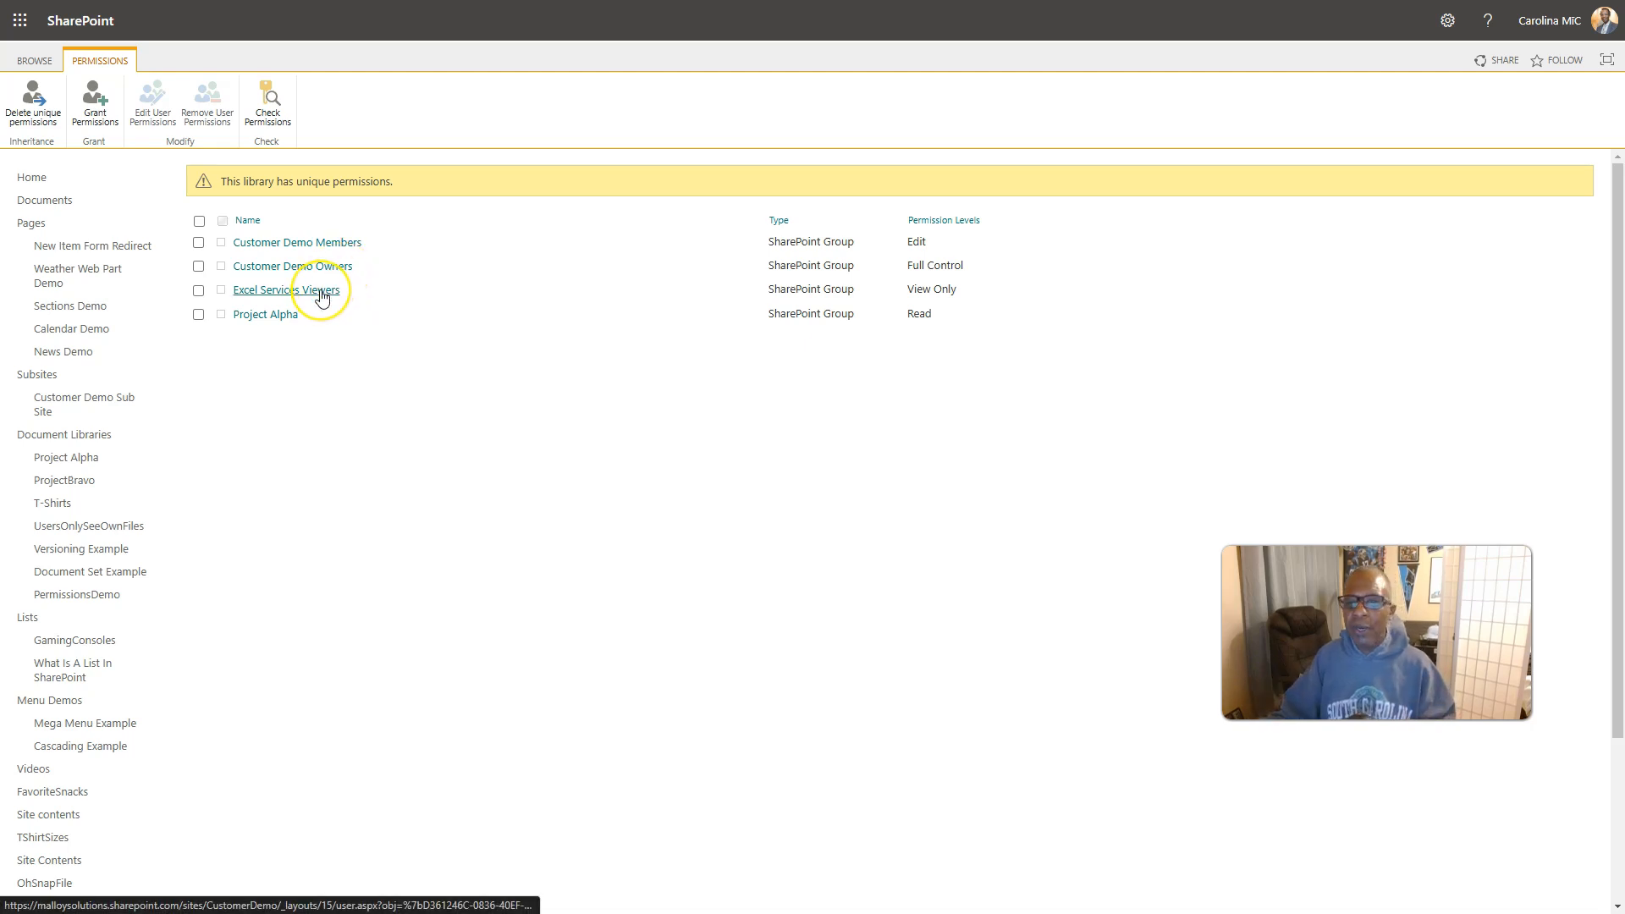
# Return to the hub home and bring up the Site permissions summary panel
pyautogui.click(33, 61)
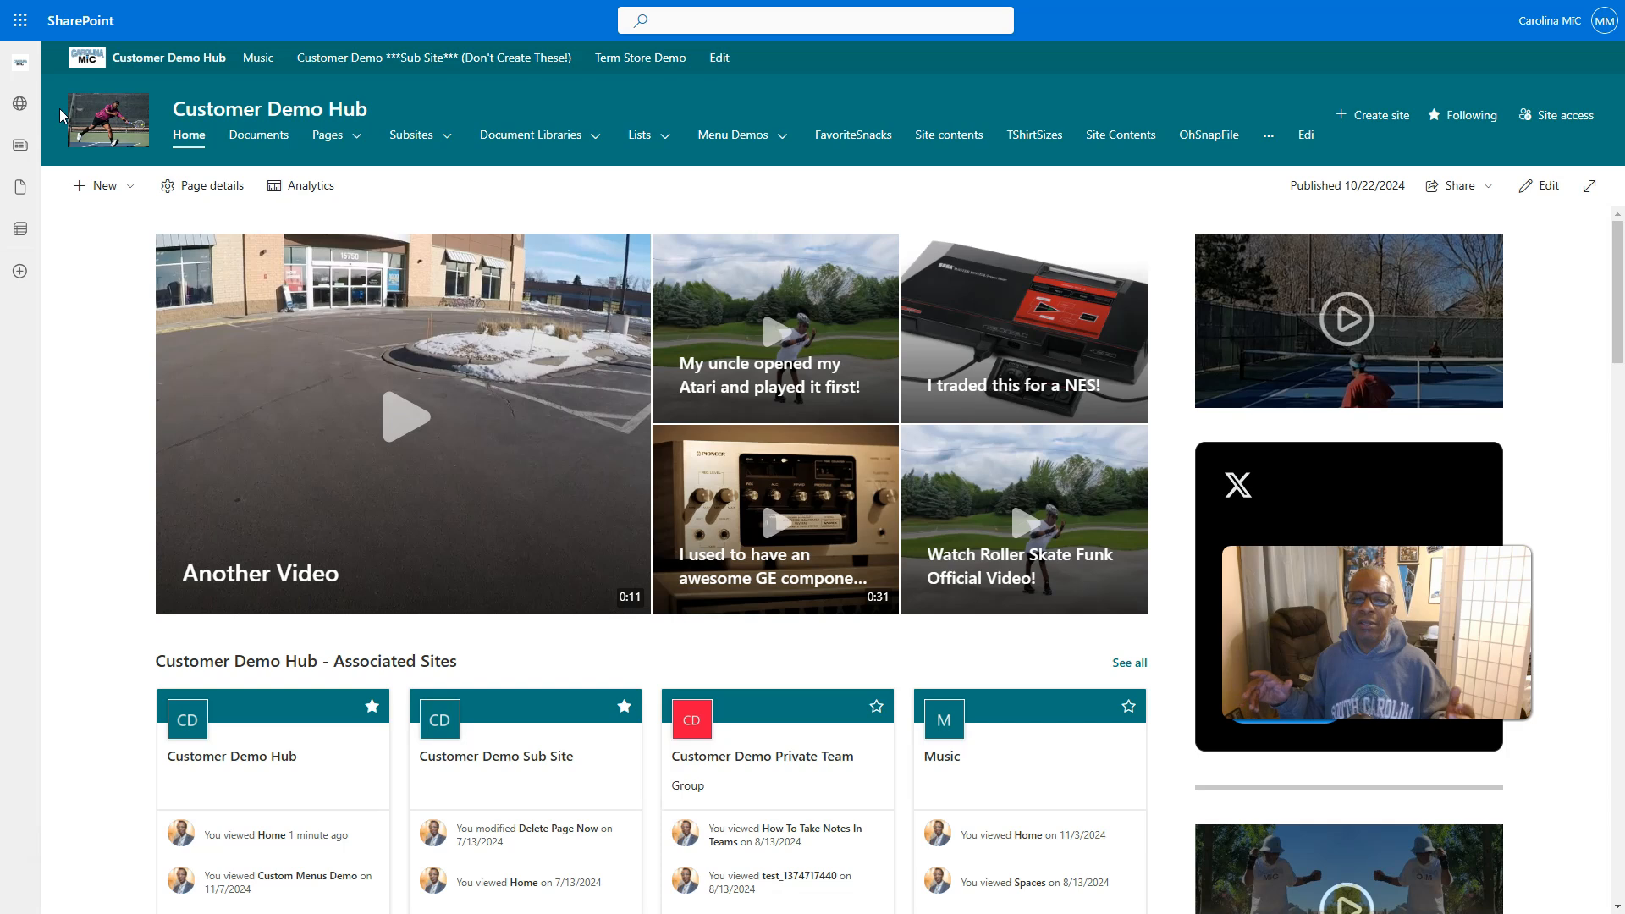
pyautogui.click(533, 135)
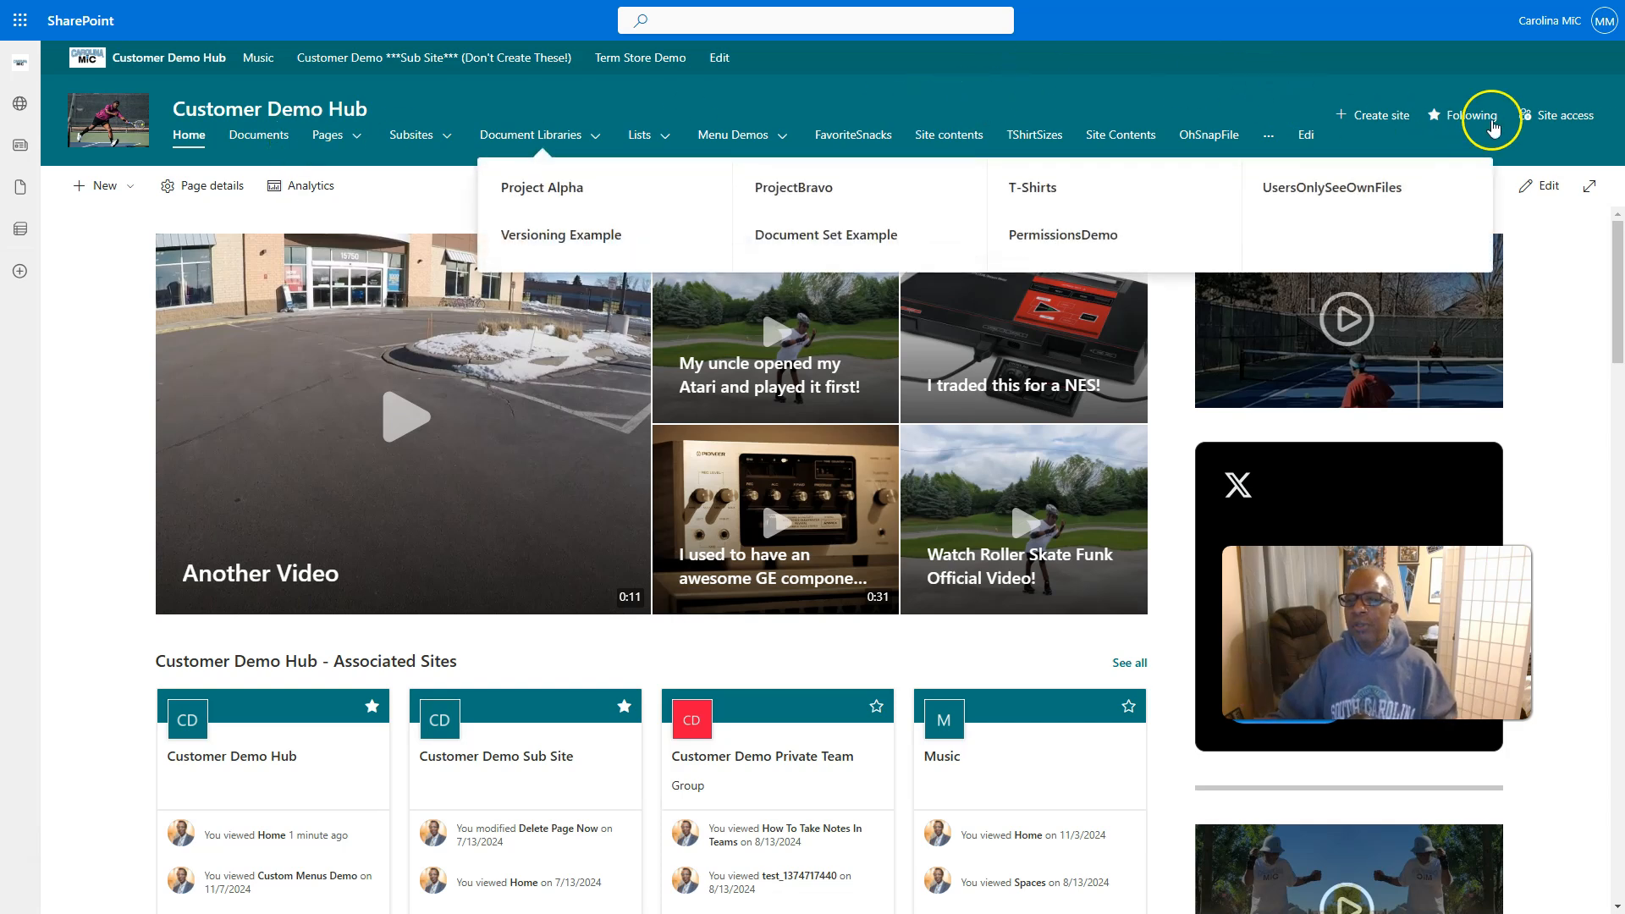
pyautogui.click(1447, 20)
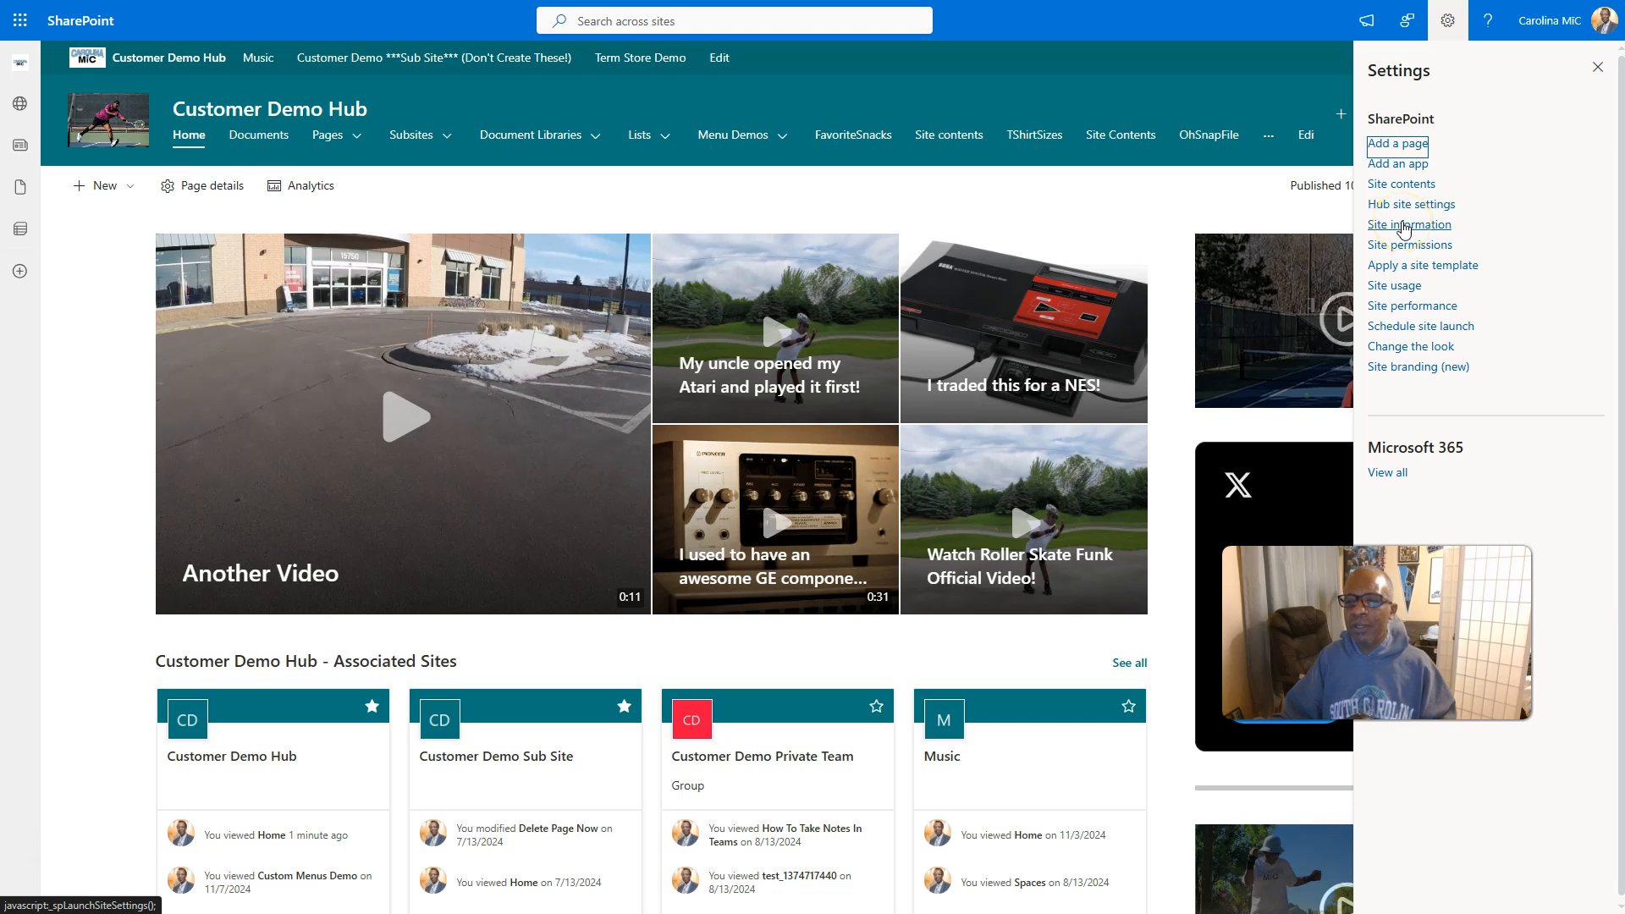
pyautogui.click(1411, 243)
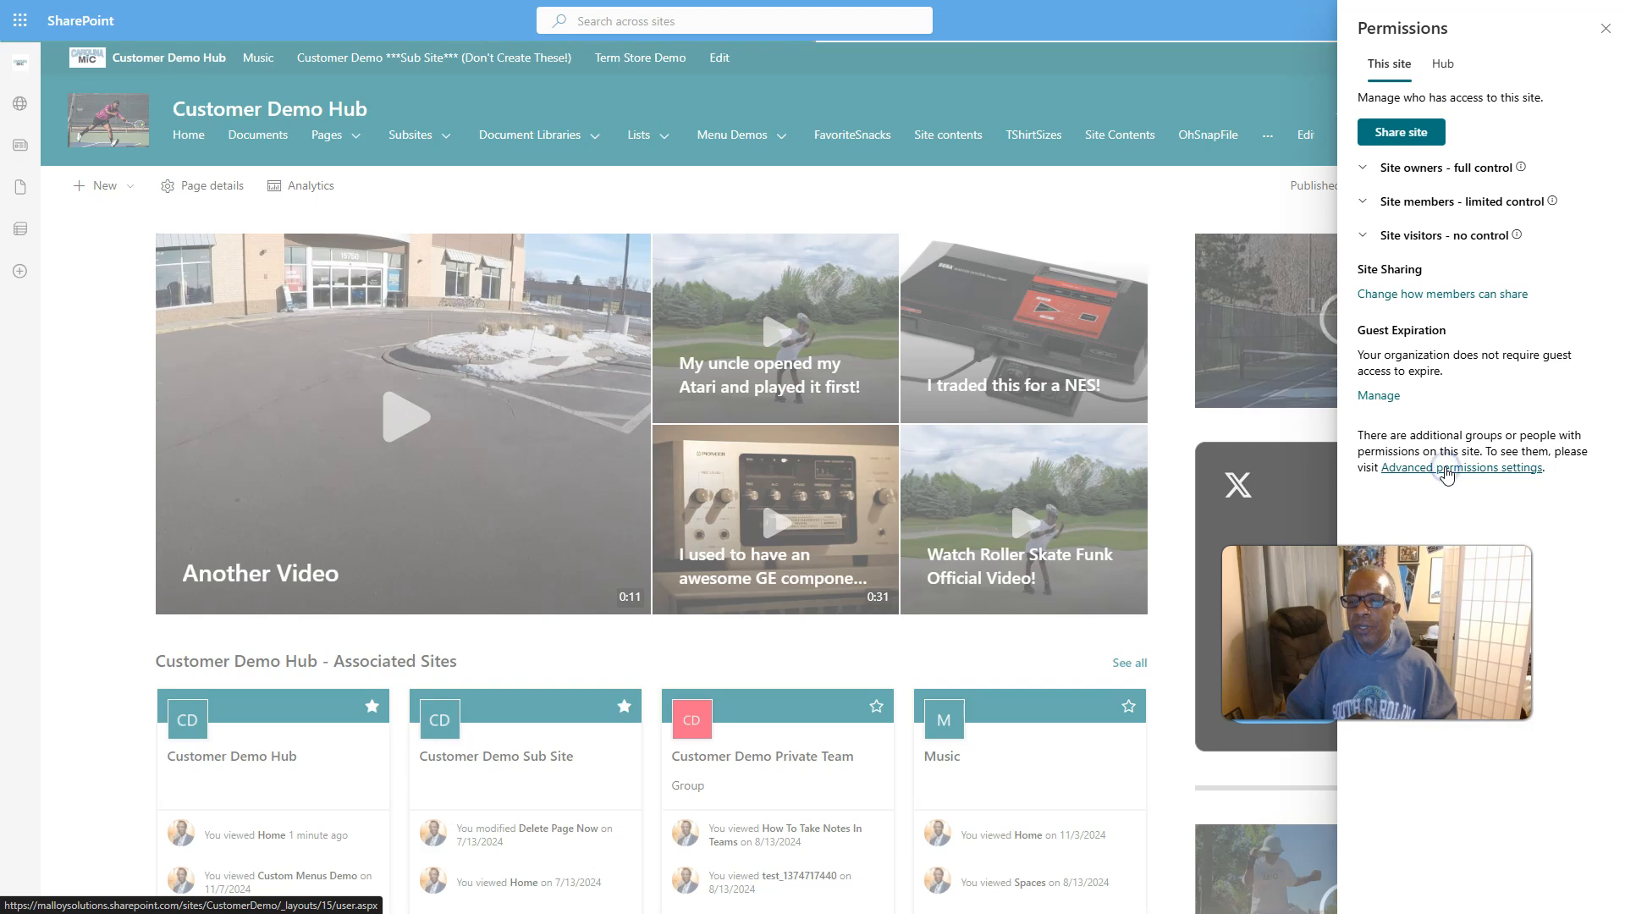
# Show the advanced site permissions list with each Customer Demo group's level
pyautogui.click(1461, 467)
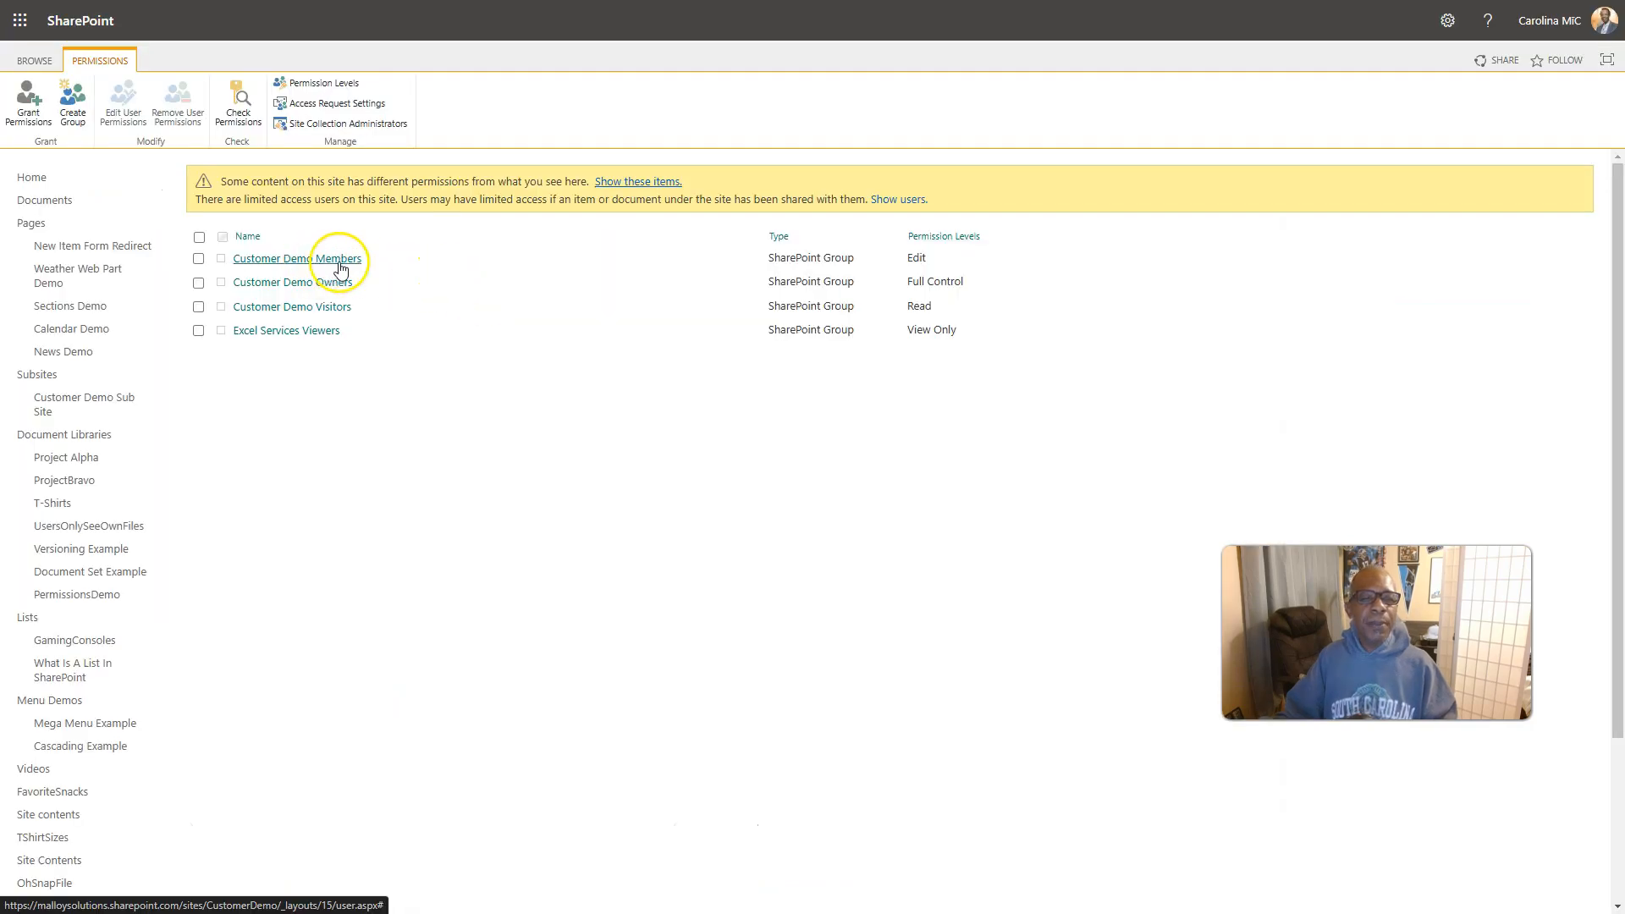
pyautogui.moveTo(329, 334)
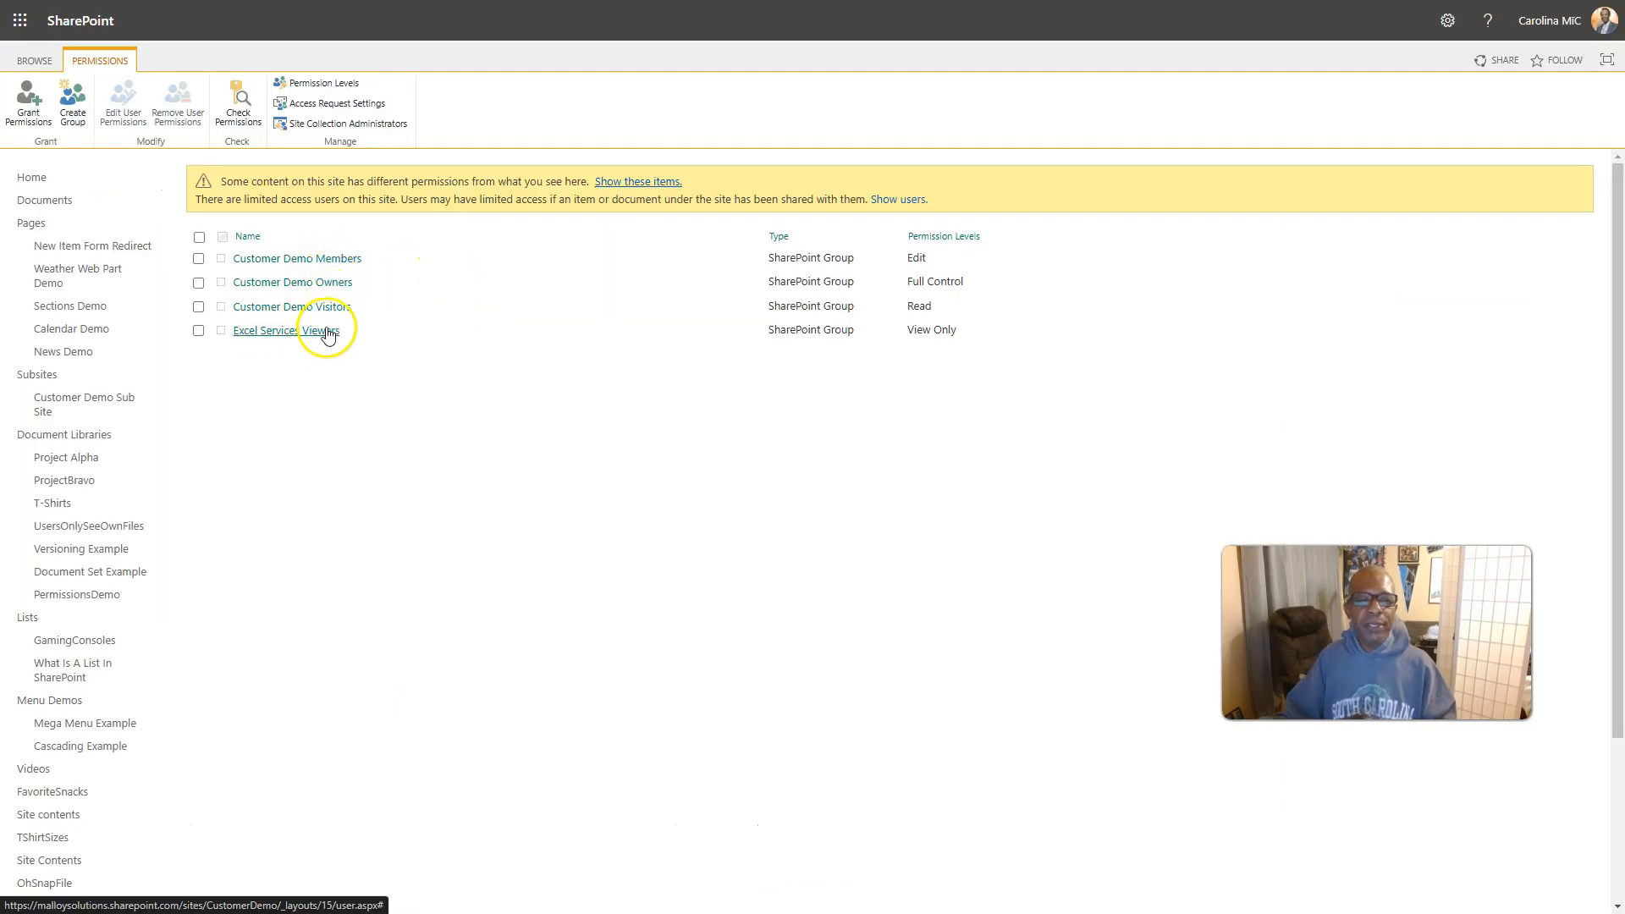
pyautogui.moveTo(295, 258)
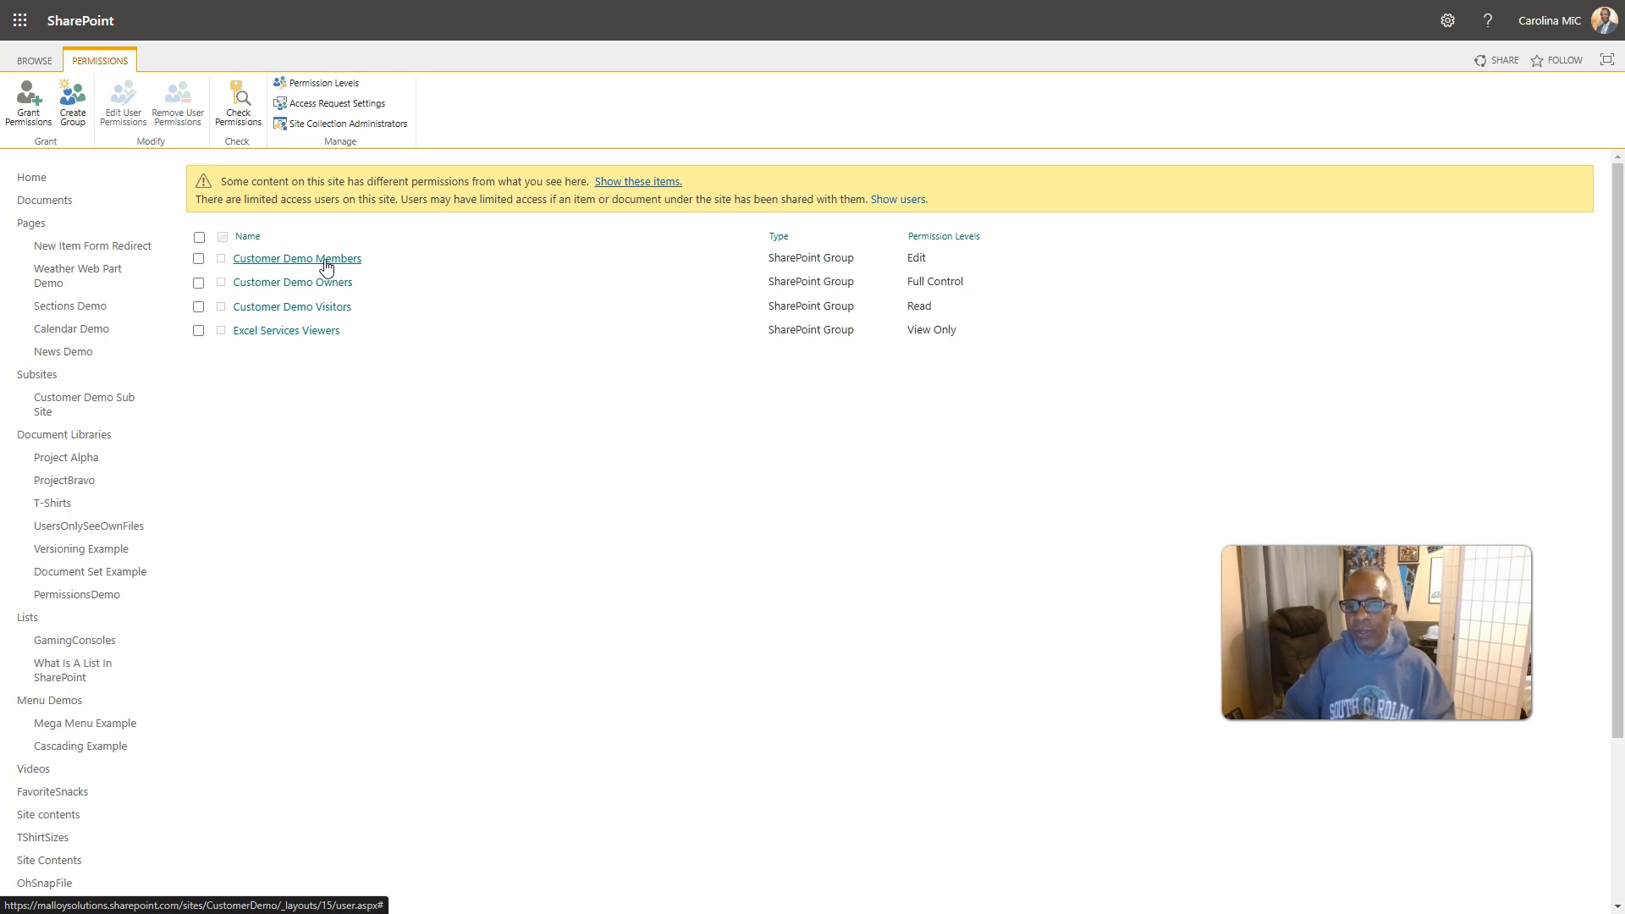
pyautogui.moveTo(897, 271)
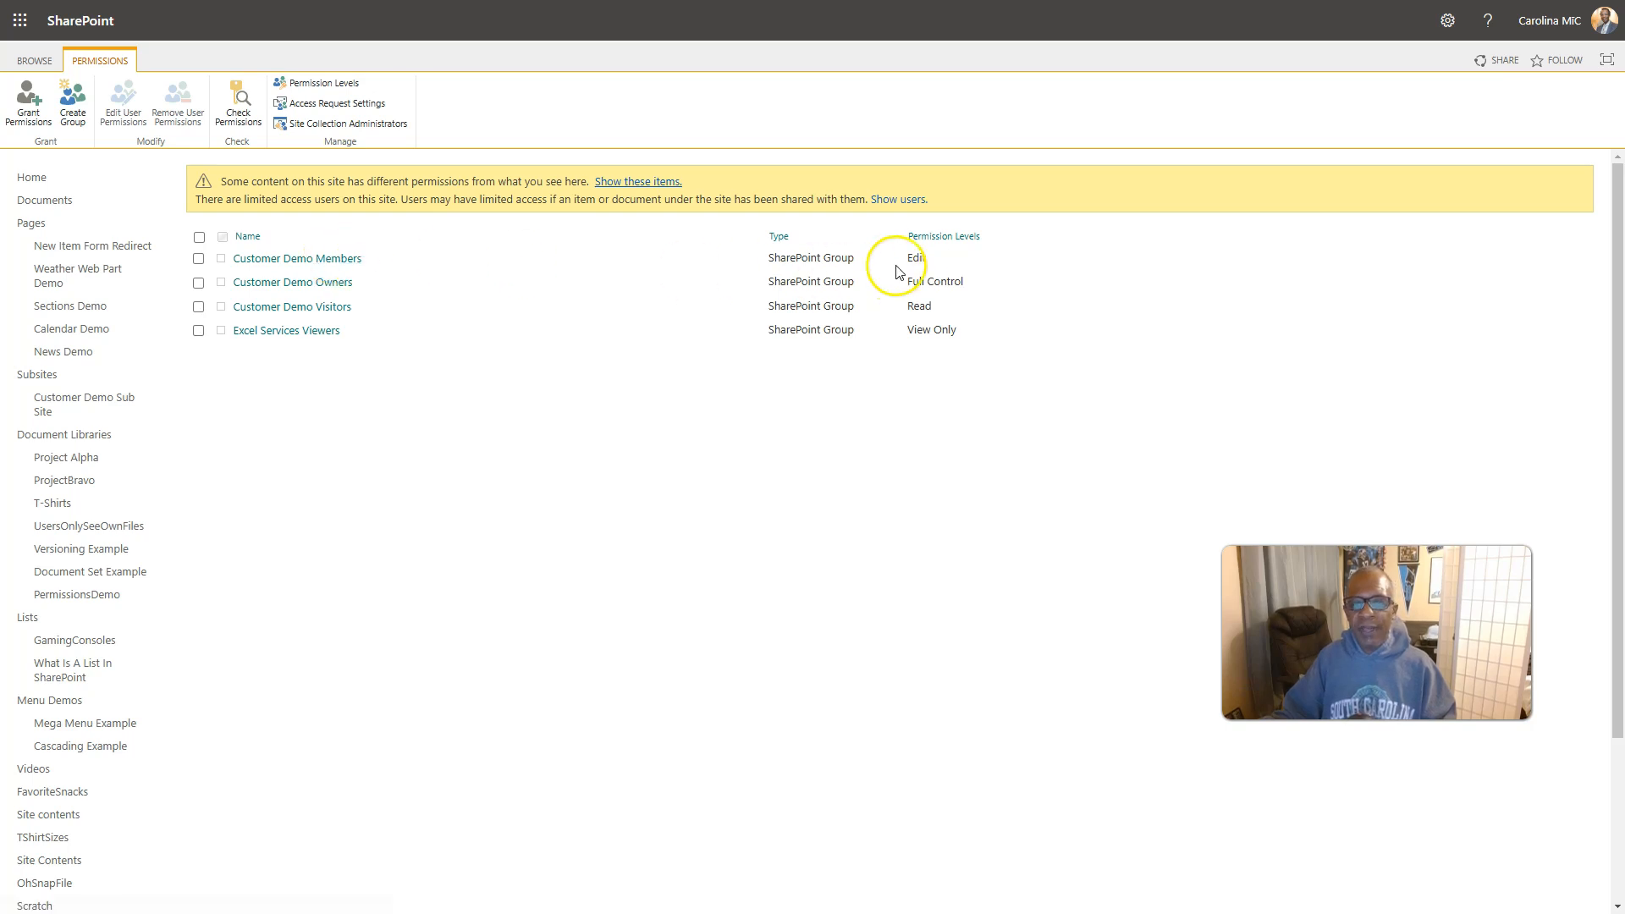
pyautogui.moveTo(297, 258)
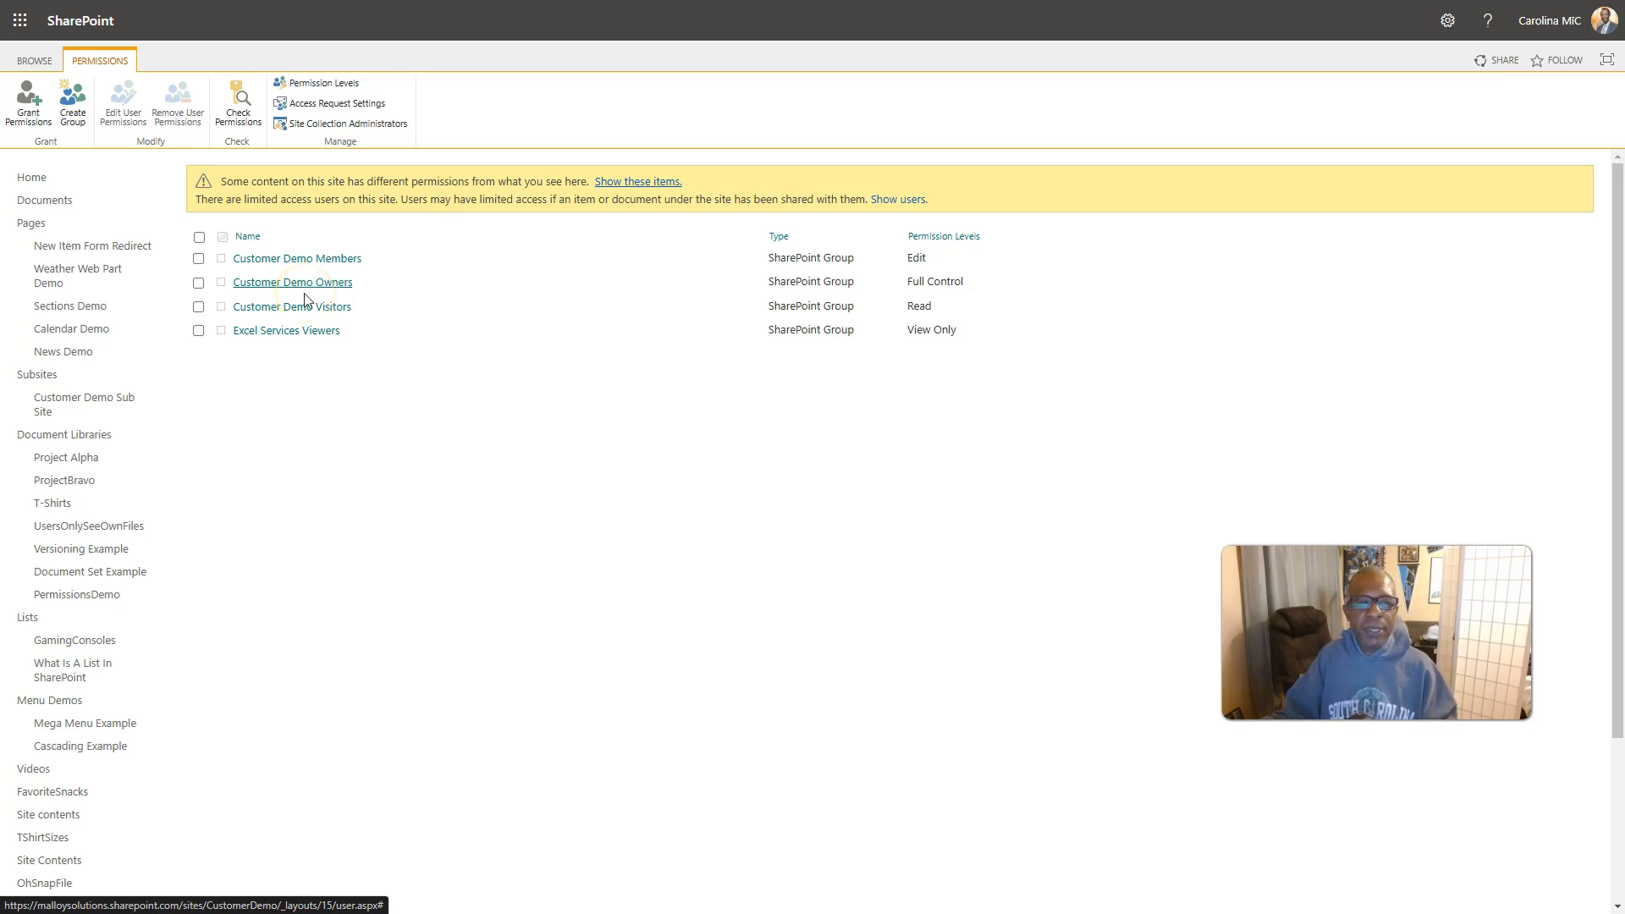
pyautogui.moveTo(293, 307)
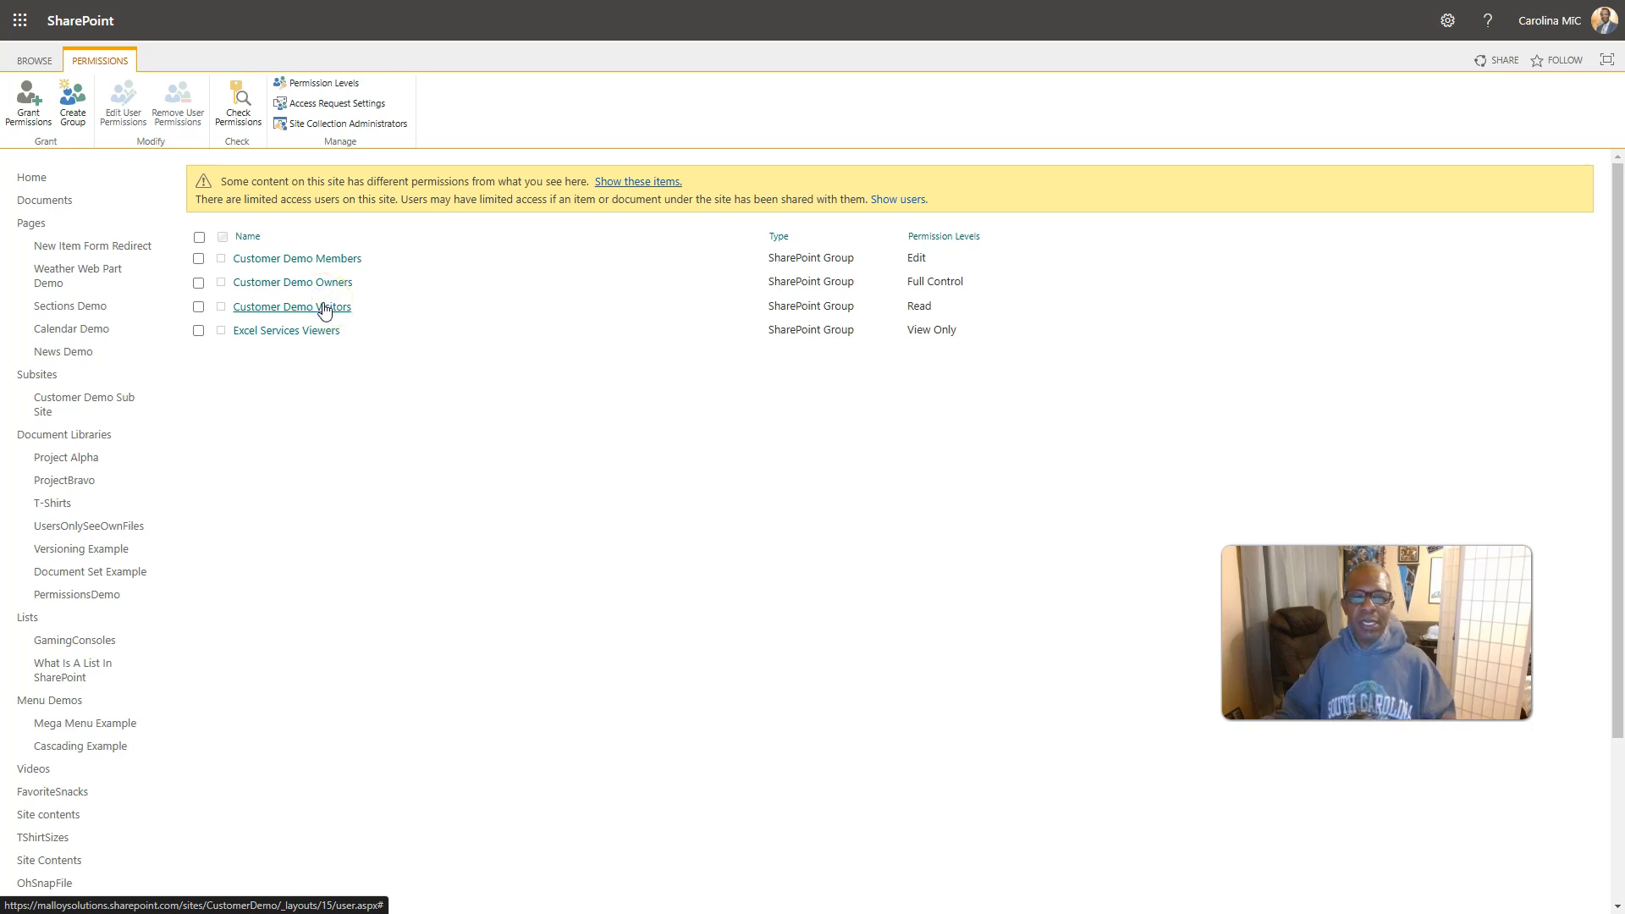
# Check the Customer Demo Visitors members, then open the ProjectBravo library
pyautogui.click(293, 306)
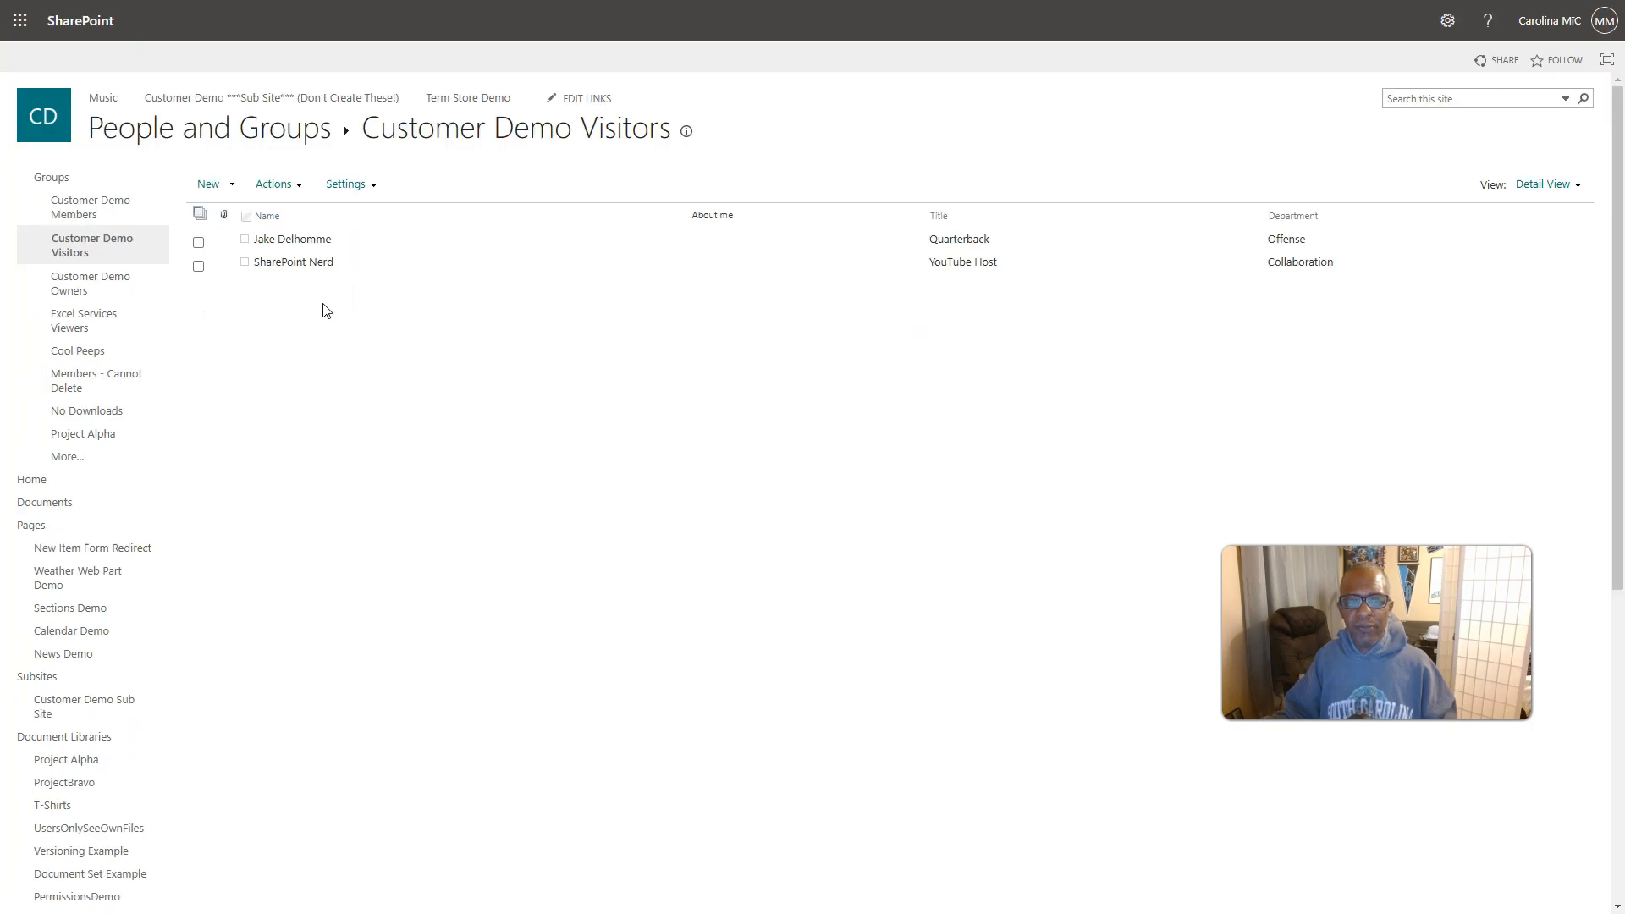
pyautogui.moveTo(295, 260)
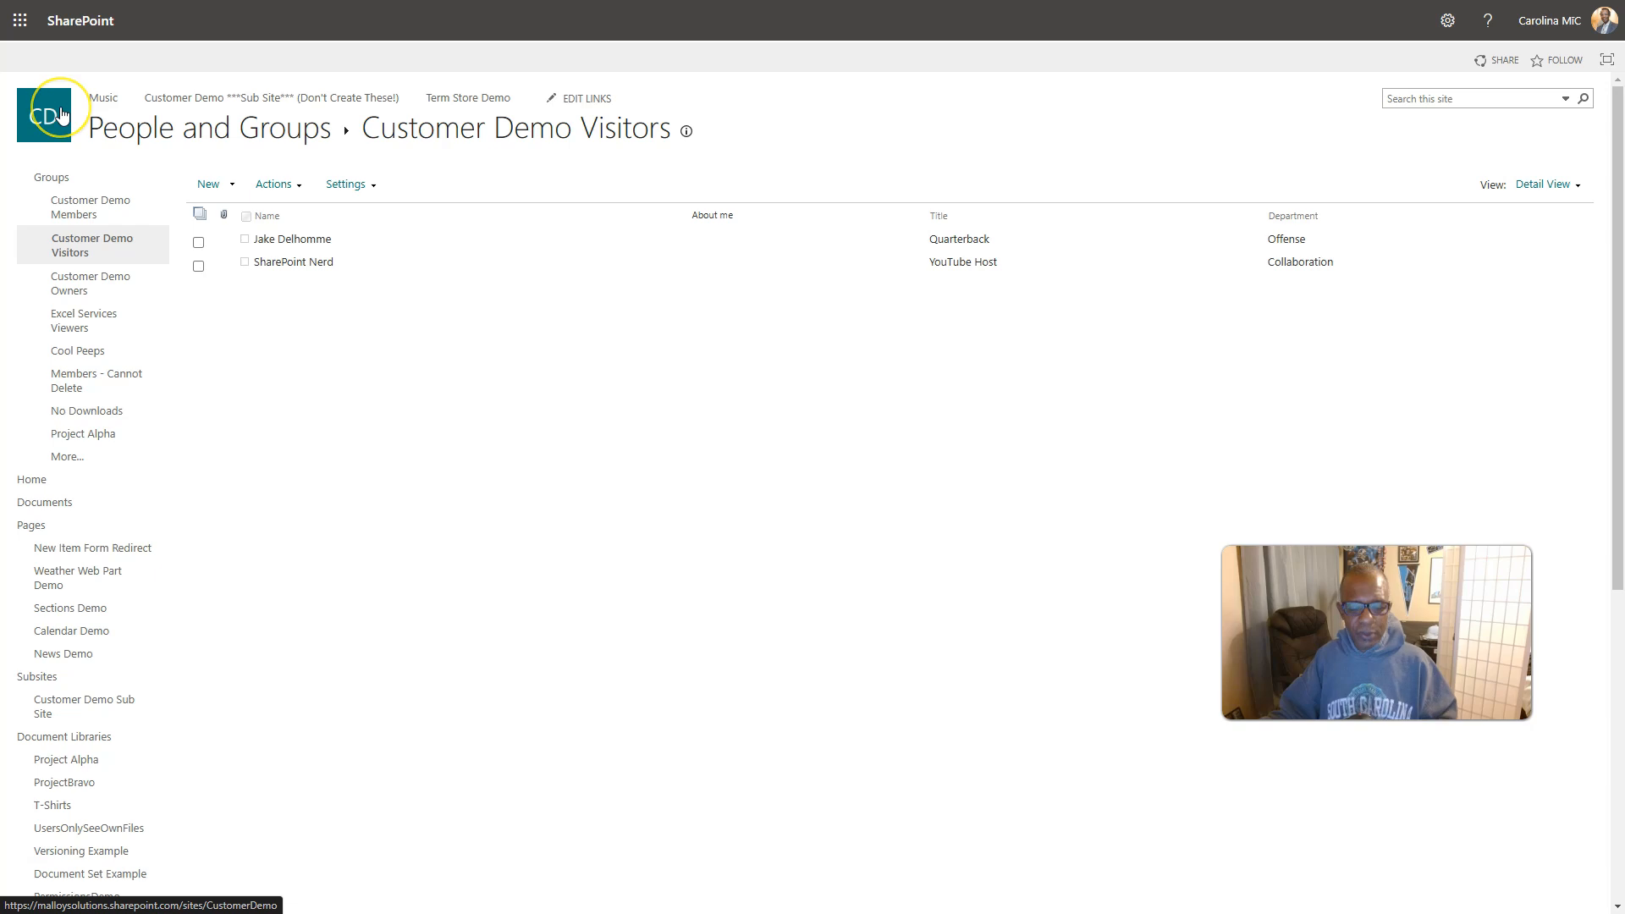
pyautogui.moveTo(44, 113)
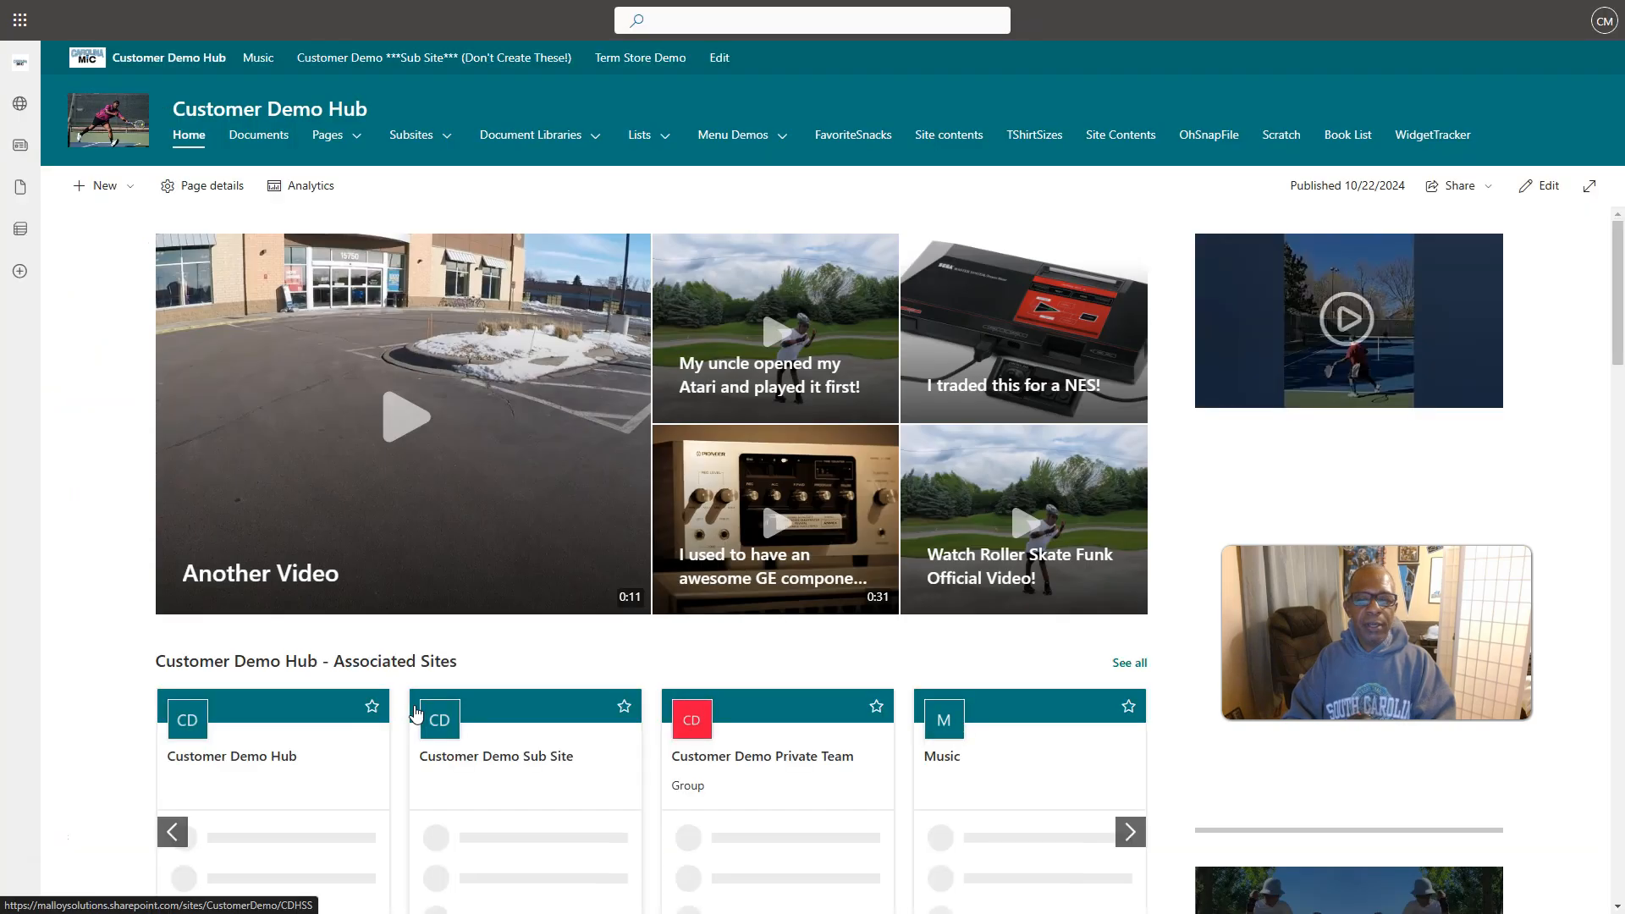
pyautogui.click(533, 136)
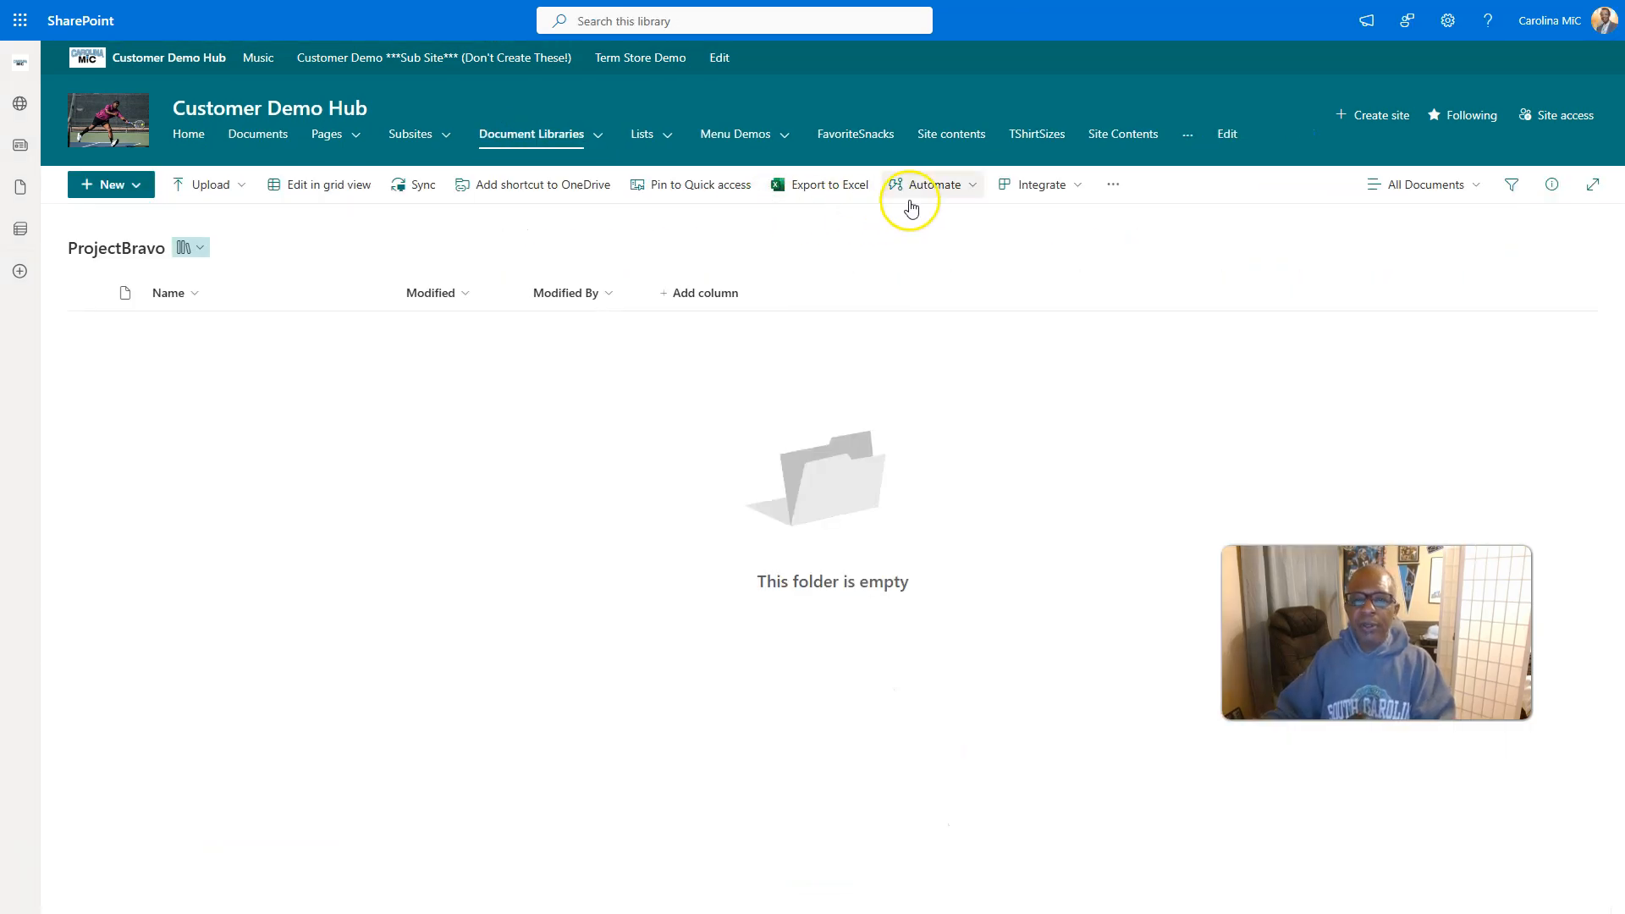
pyautogui.moveTo(1450, 21)
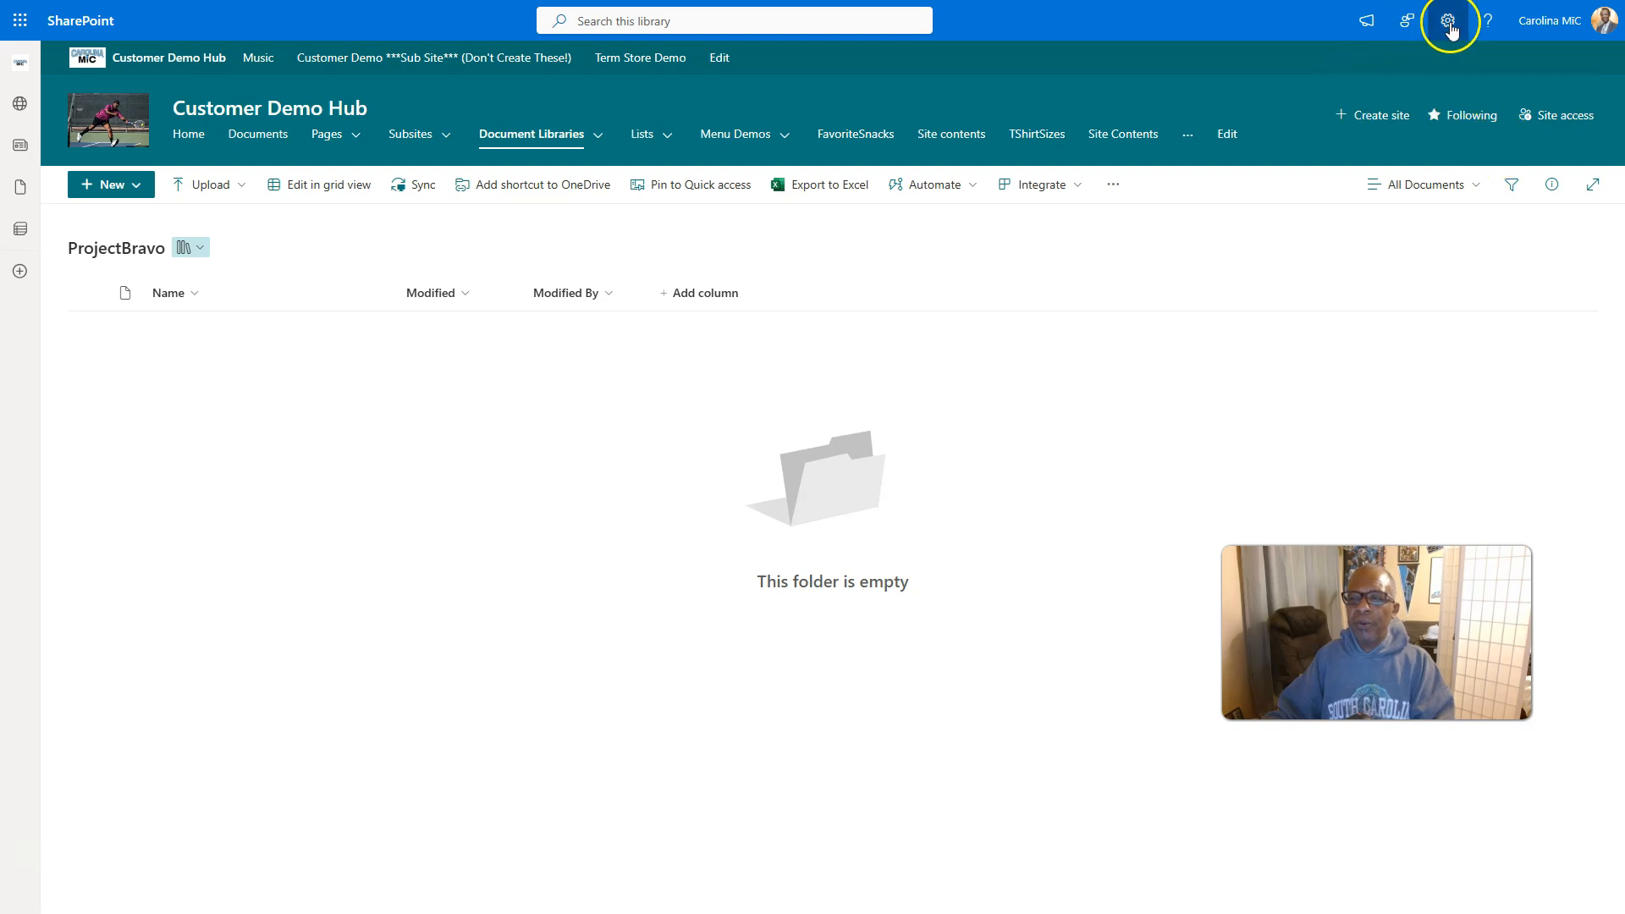
pyautogui.click(1448, 21)
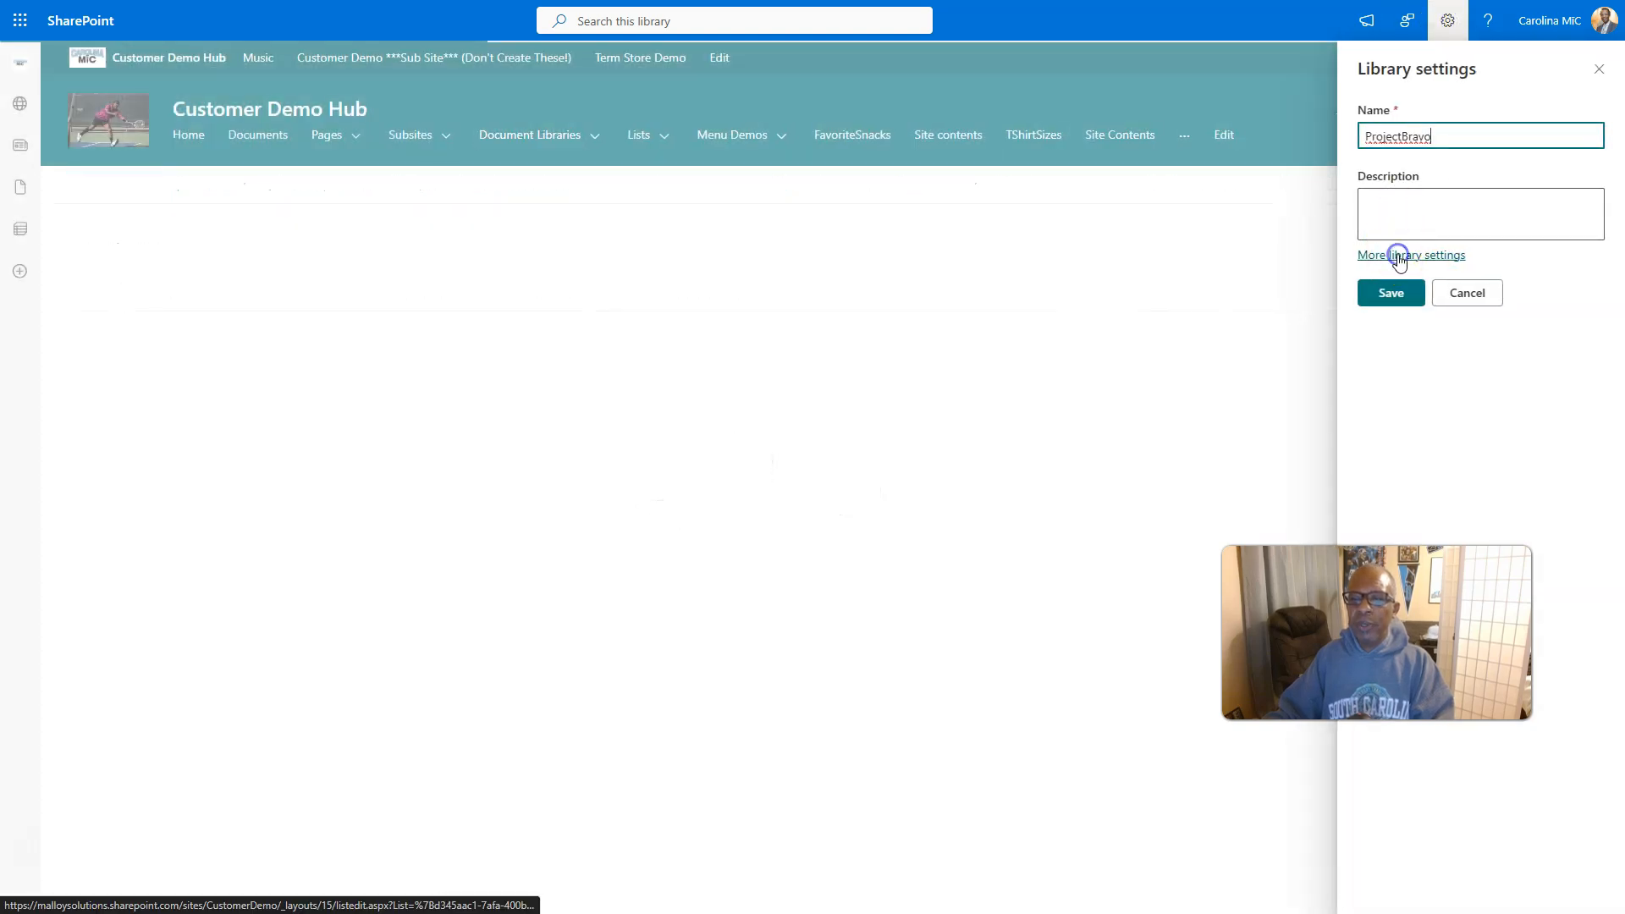
pyautogui.click(1410, 256)
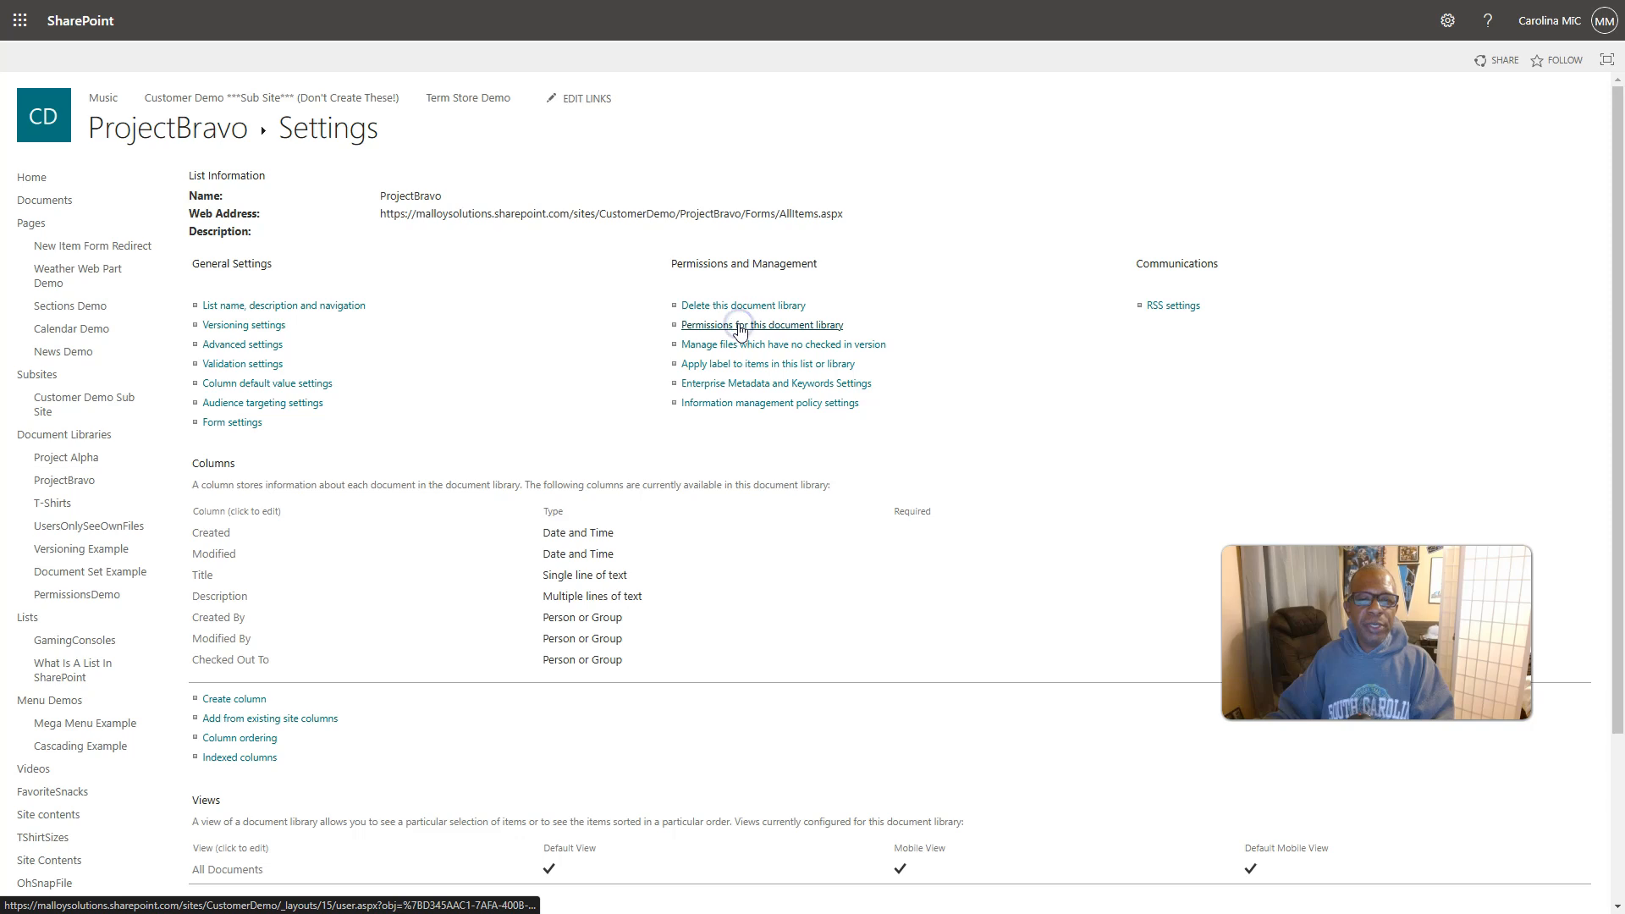
pyautogui.click(762, 325)
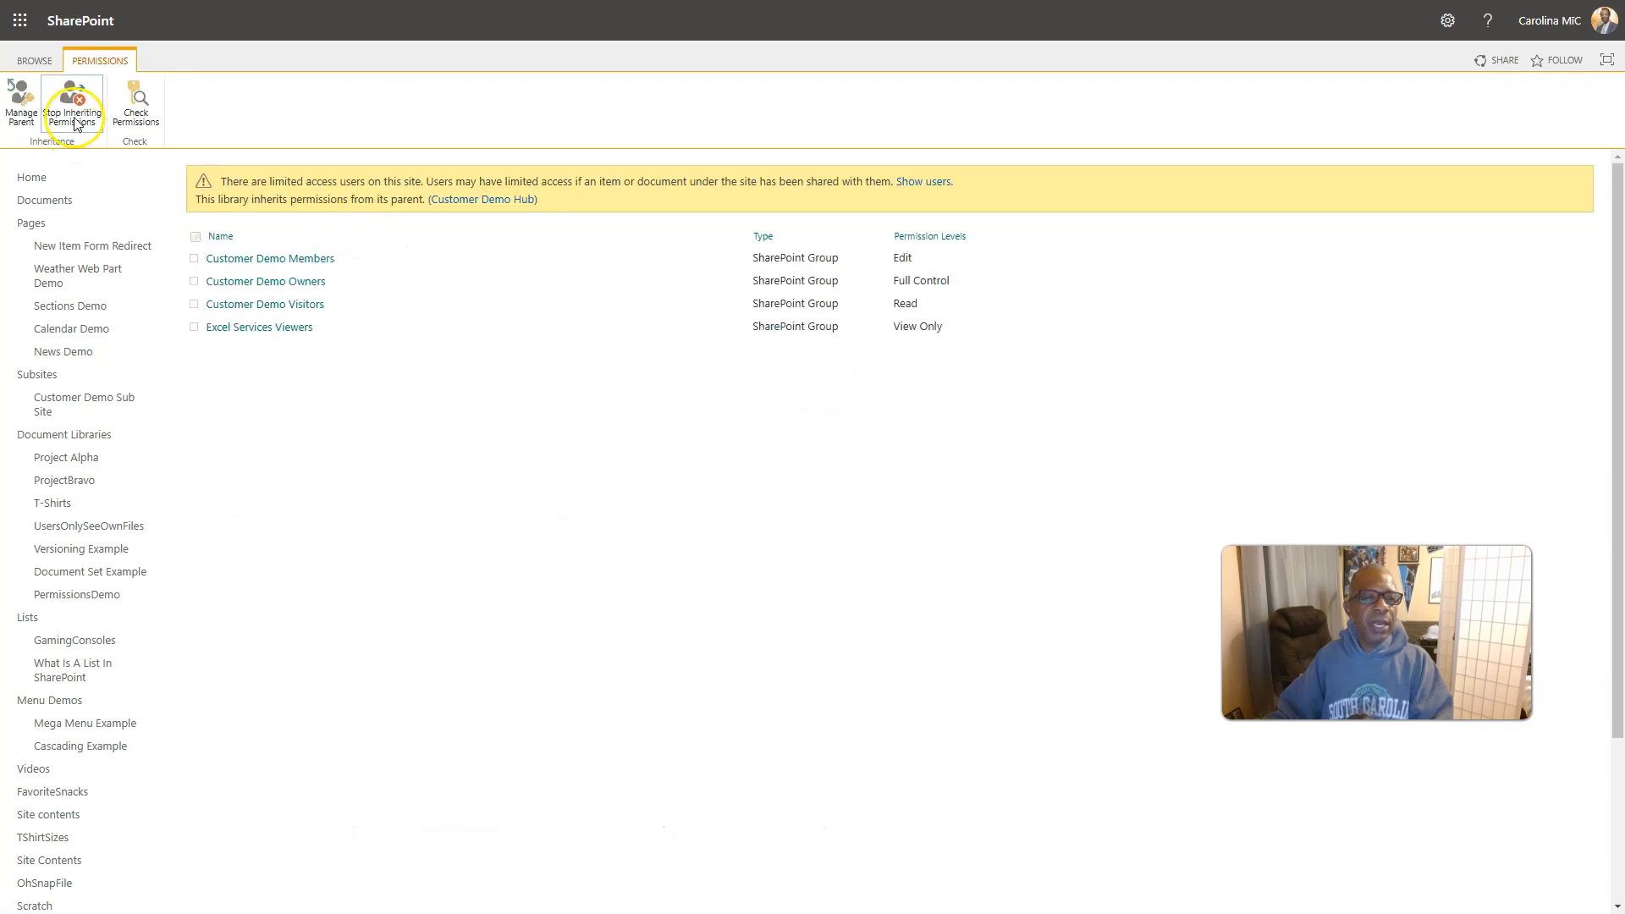
pyautogui.click(73, 104)
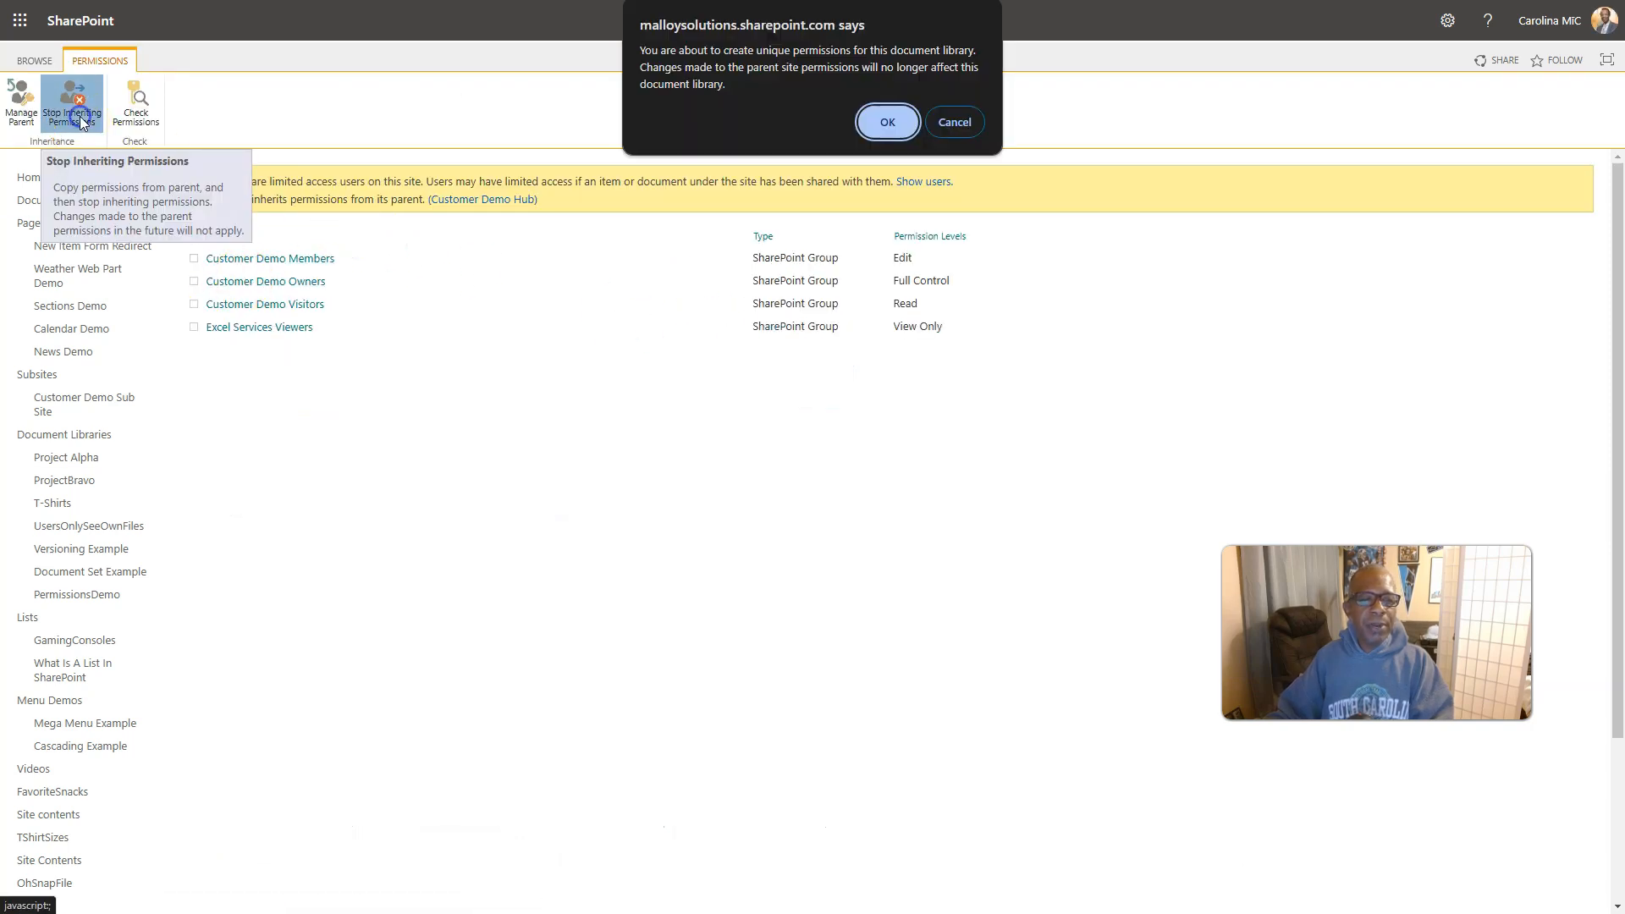
pyautogui.click(885, 122)
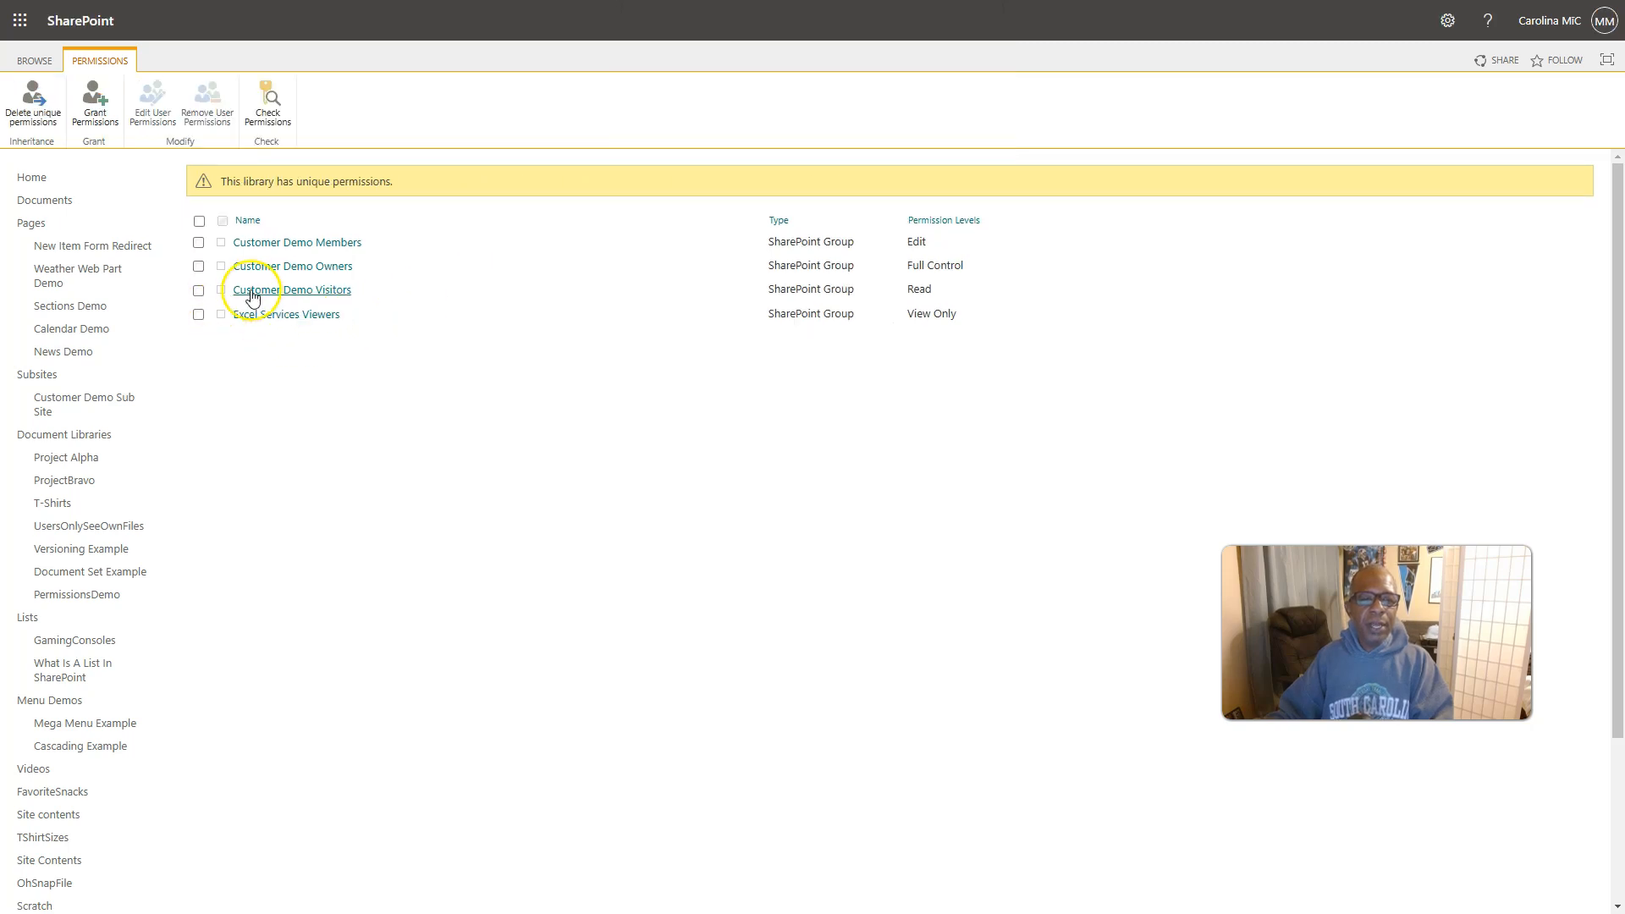
pyautogui.click(198, 289)
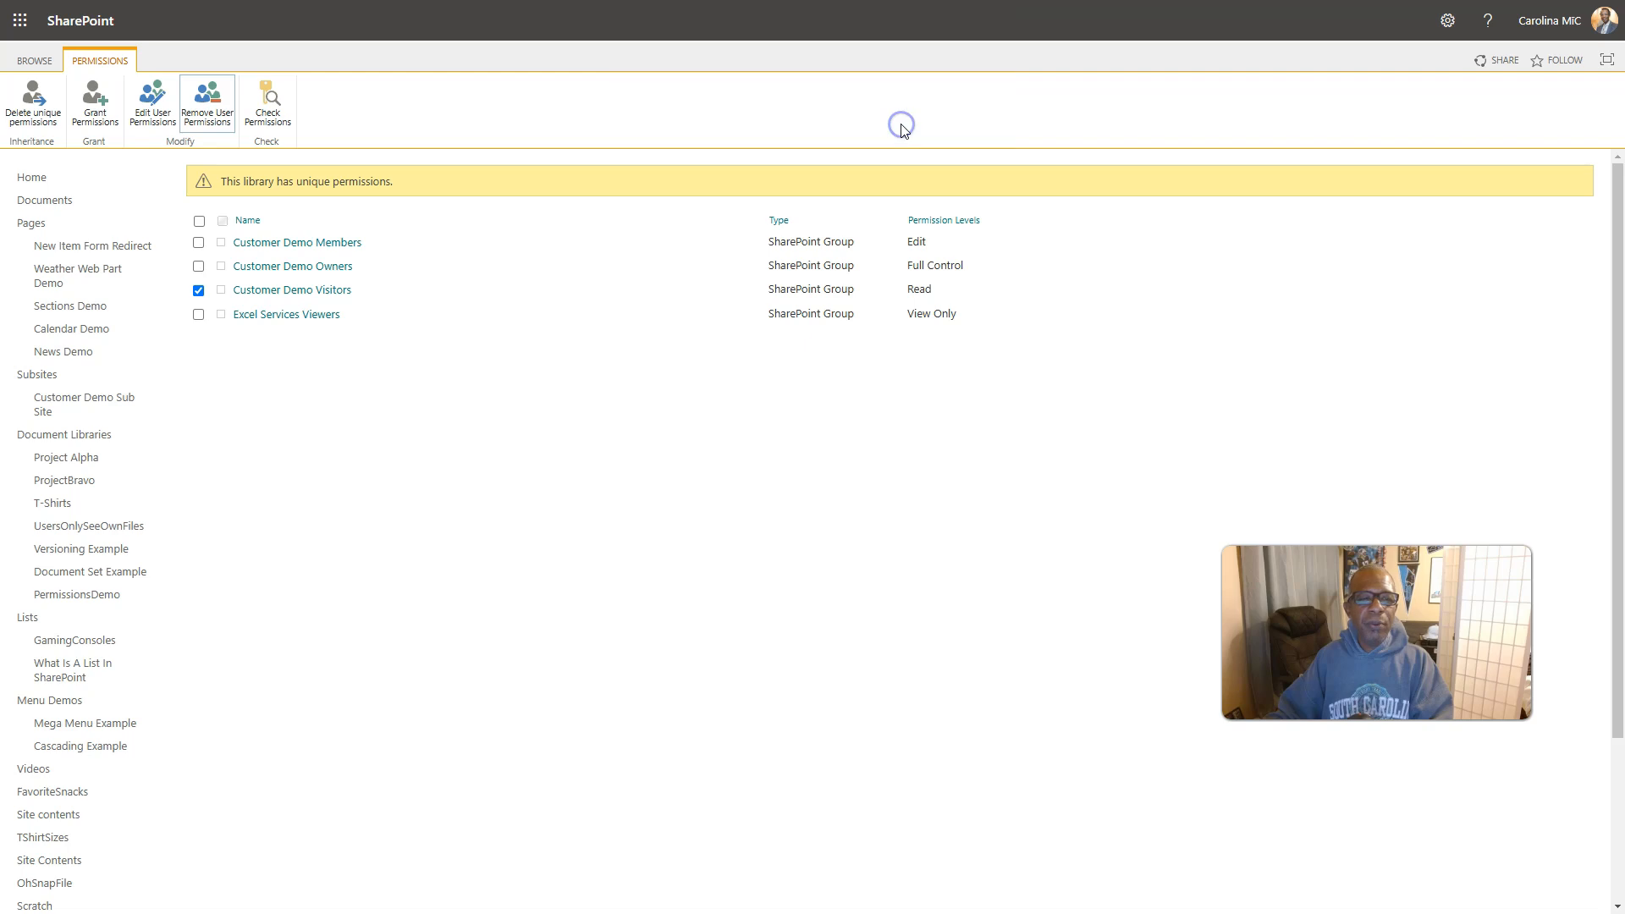
pyautogui.click(207, 104)
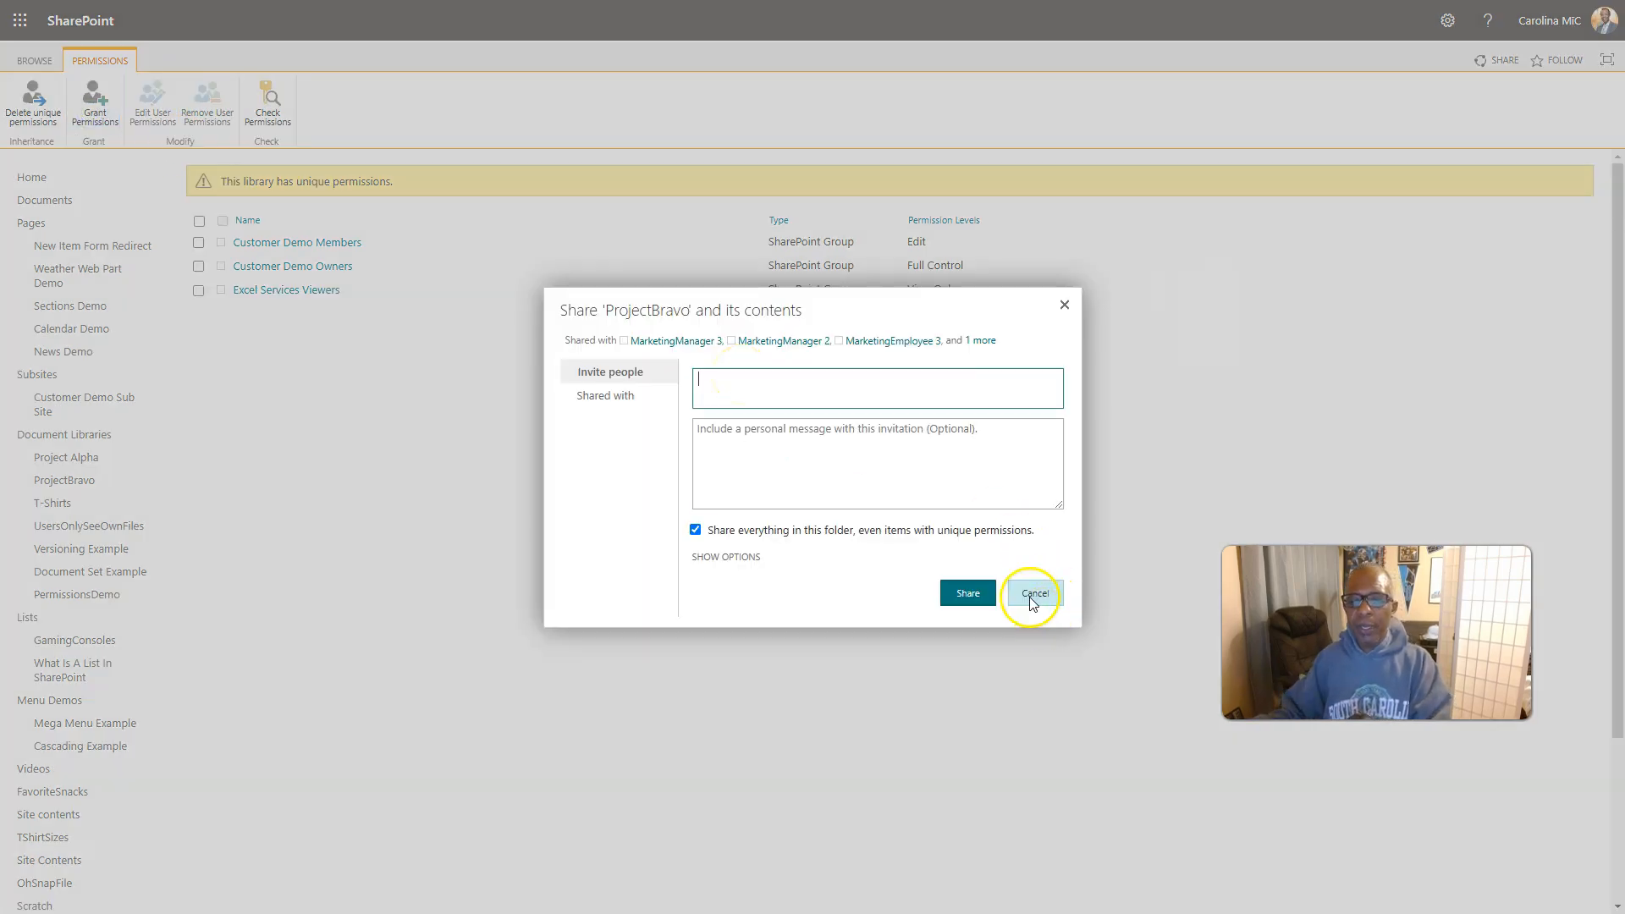
pyautogui.click(1033, 592)
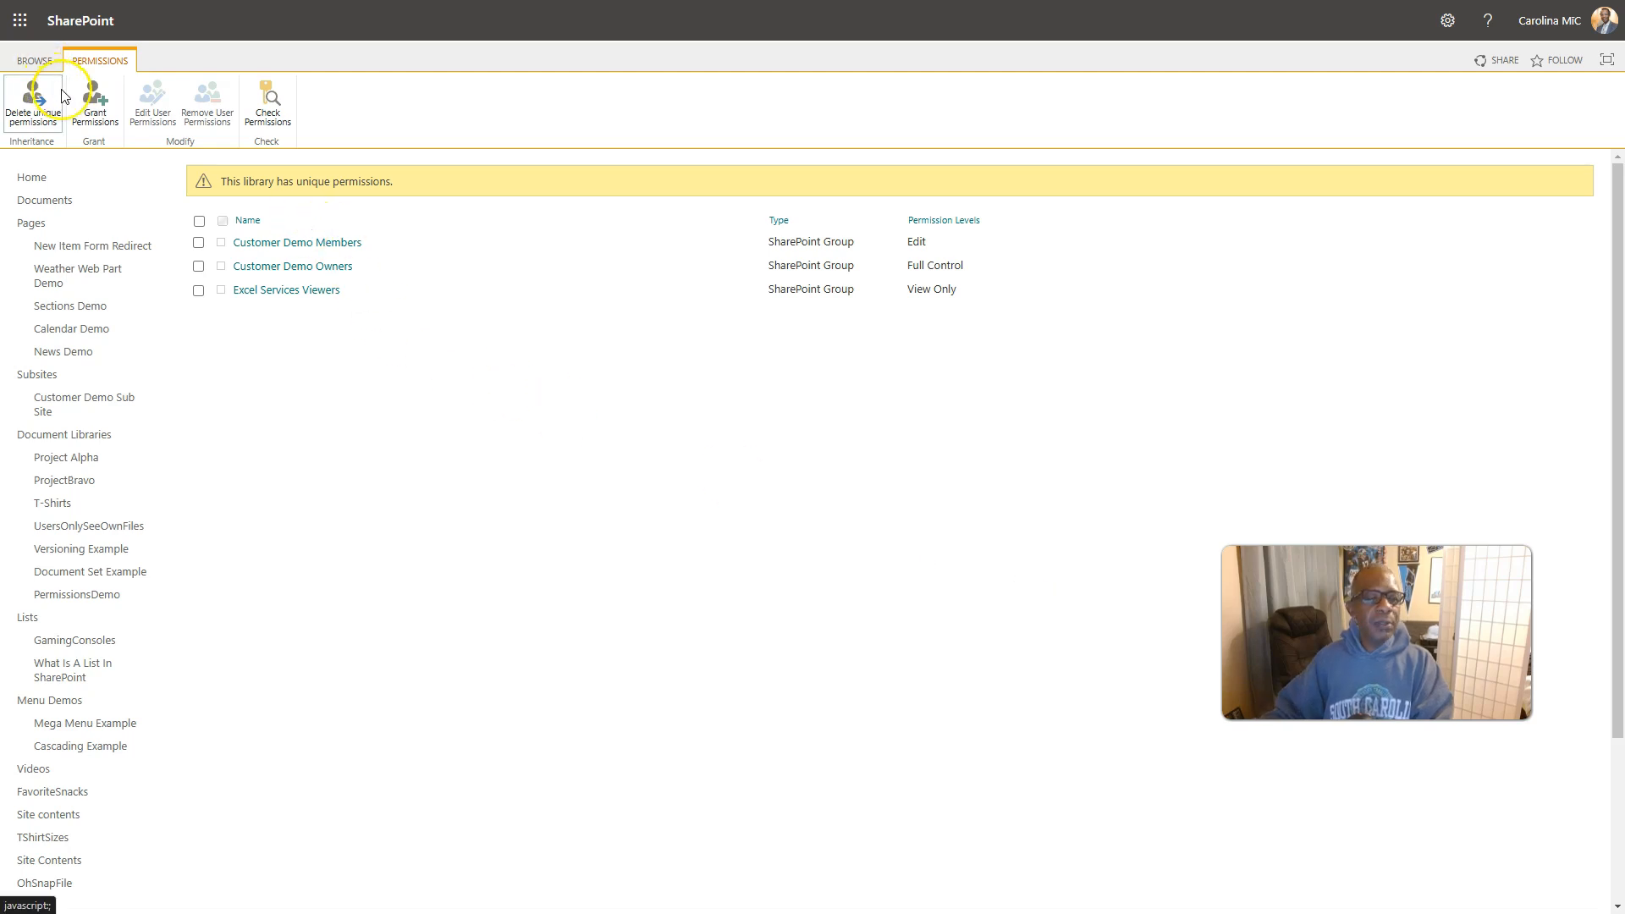
pyautogui.click(32, 103)
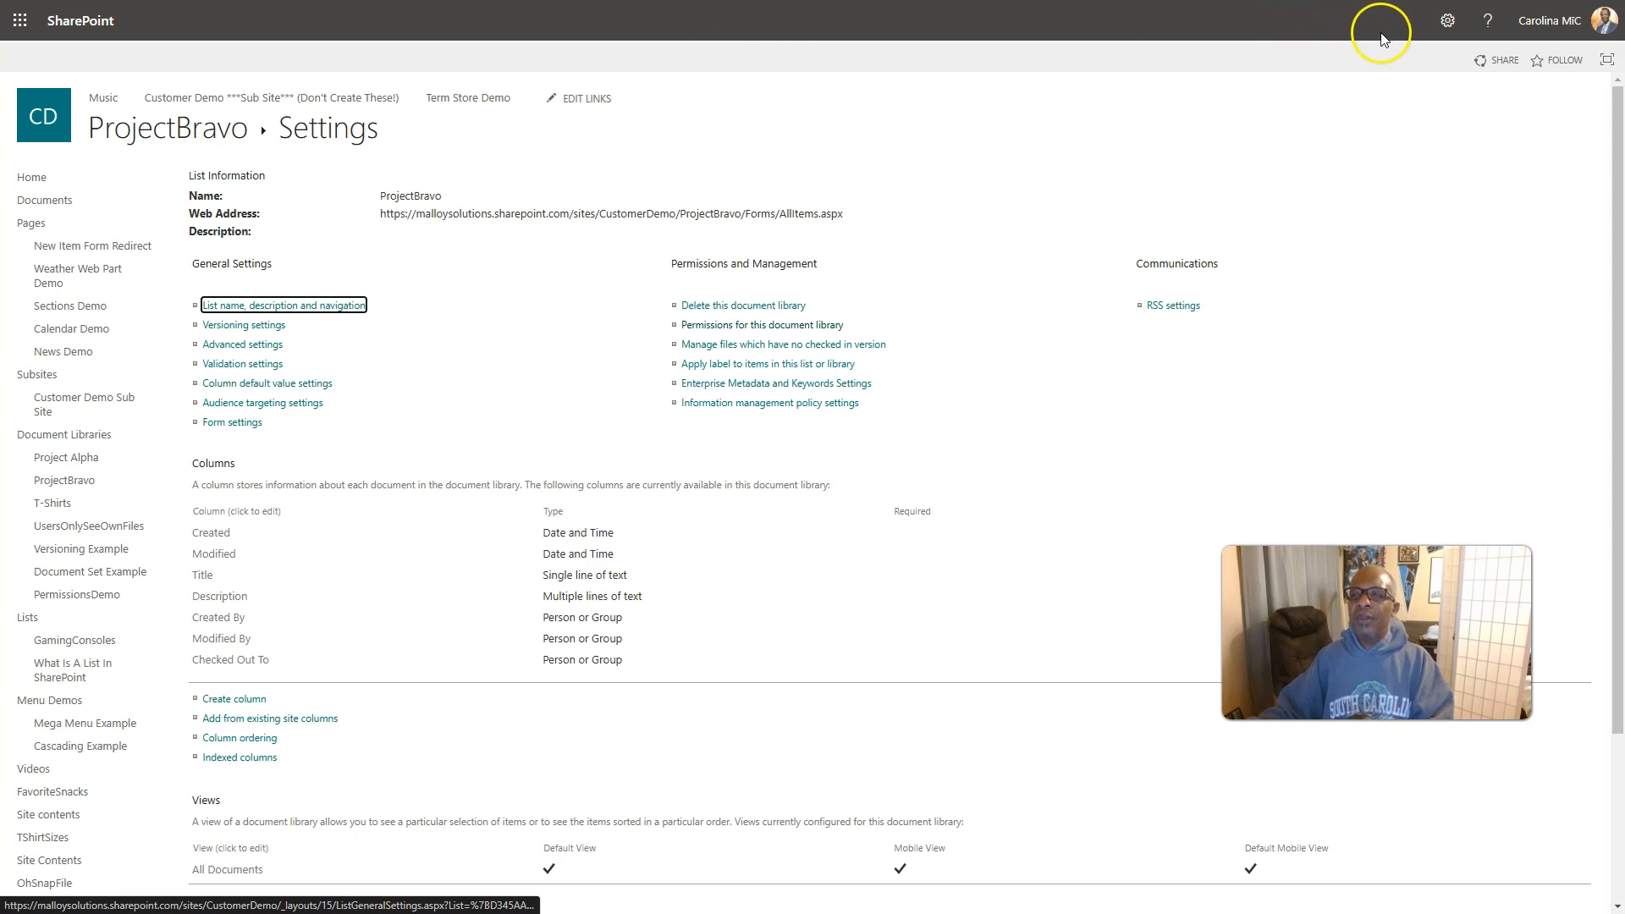
# Reach the site permissions page from the full site settings
pyautogui.click(1448, 21)
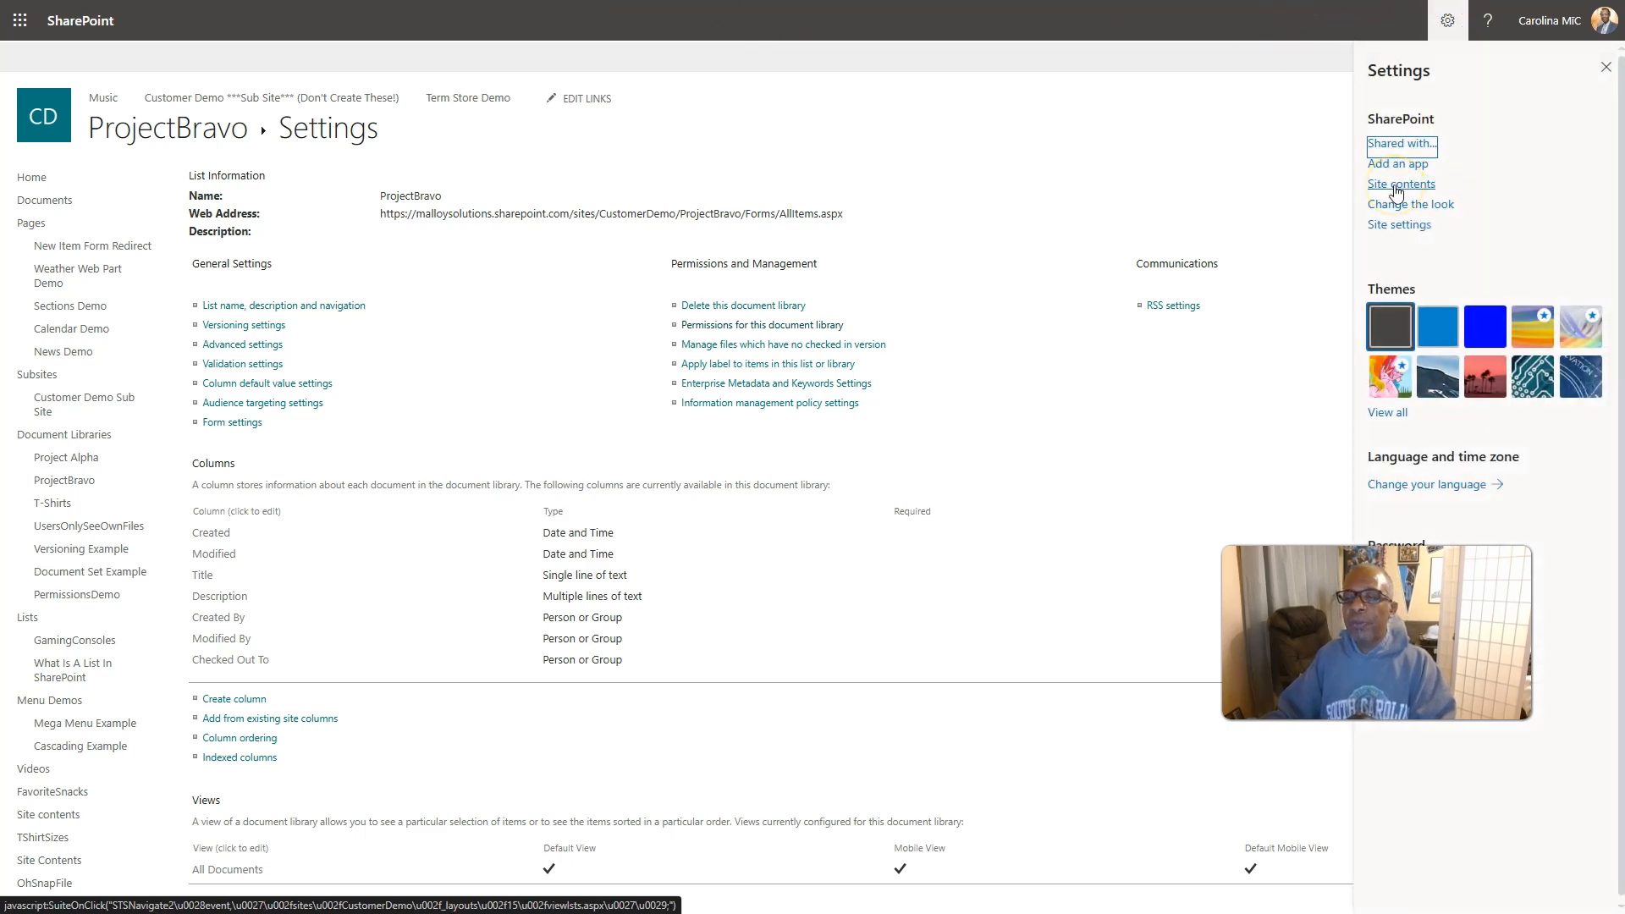
pyautogui.click(1398, 224)
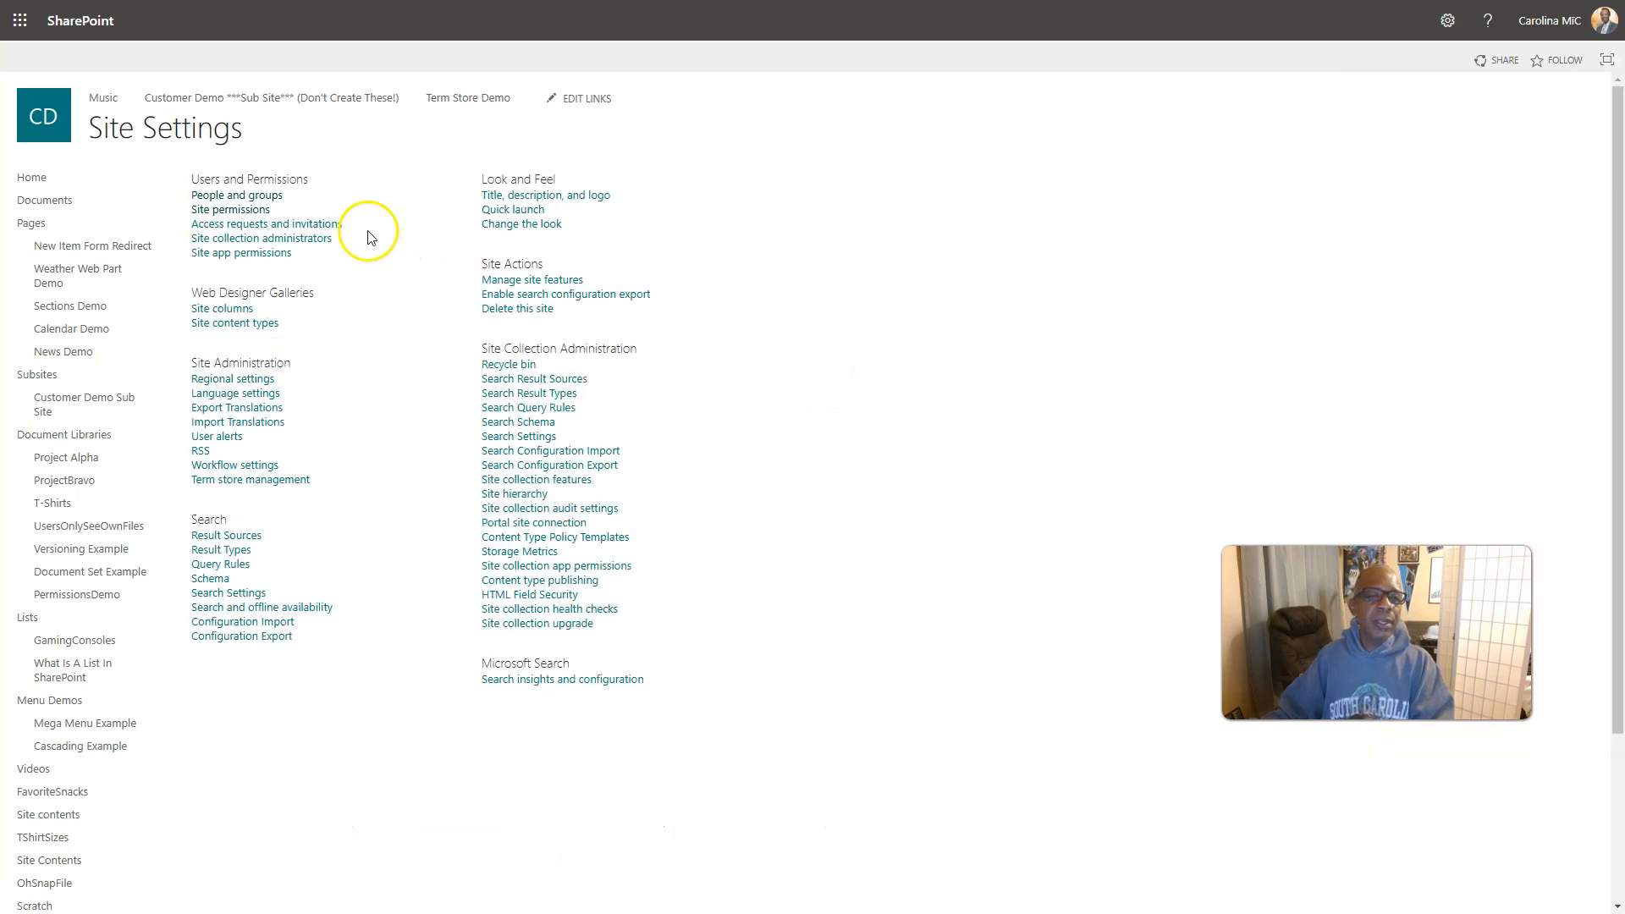
pyautogui.click(230, 210)
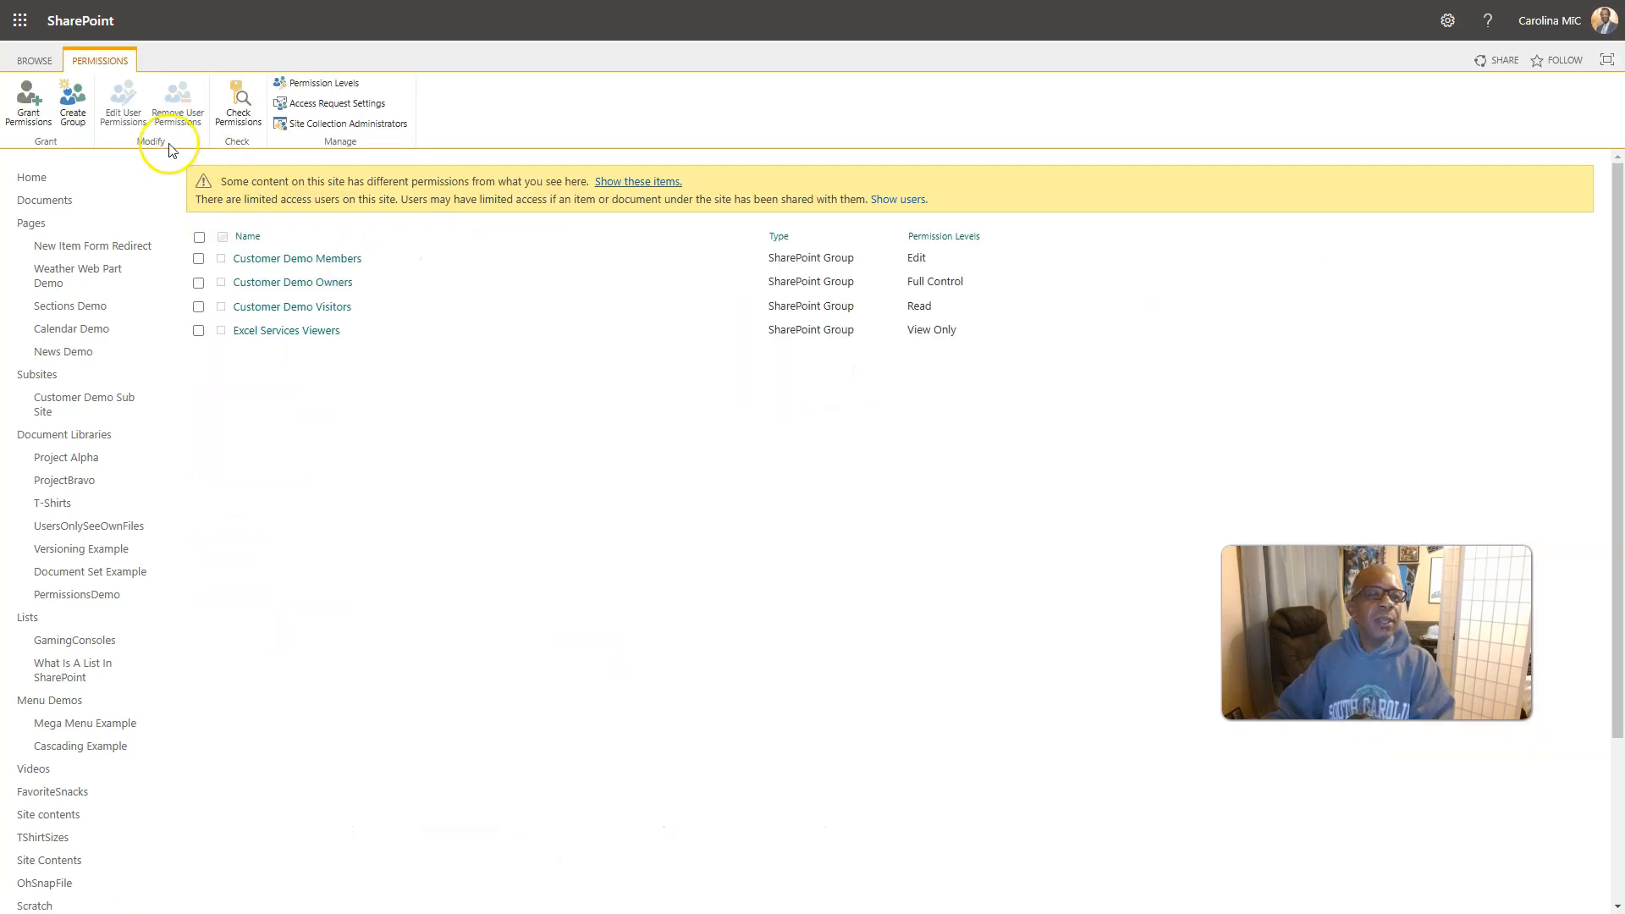
# Create a new site group named Project Bravo
pyautogui.click(73, 101)
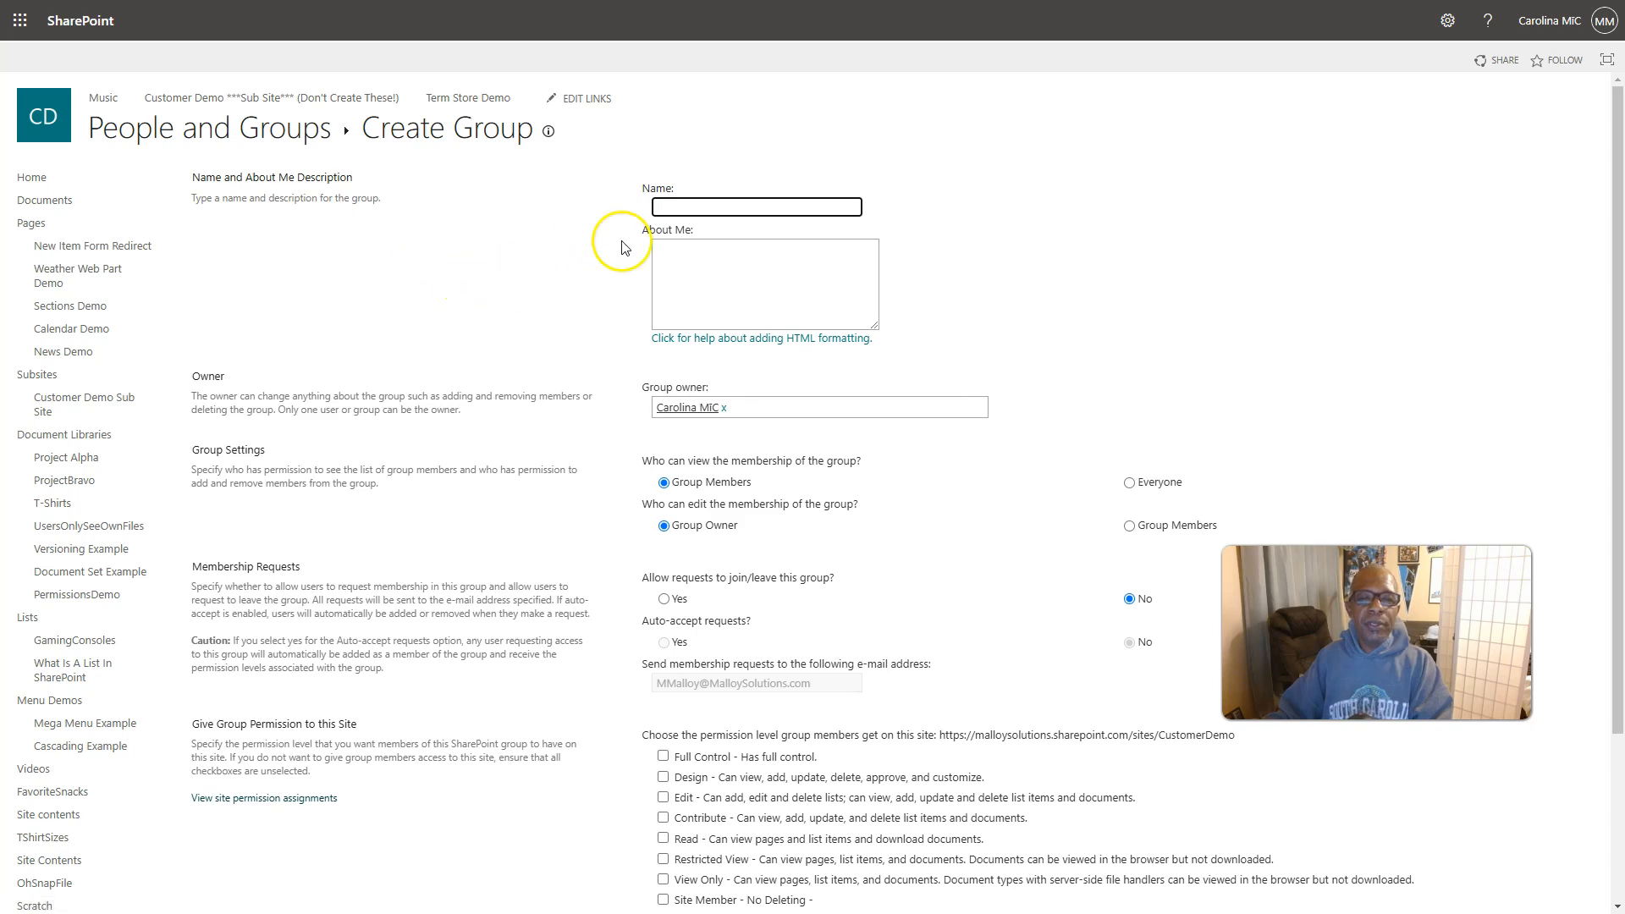
pyautogui.write('Project Brab')
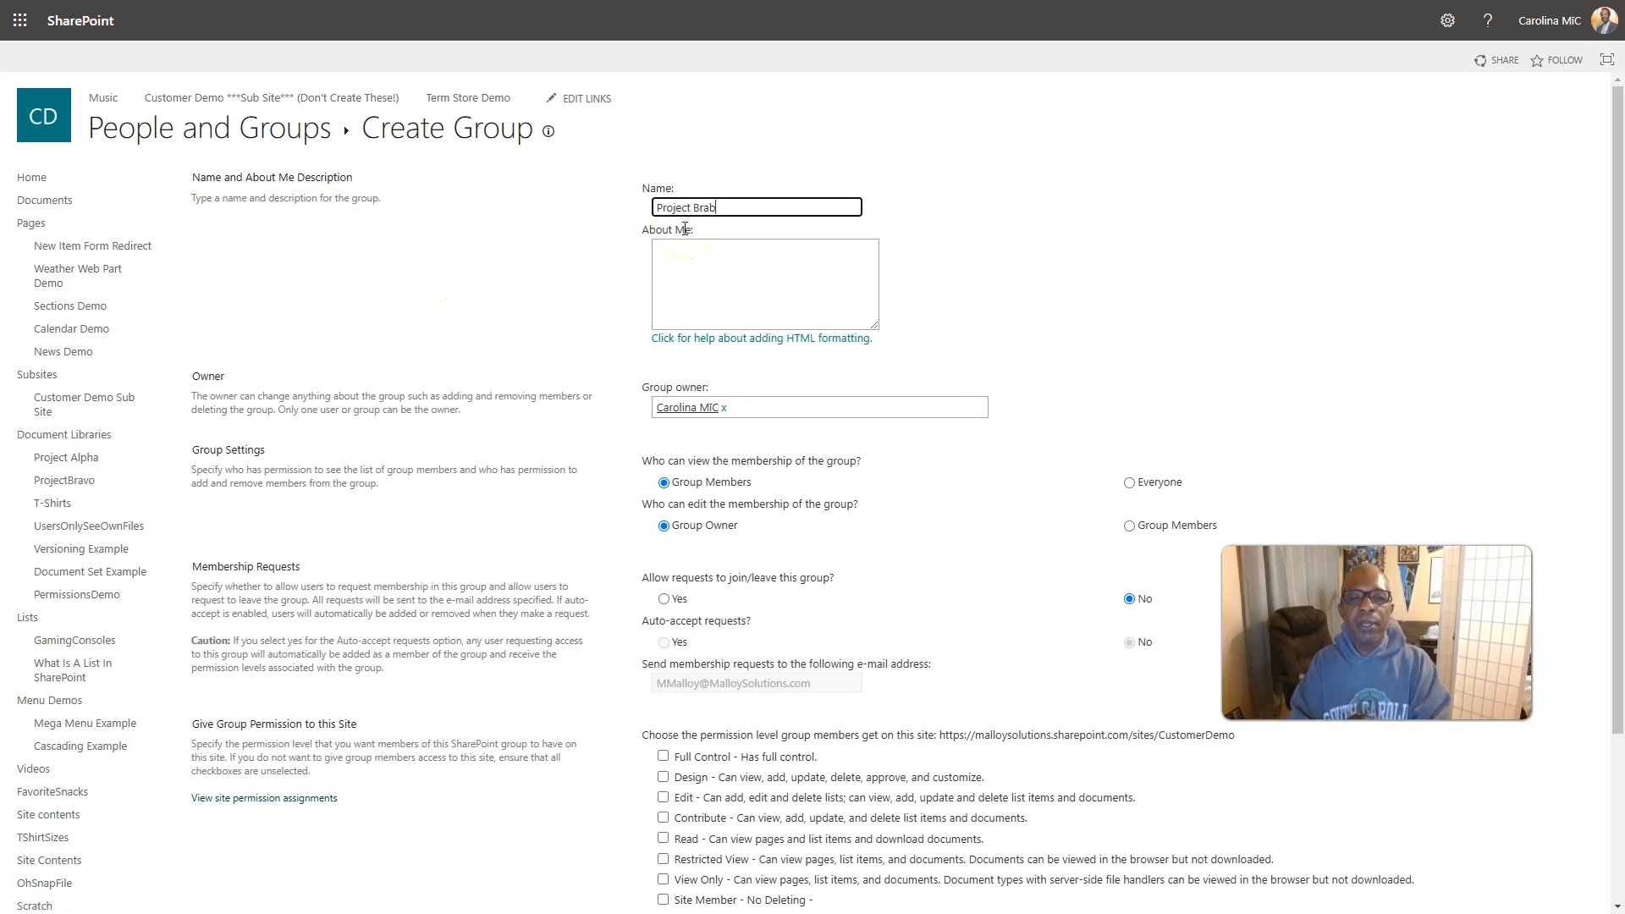
pyautogui.scroll(-3)
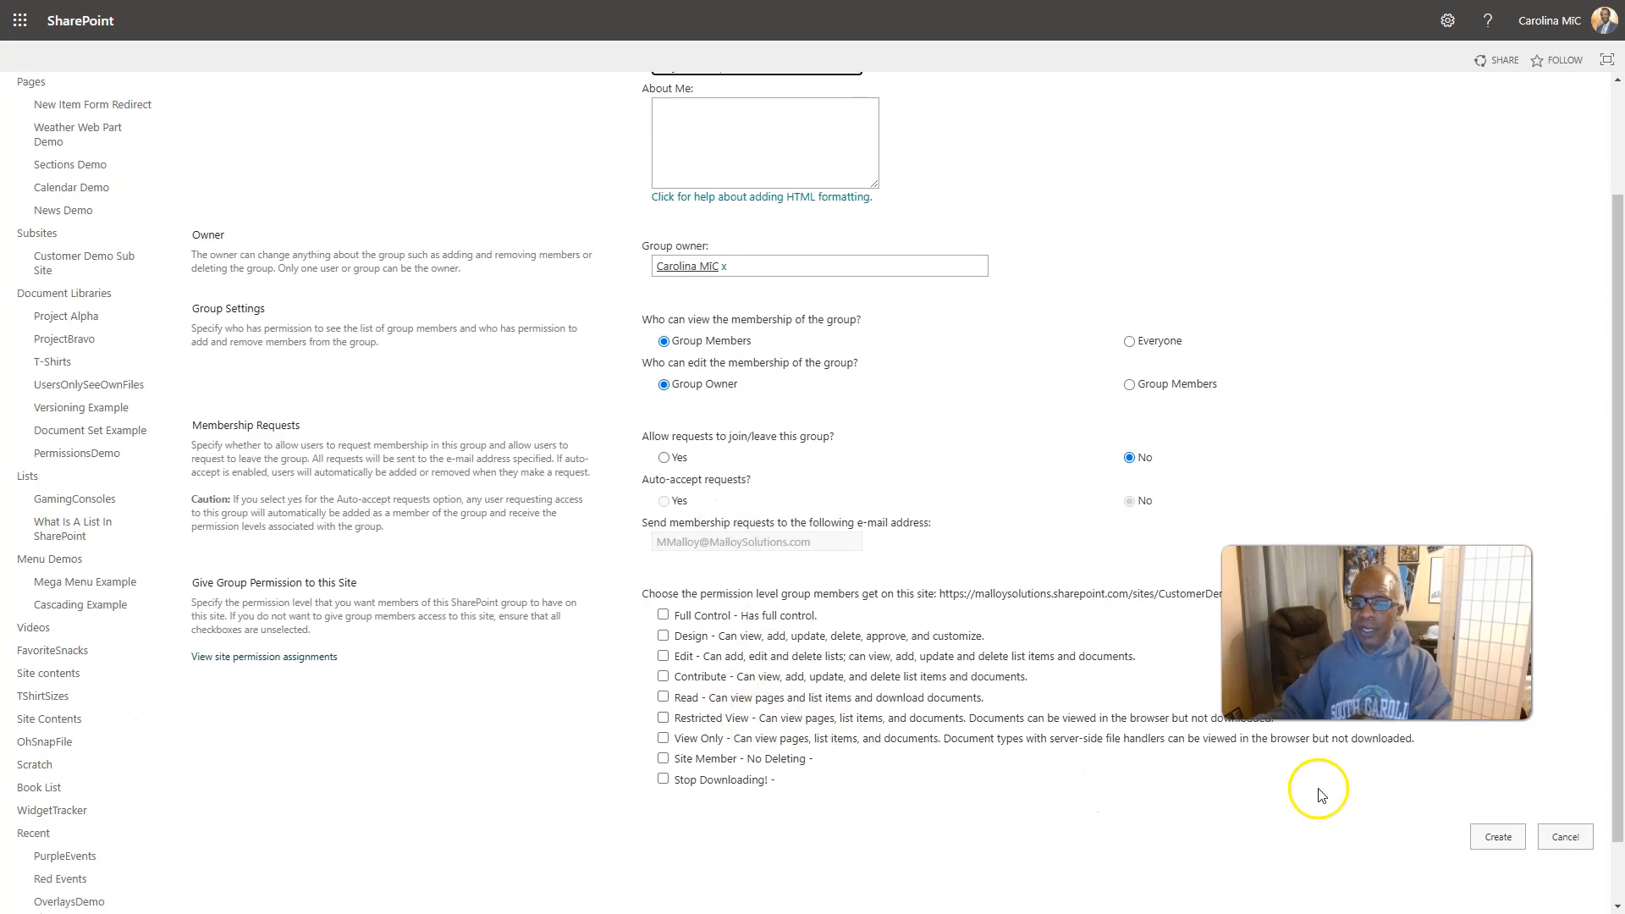
pyautogui.moveTo(762, 699)
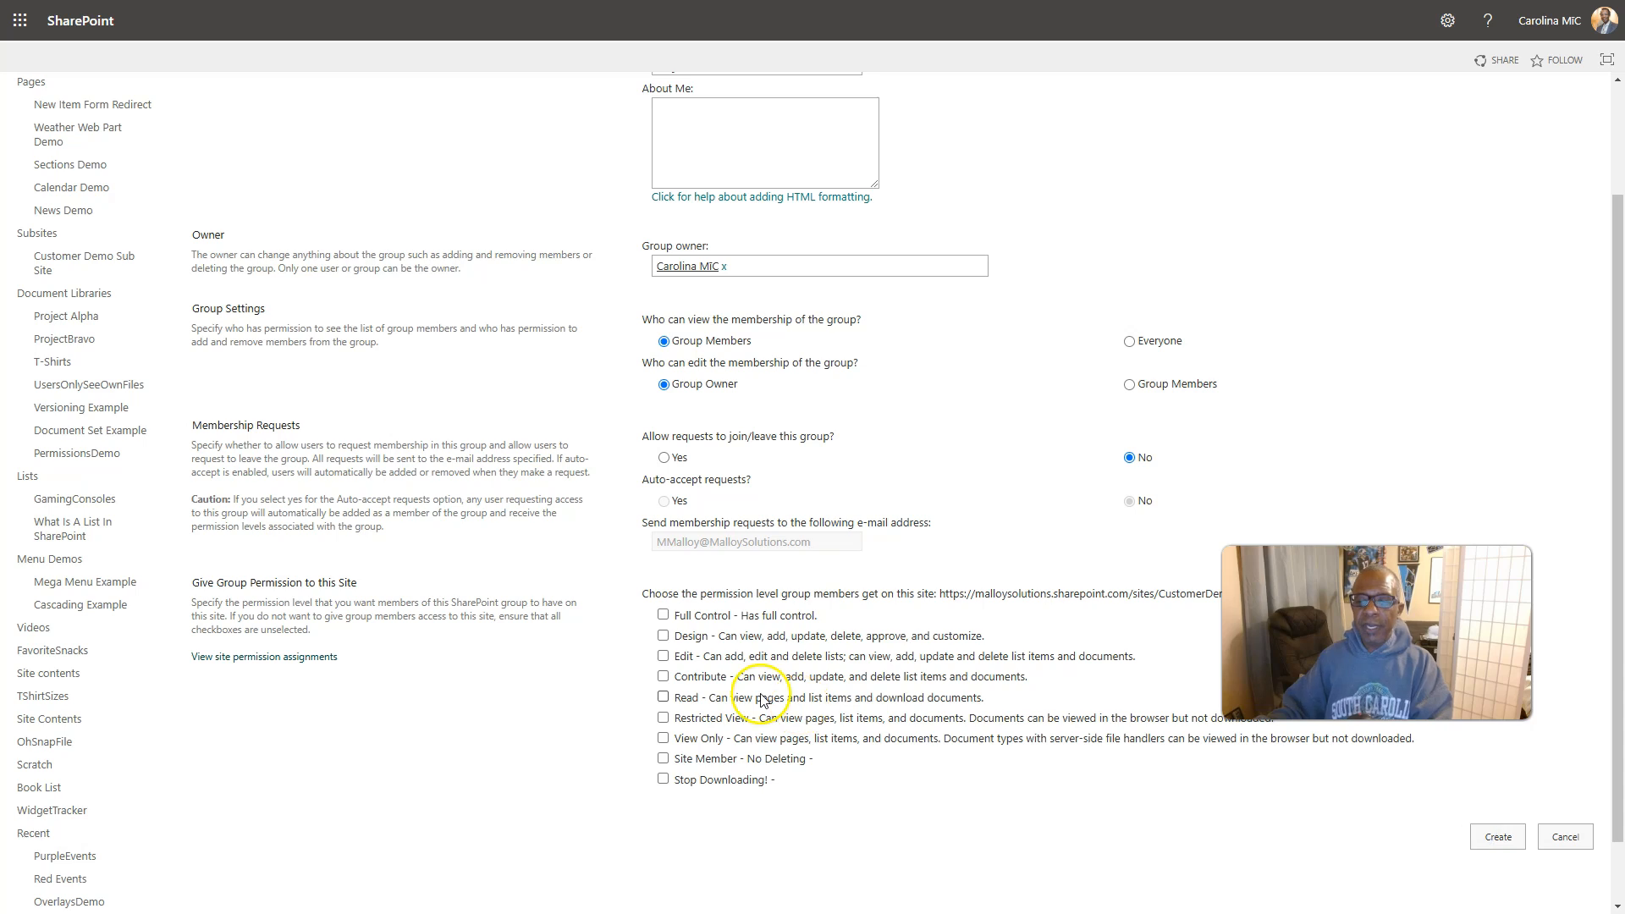
pyautogui.click(1495, 836)
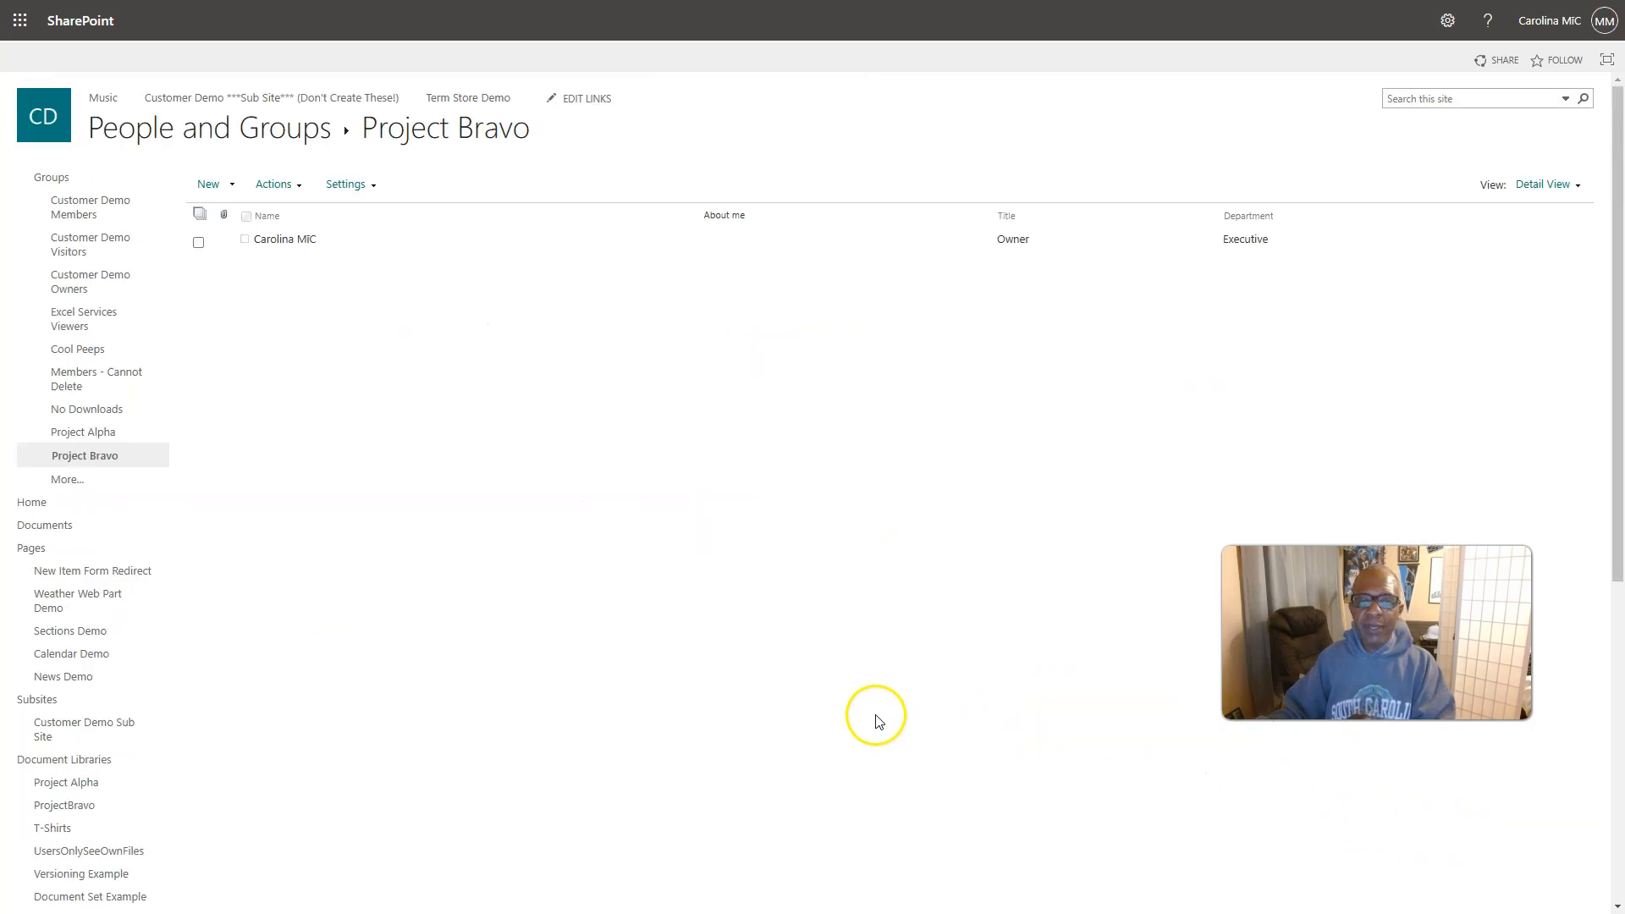
pyautogui.moveTo(303, 274)
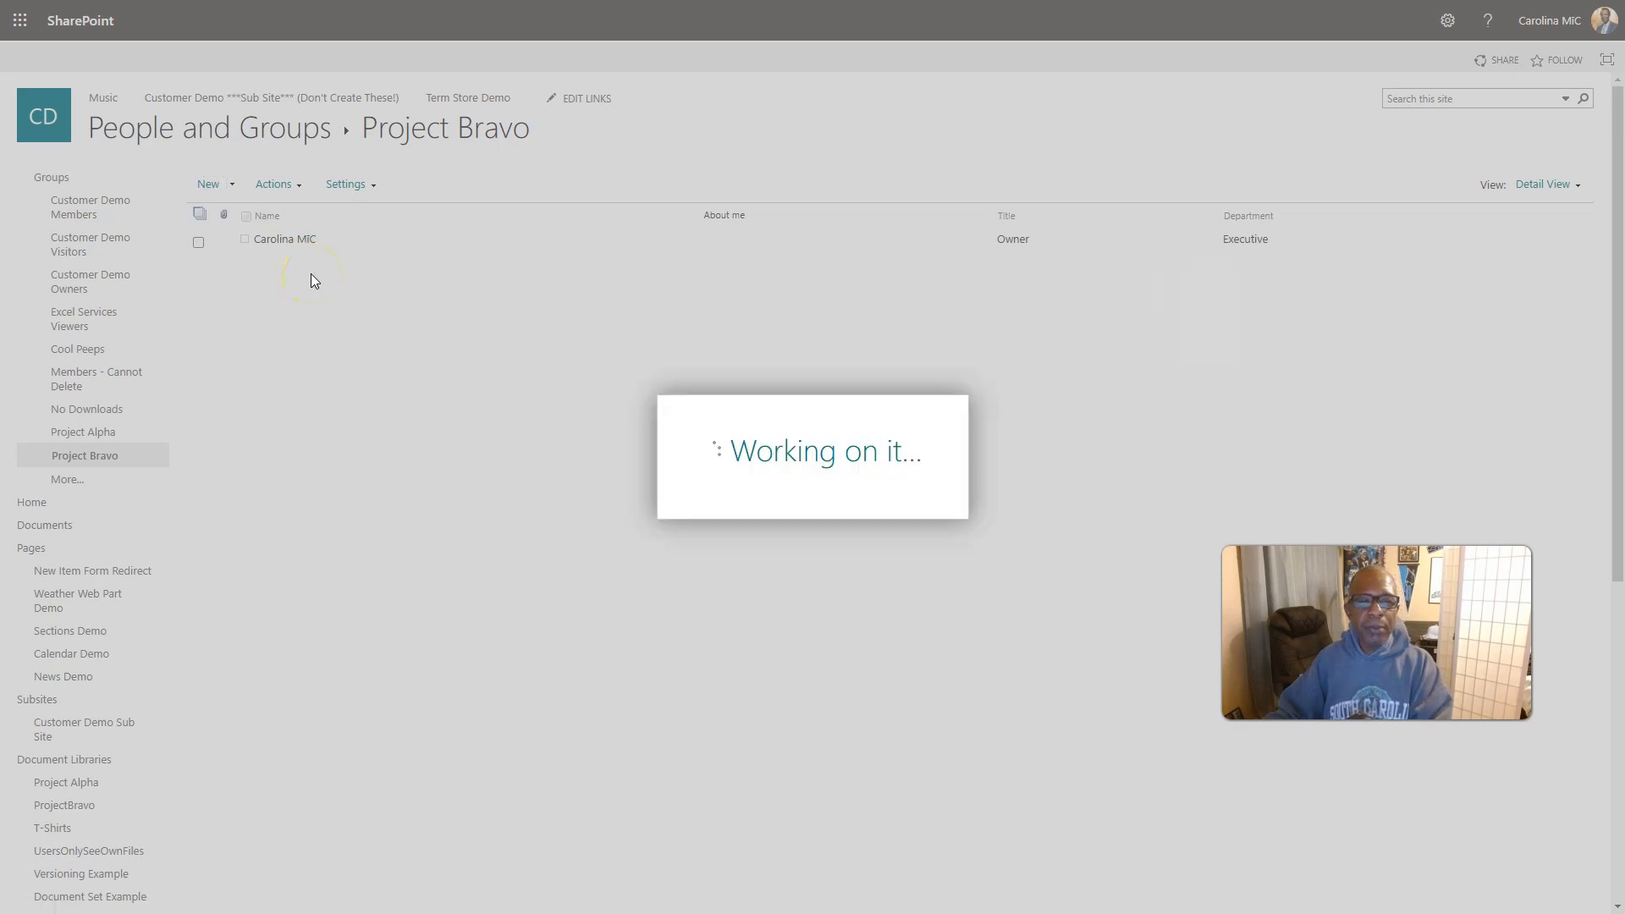
# Begin inviting people to Project Bravo, then cancel without adding anyone
pyautogui.click(1495, 60)
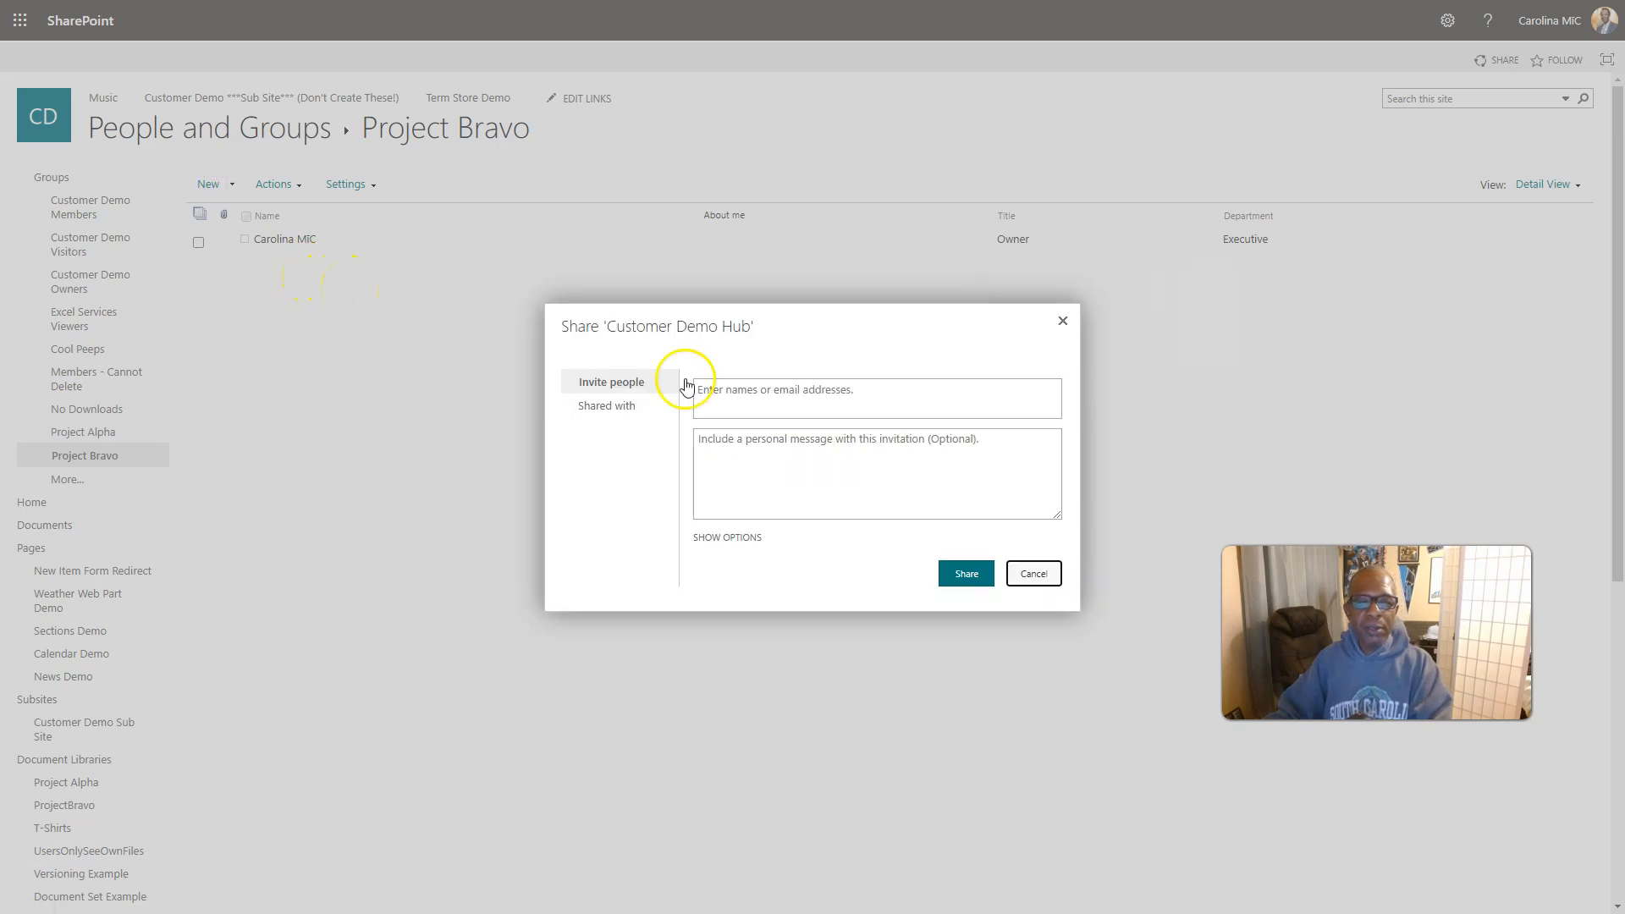
pyautogui.click(875, 398)
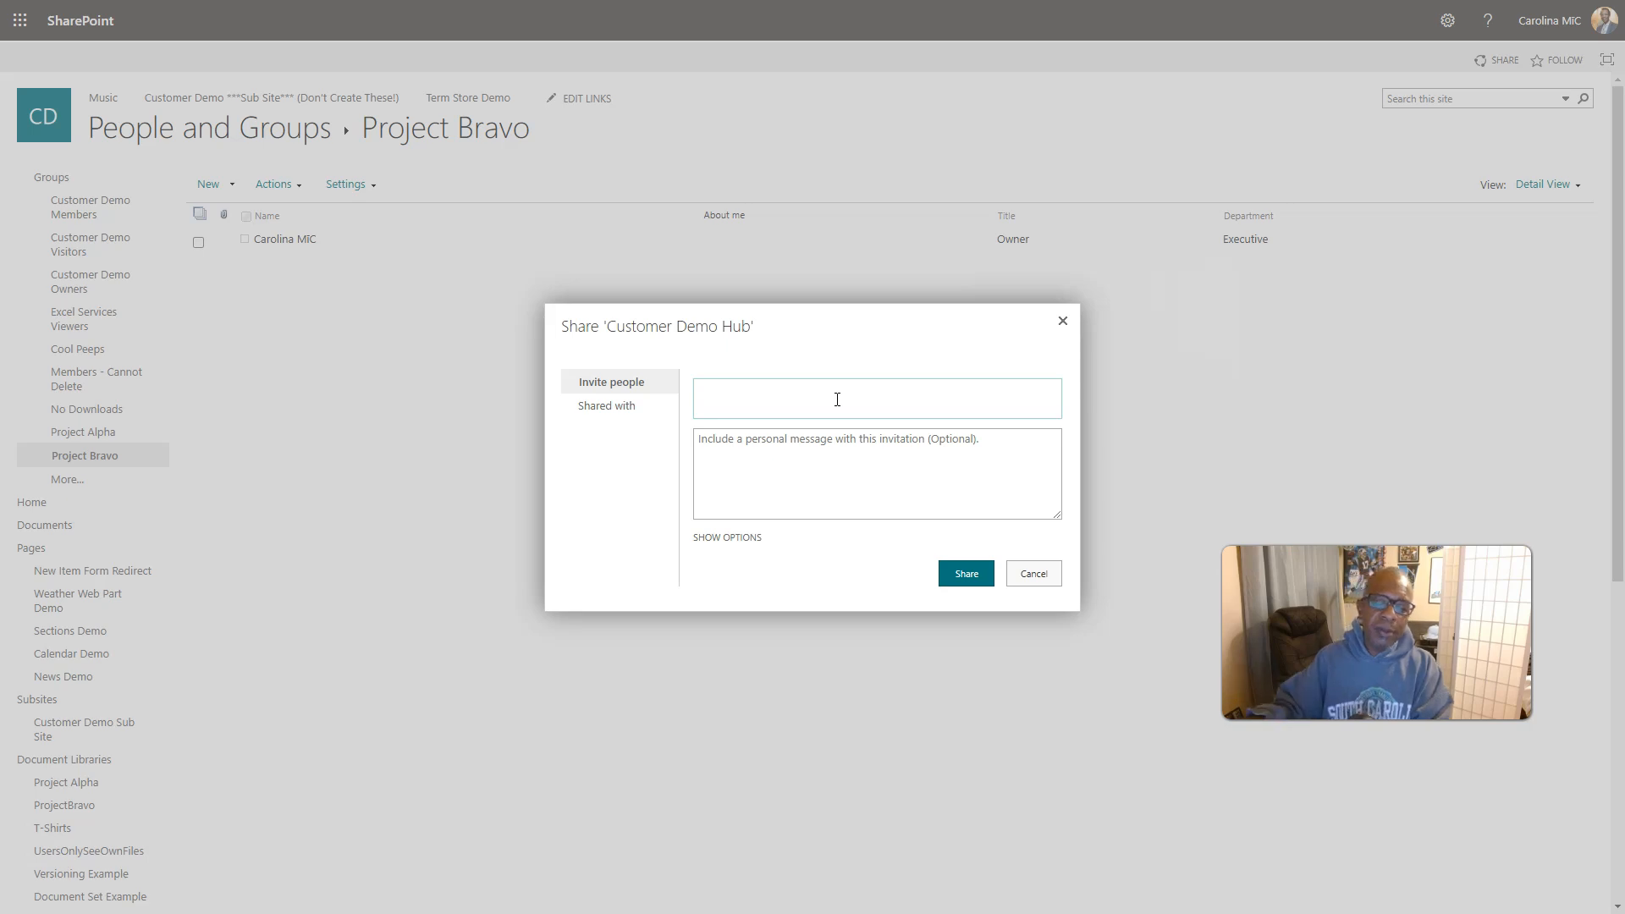
pyautogui.click(1032, 574)
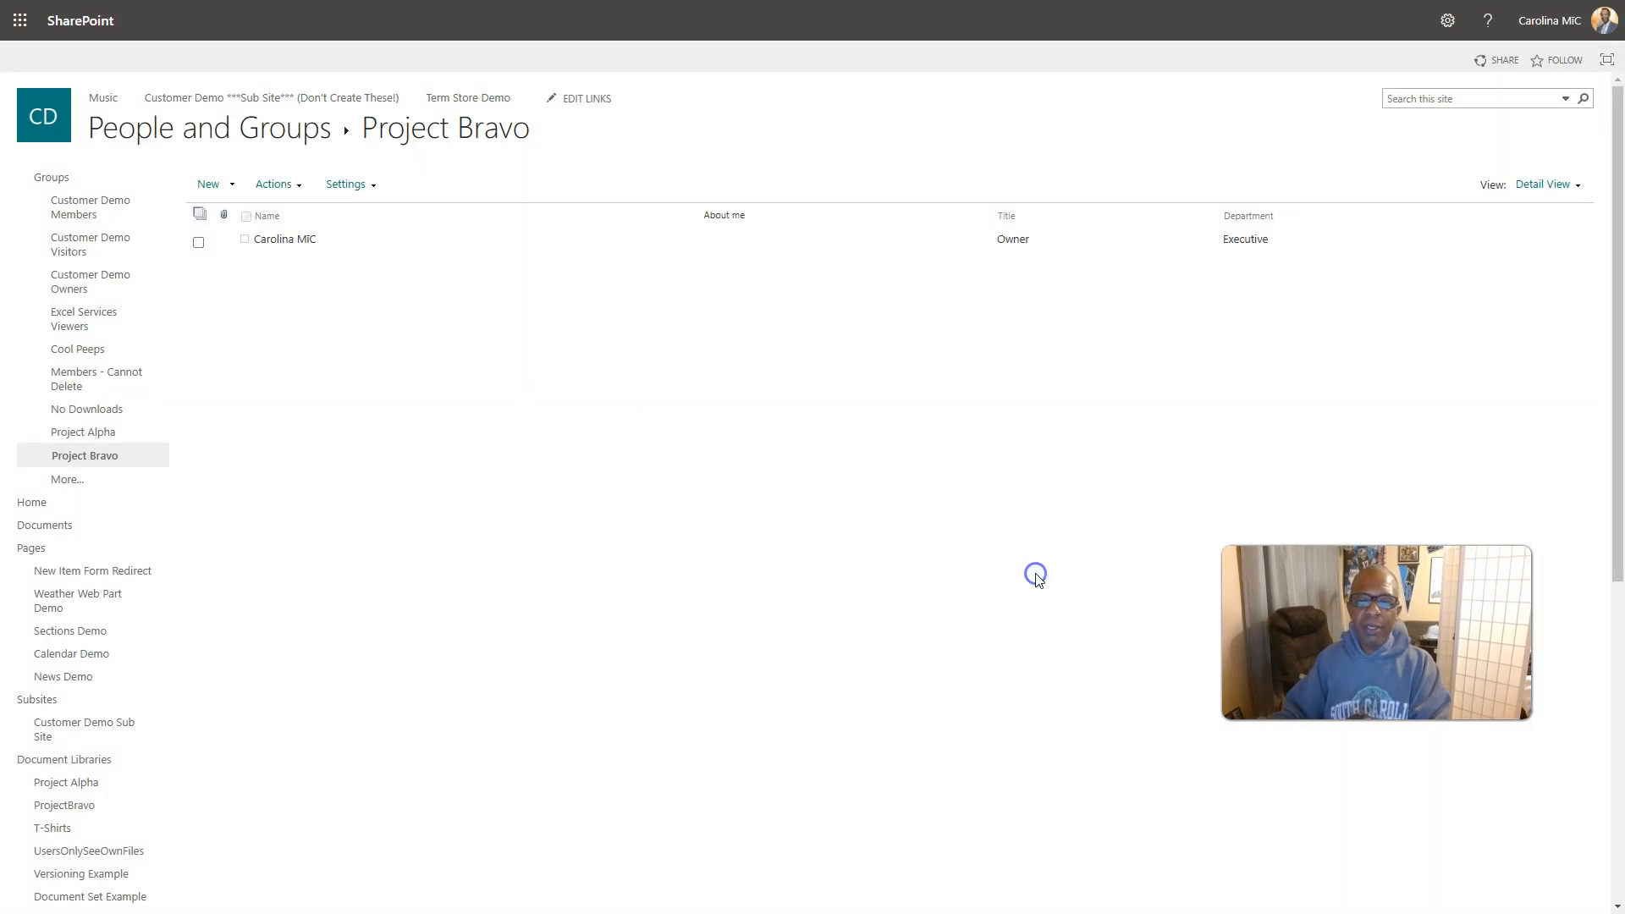
pyautogui.moveTo(293, 298)
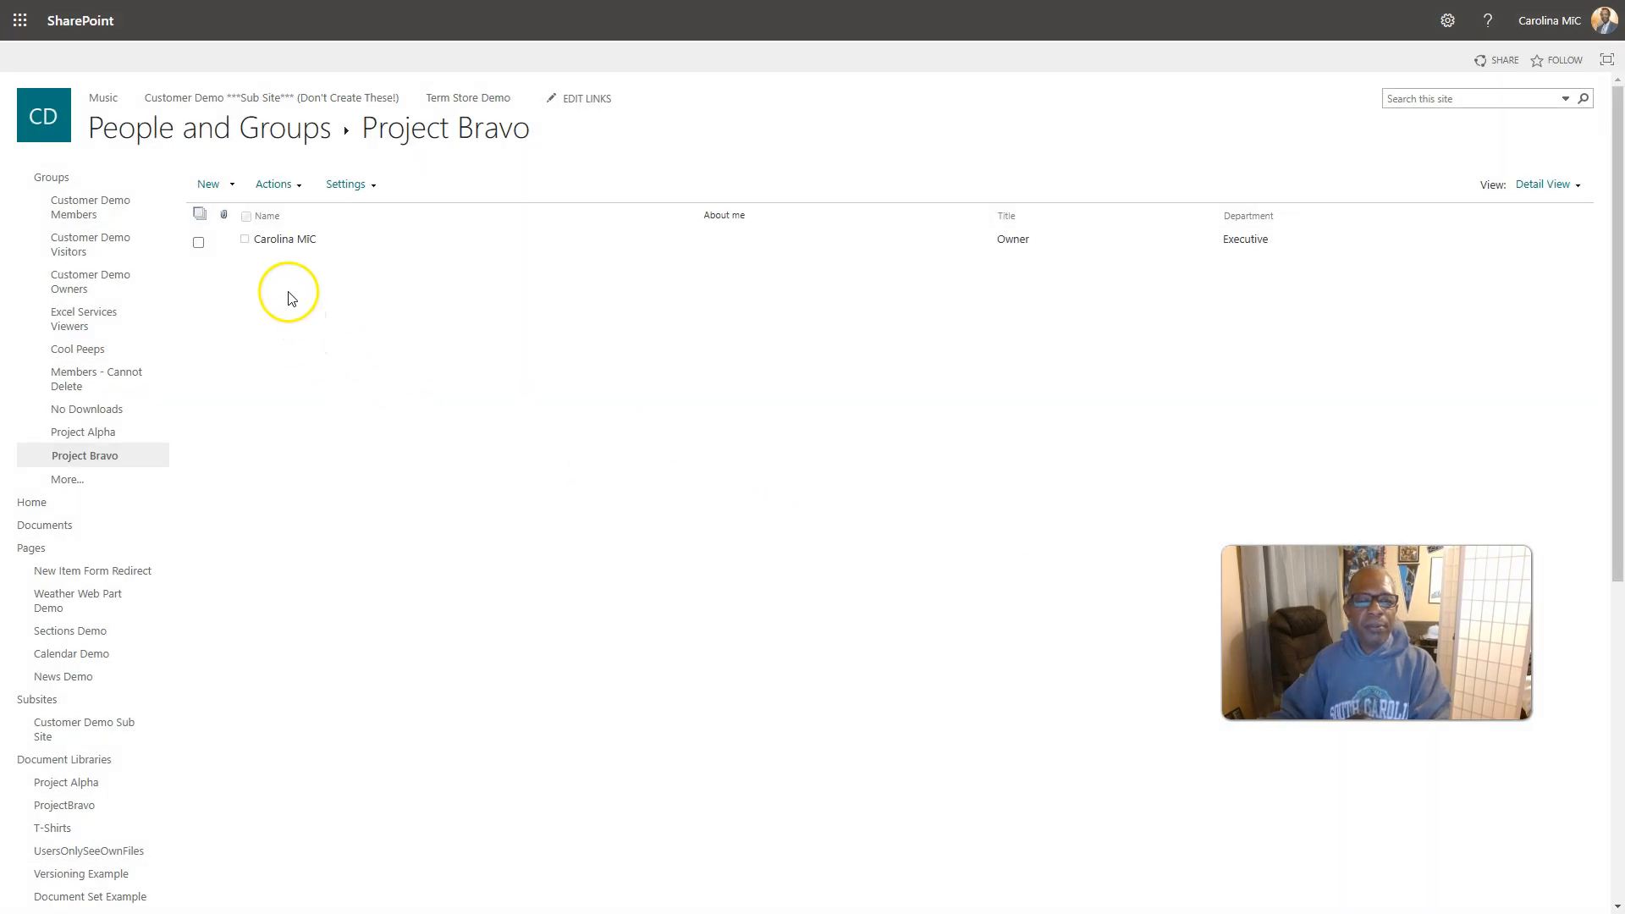
pyautogui.moveTo(262, 257)
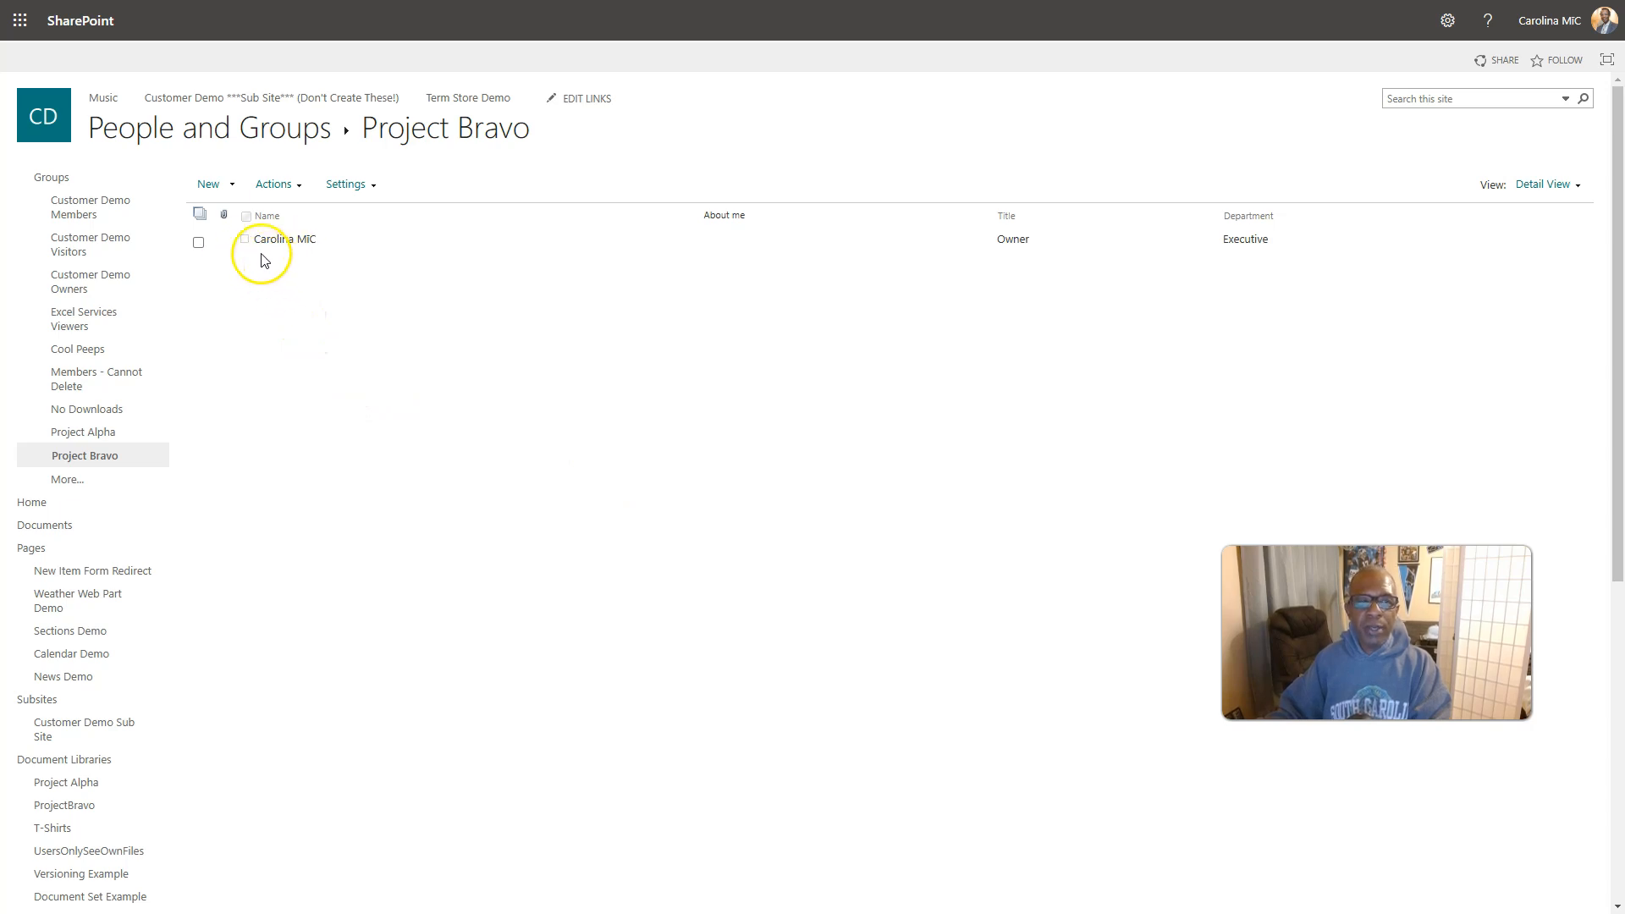
pyautogui.moveTo(44, 116)
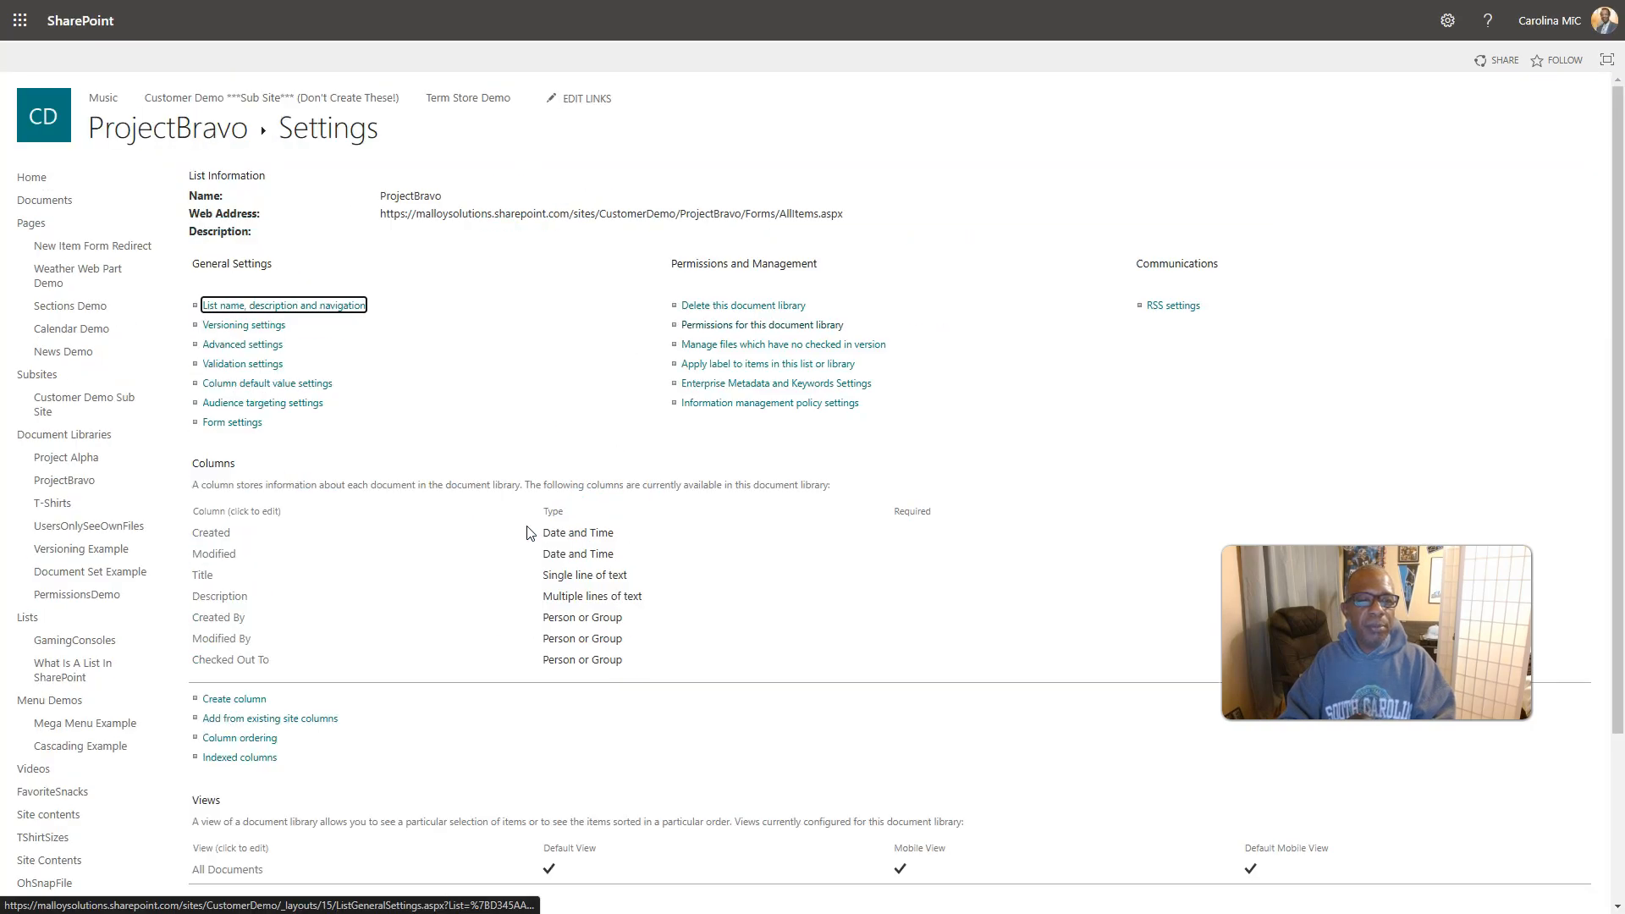
pyautogui.moveTo(755, 325)
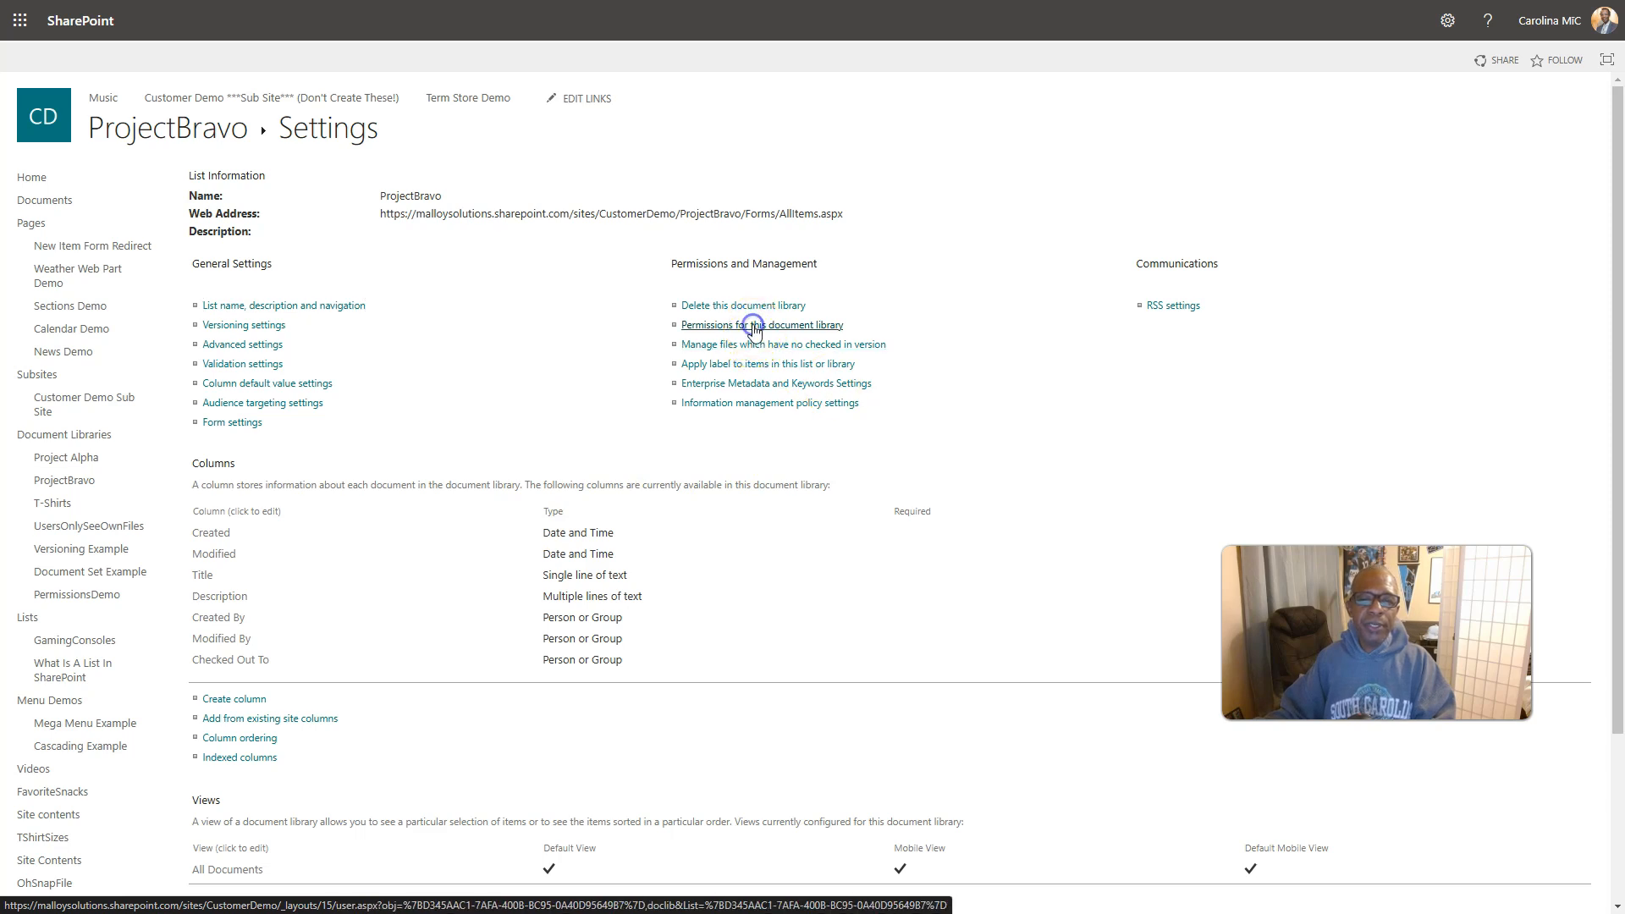
# Grant the Project Bravo group Read access to the ProjectBravo library
pyautogui.click(763, 325)
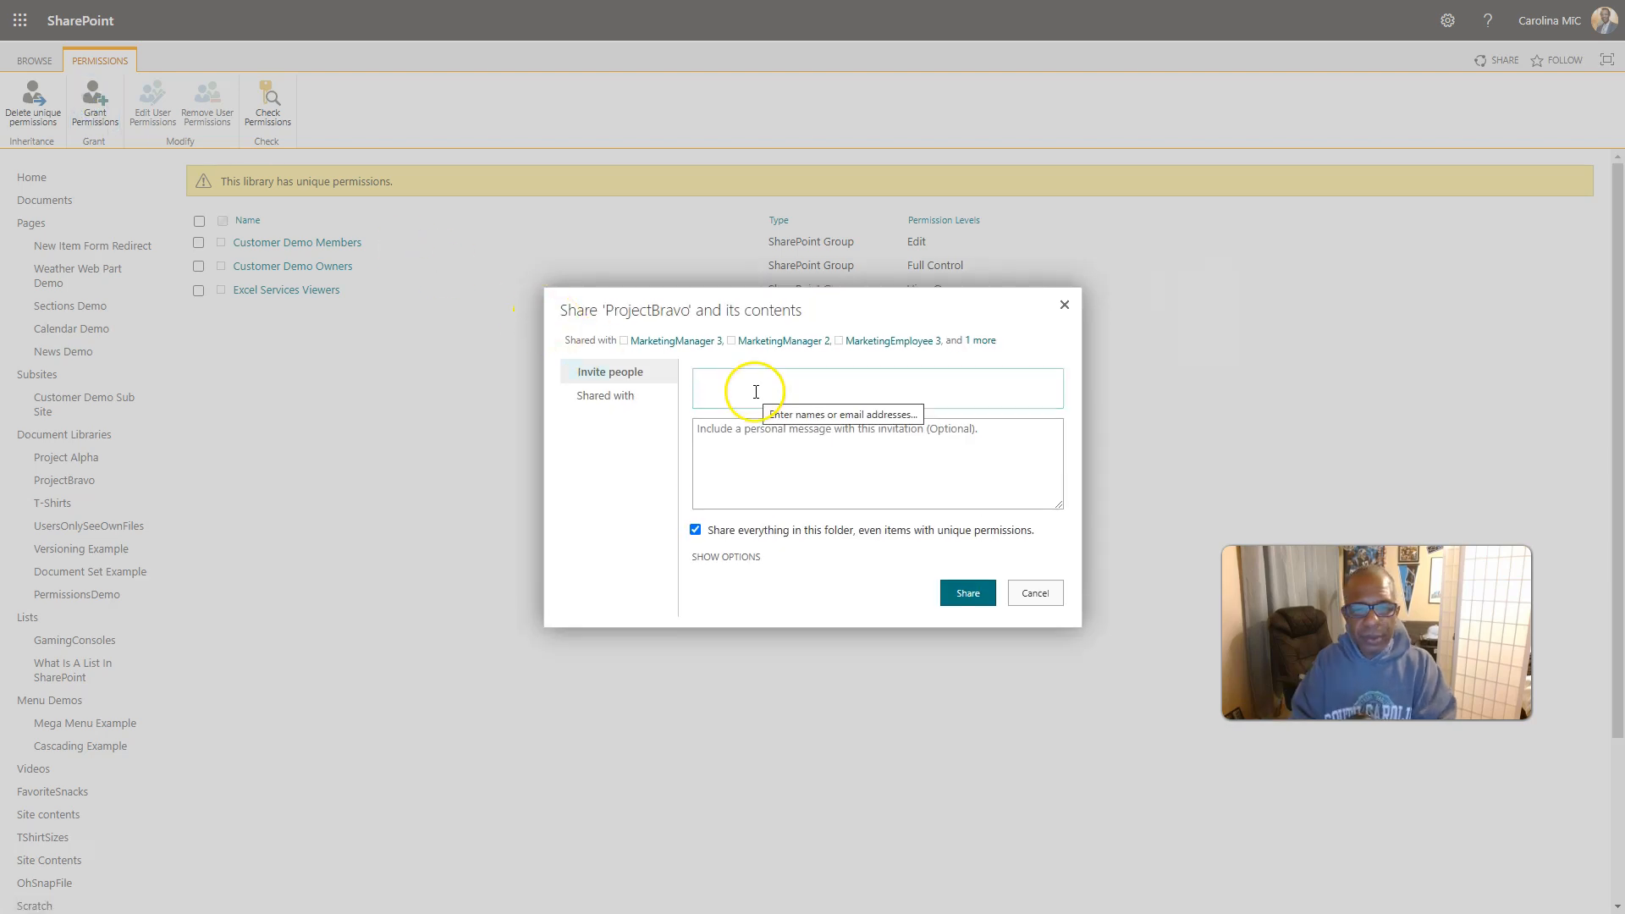
pyautogui.write('Project Bravo')
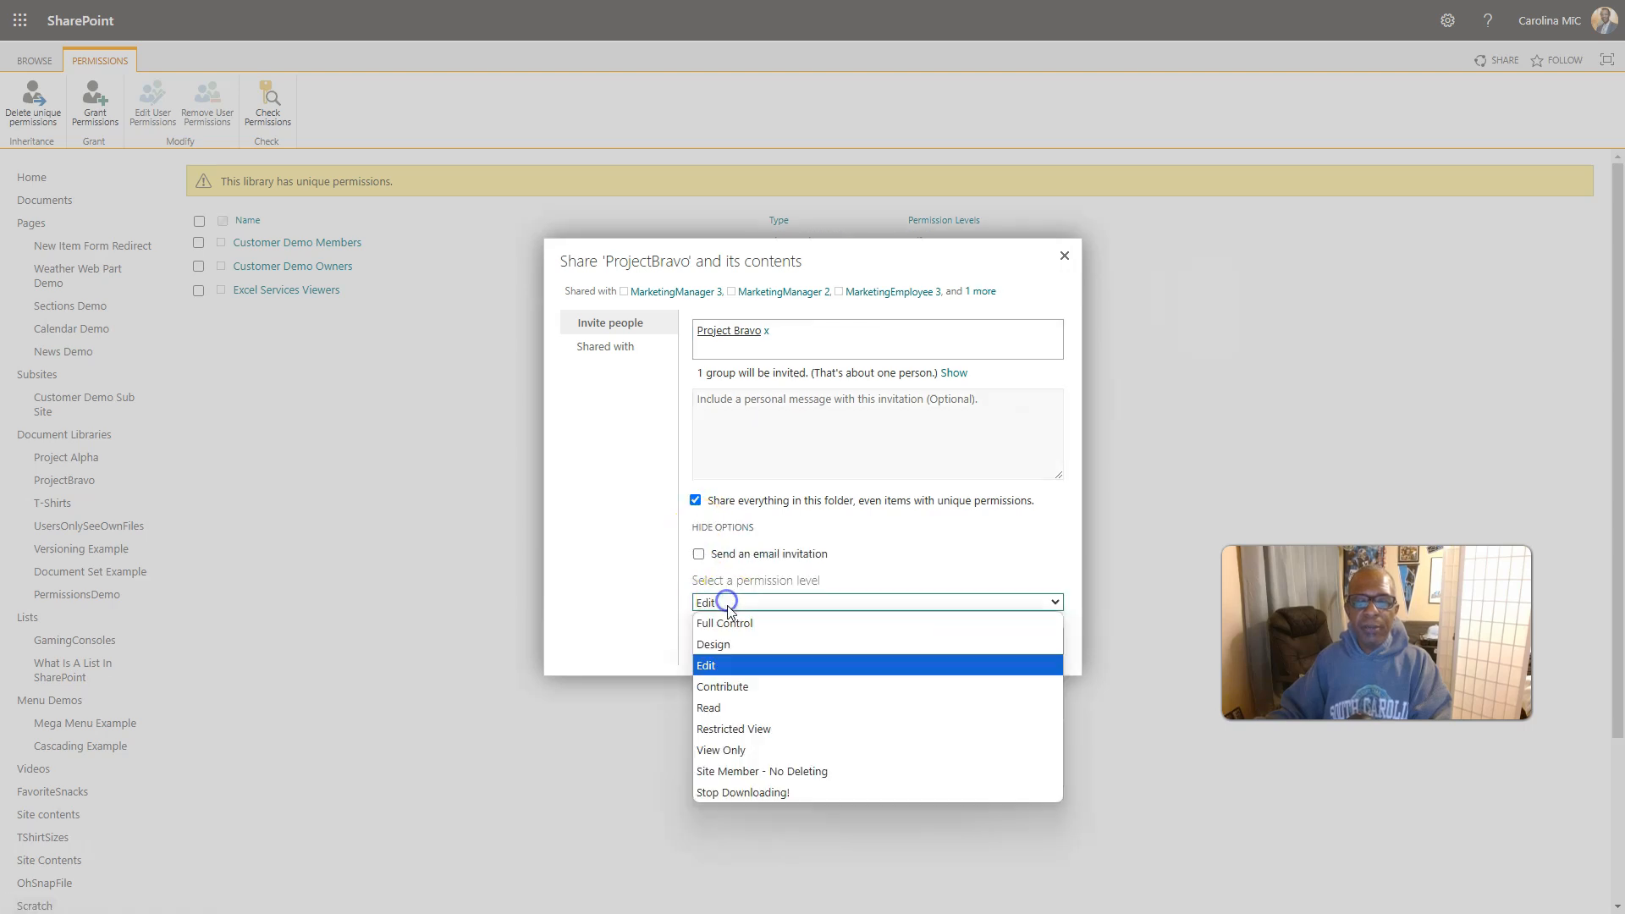
pyautogui.click(708, 708)
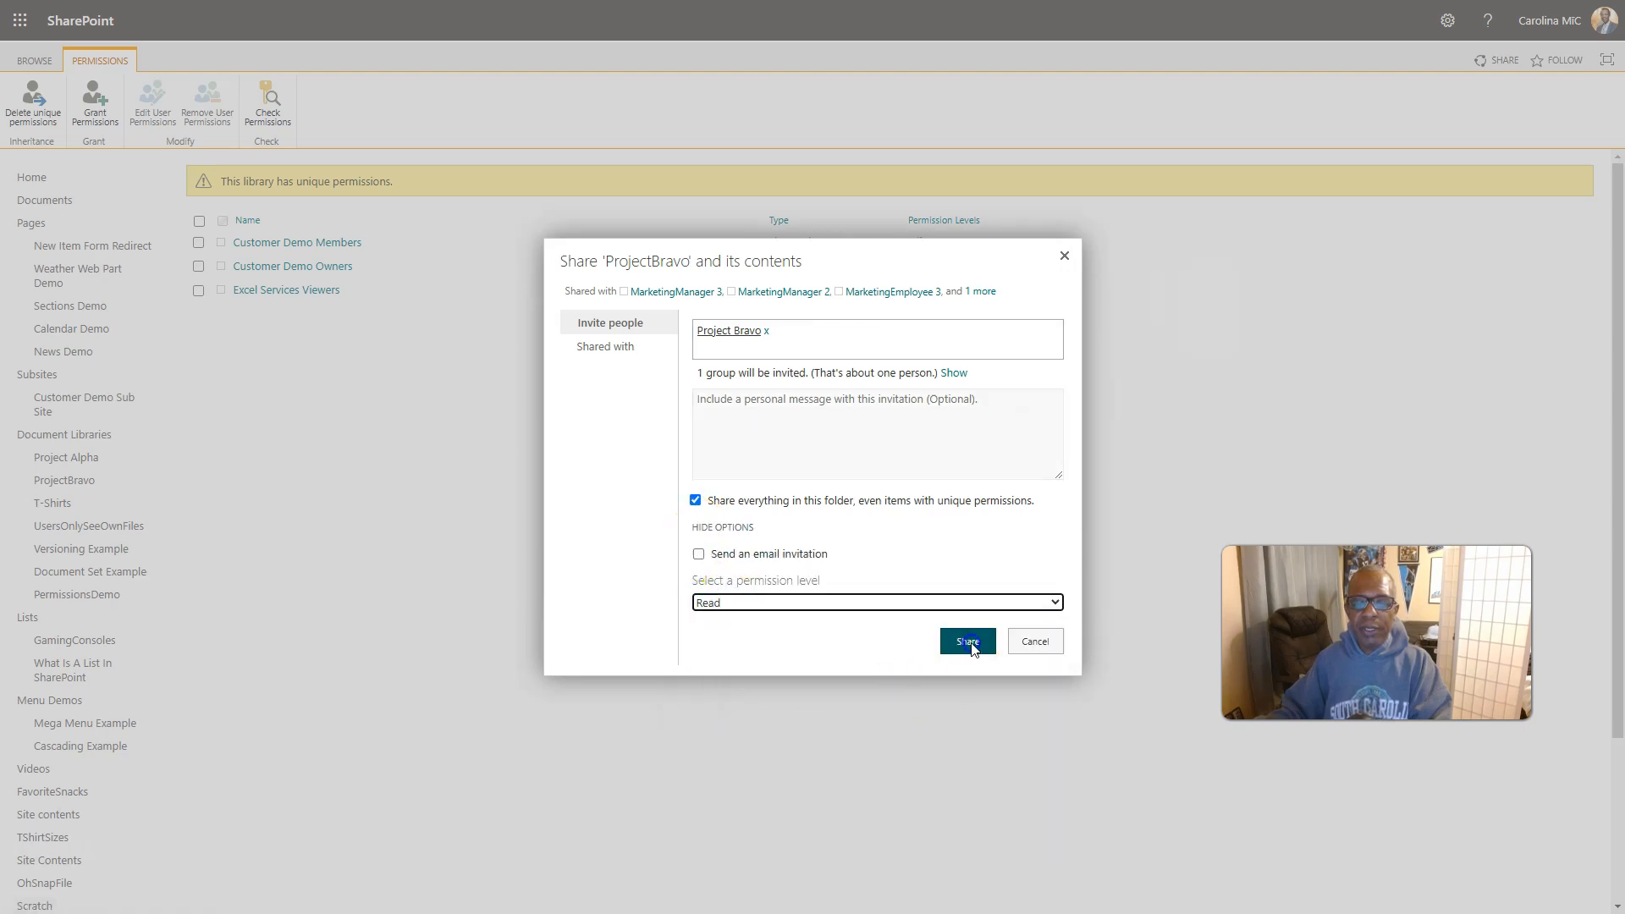
pyautogui.click(967, 640)
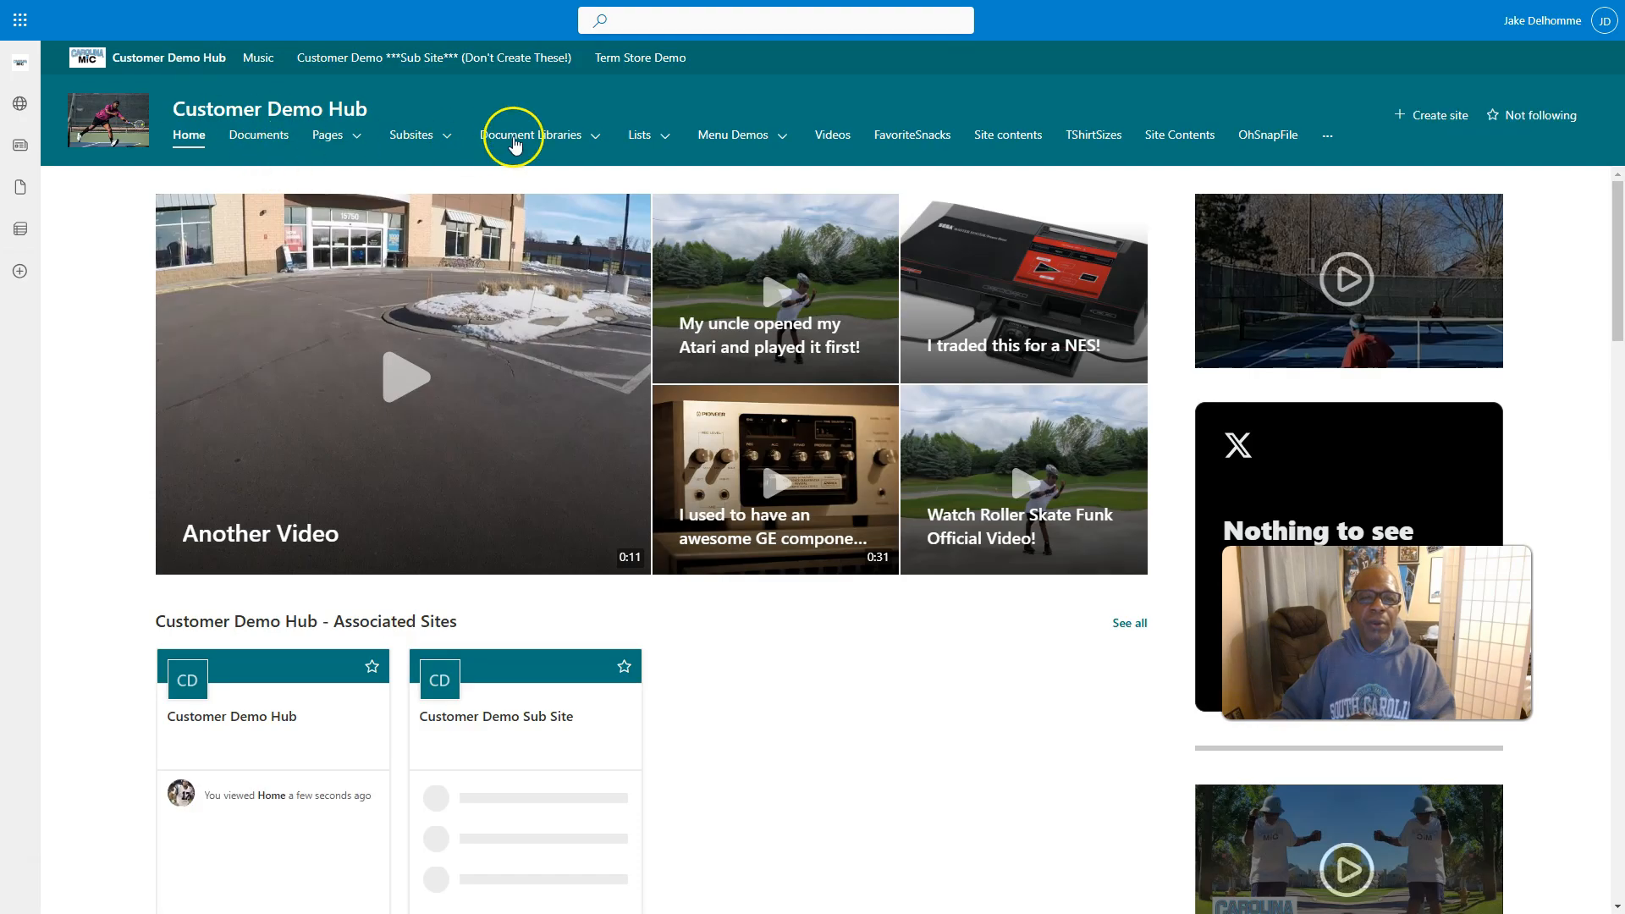
# Expand the Document Libraries menu on Customer Demo Hub, showing ProjectBravo with Project Alpha
pyautogui.click(530, 136)
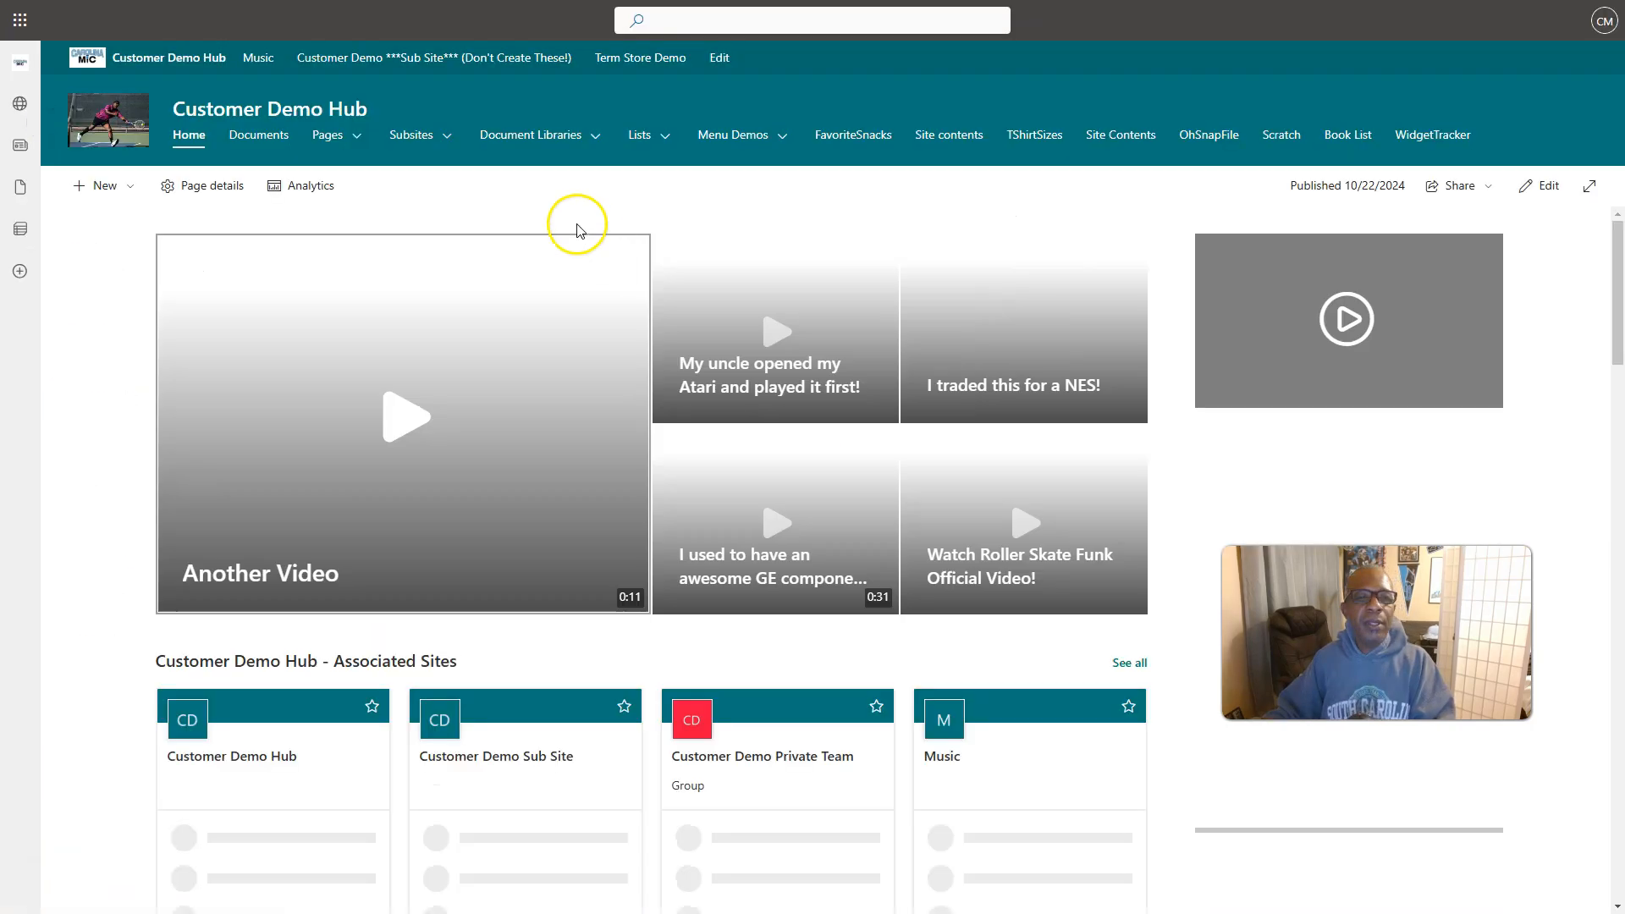
pyautogui.click(531, 135)
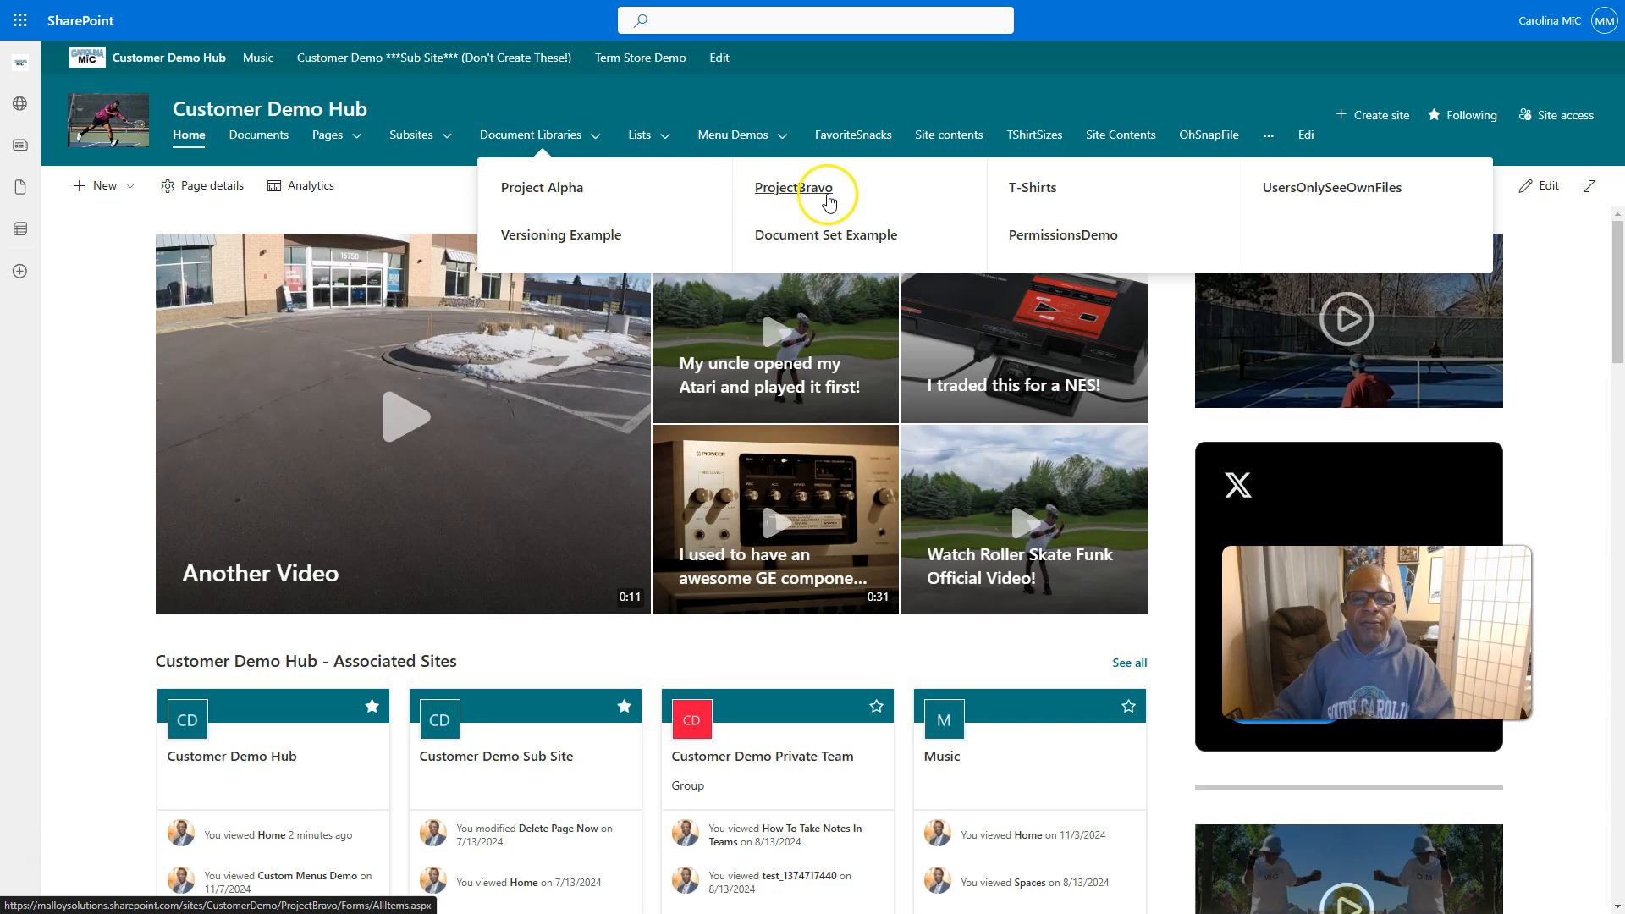
pyautogui.moveTo(792, 188)
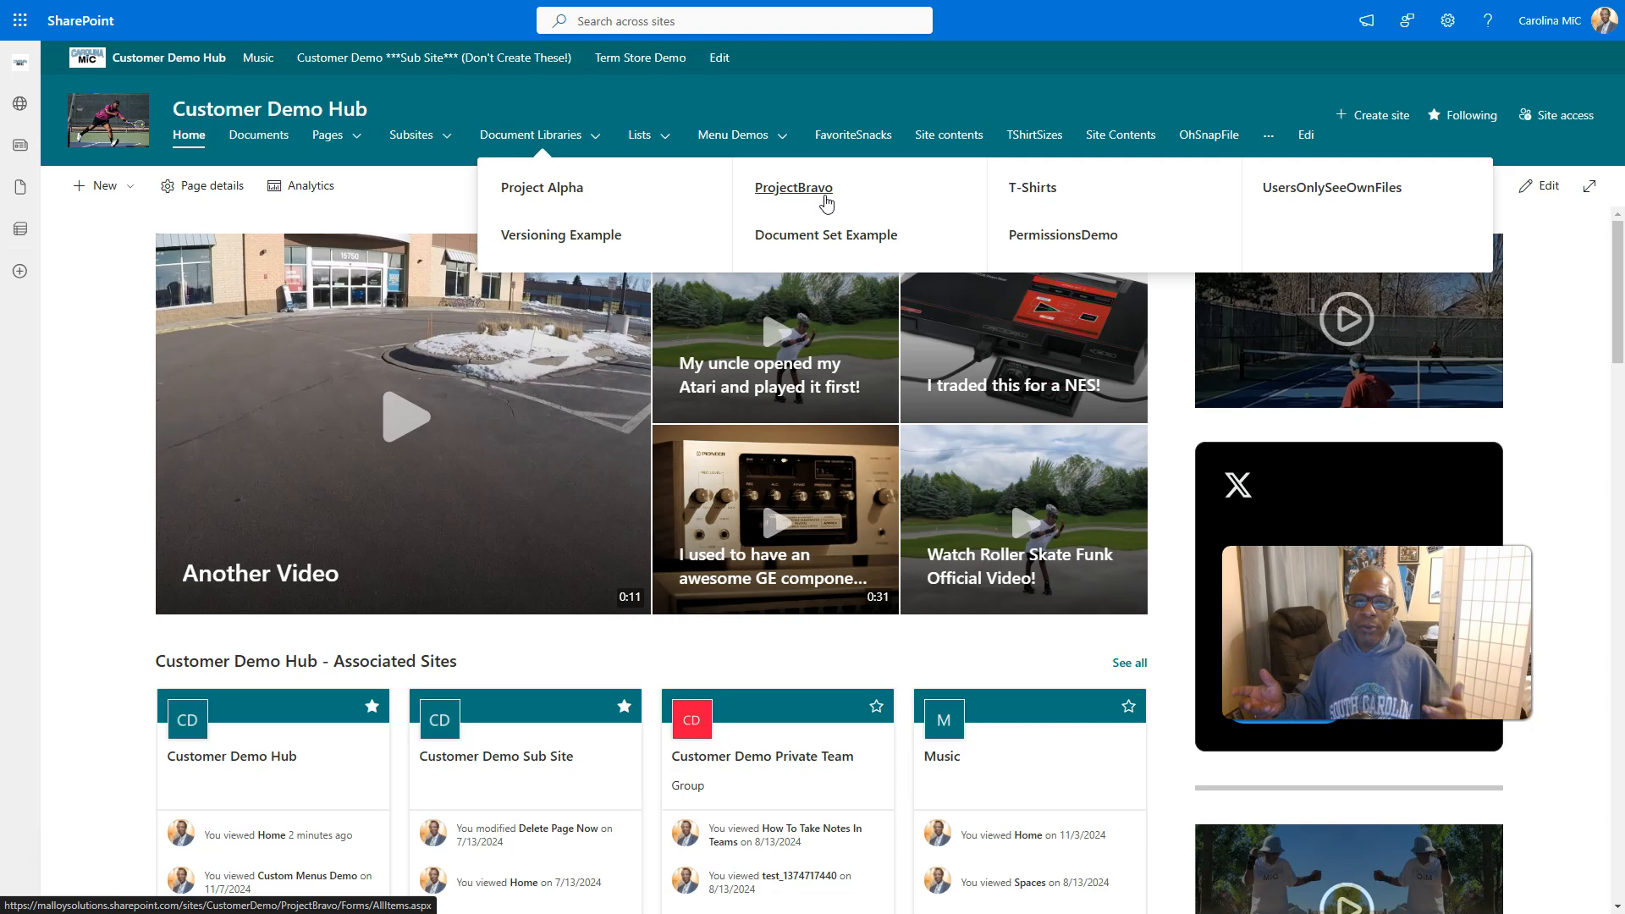
pyautogui.moveTo(826, 200)
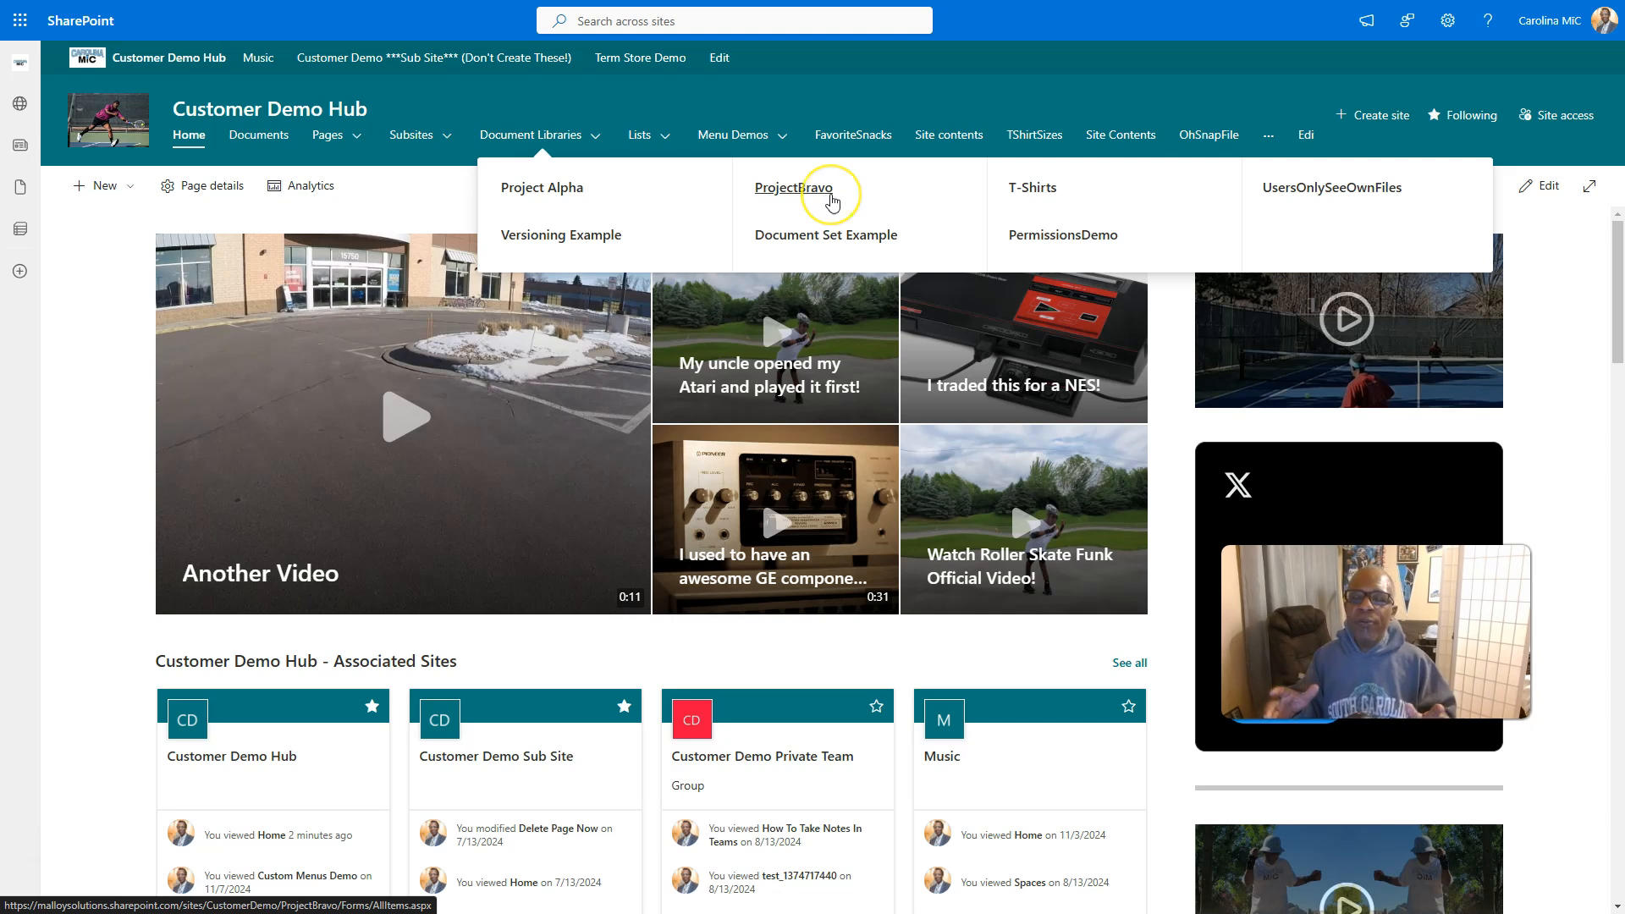